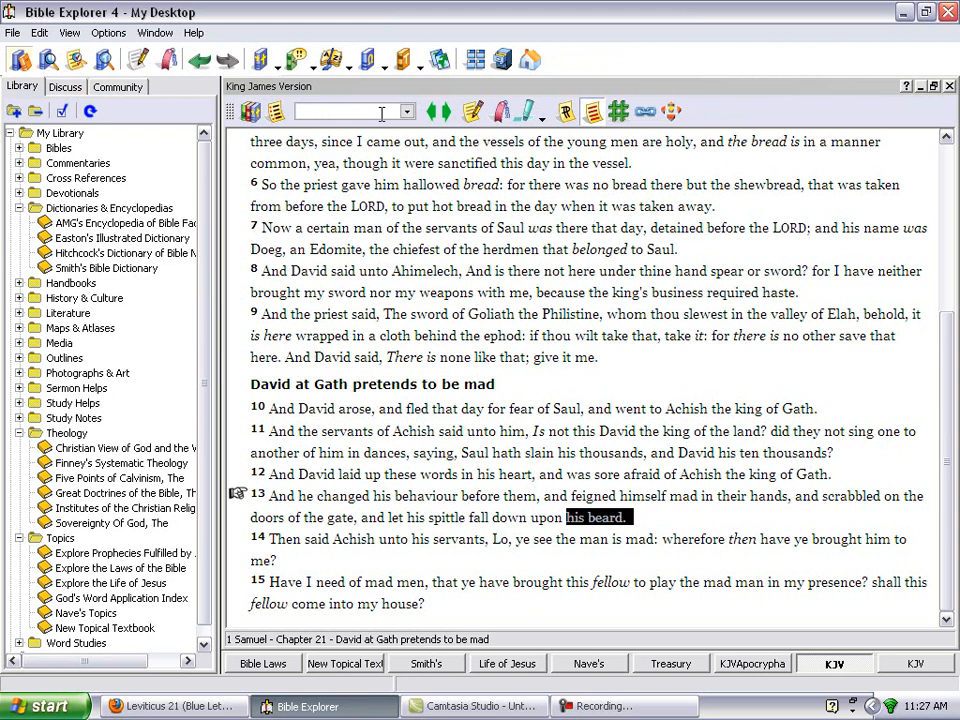
Type 'ezra 9' into the passage reference box on the KJV toolbar
text(e)
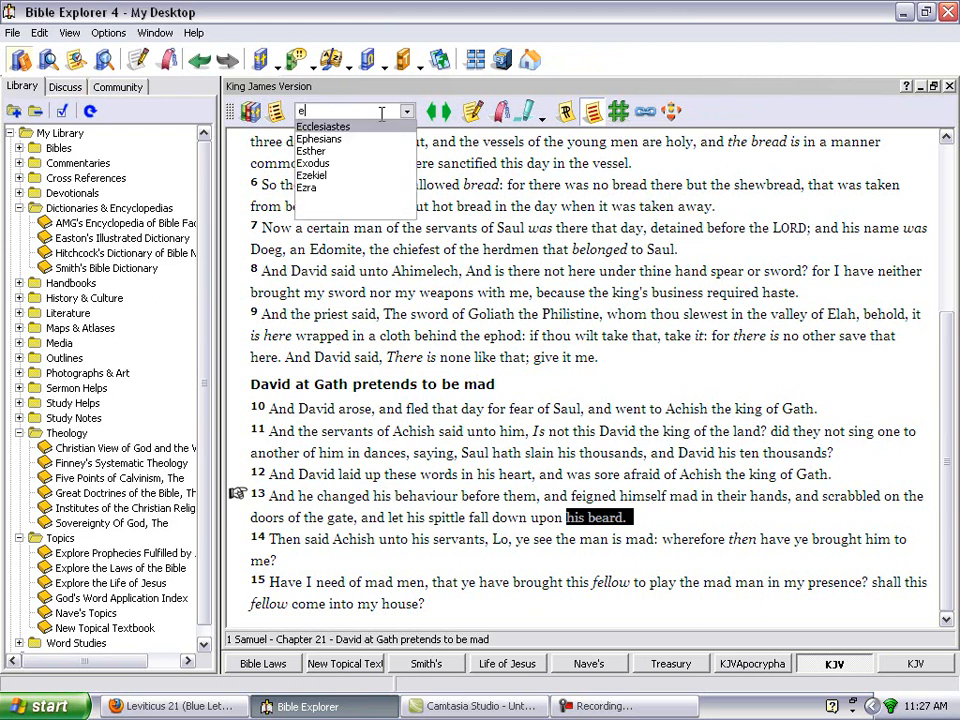
text(zra 9)
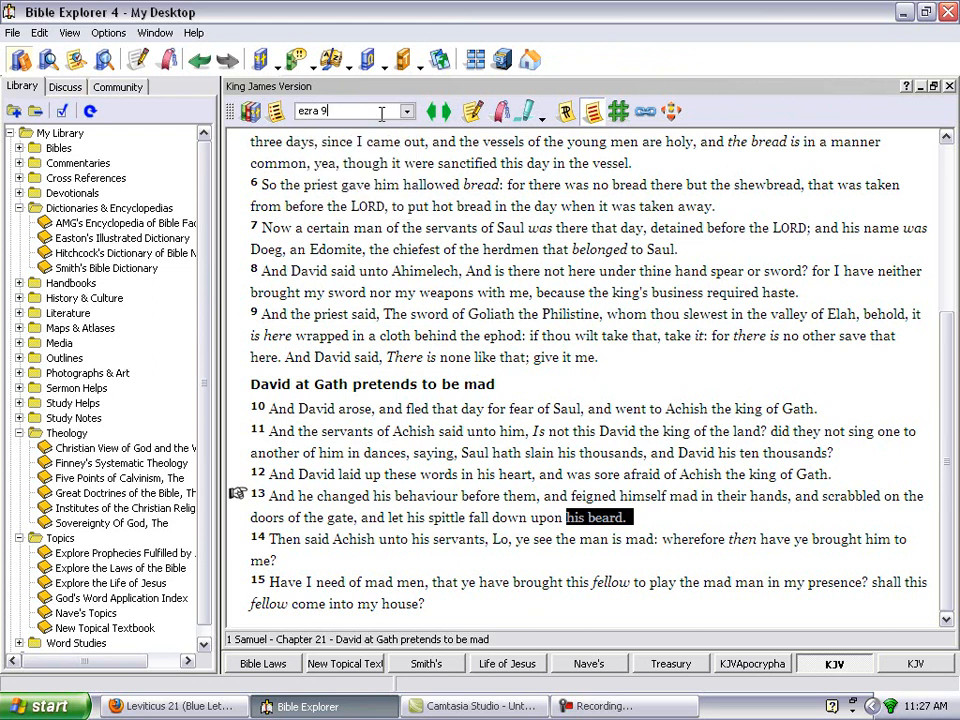
text(:1)
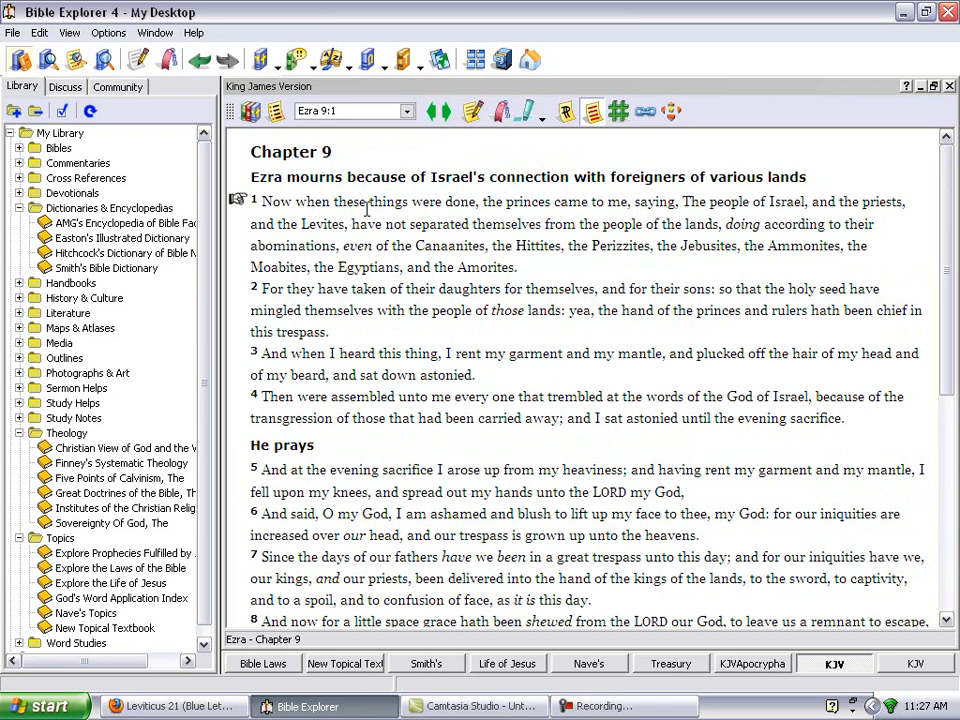
mouse_move(370, 207)
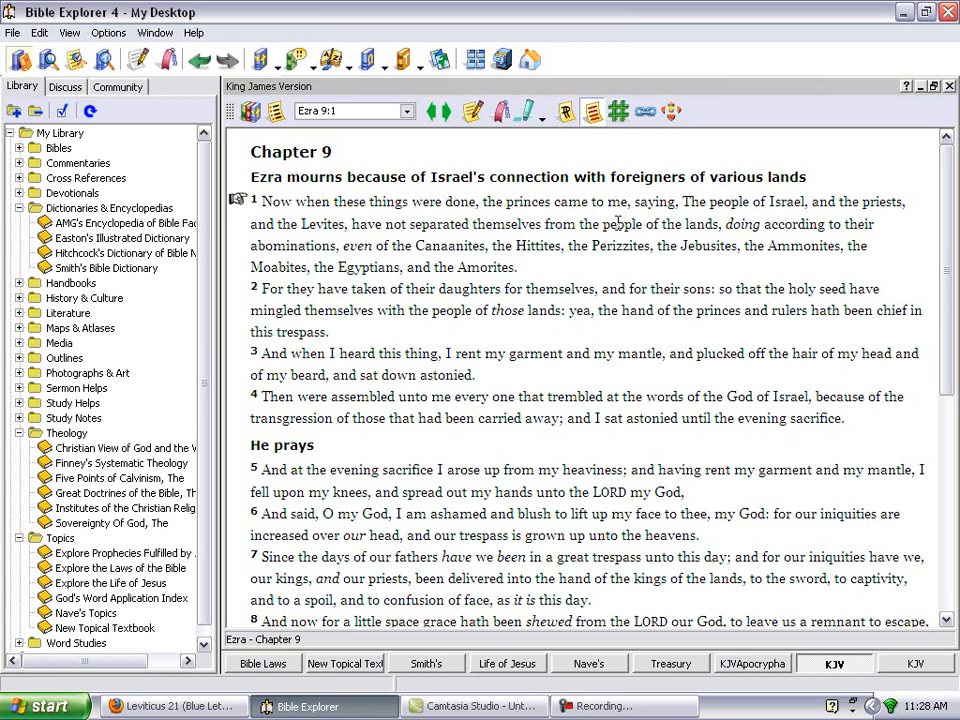
mouse_move(718, 202)
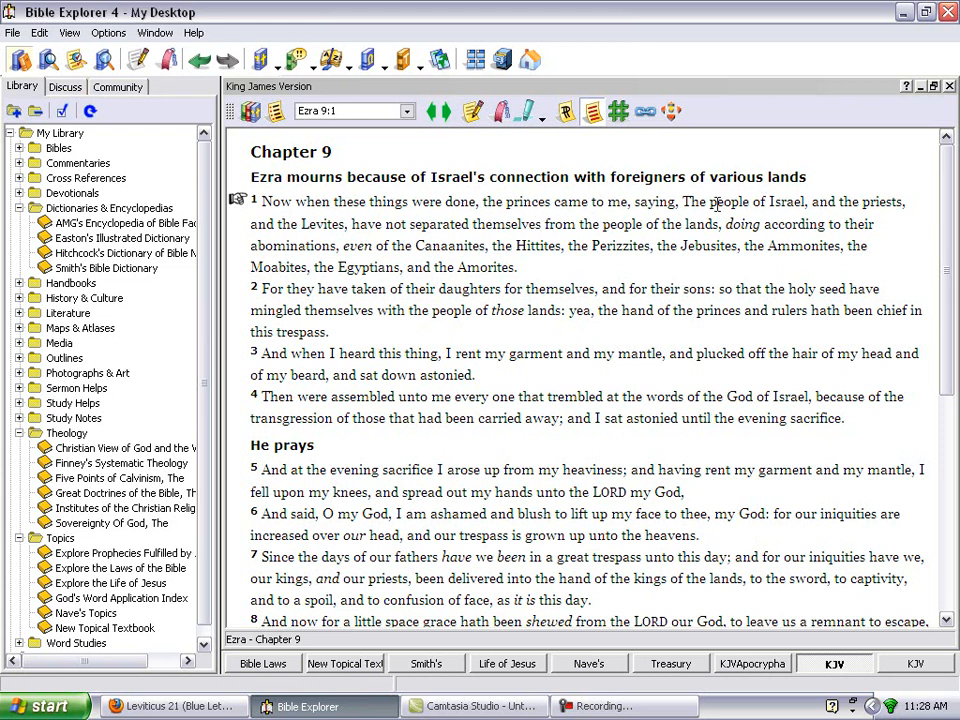
mouse_move(284, 246)
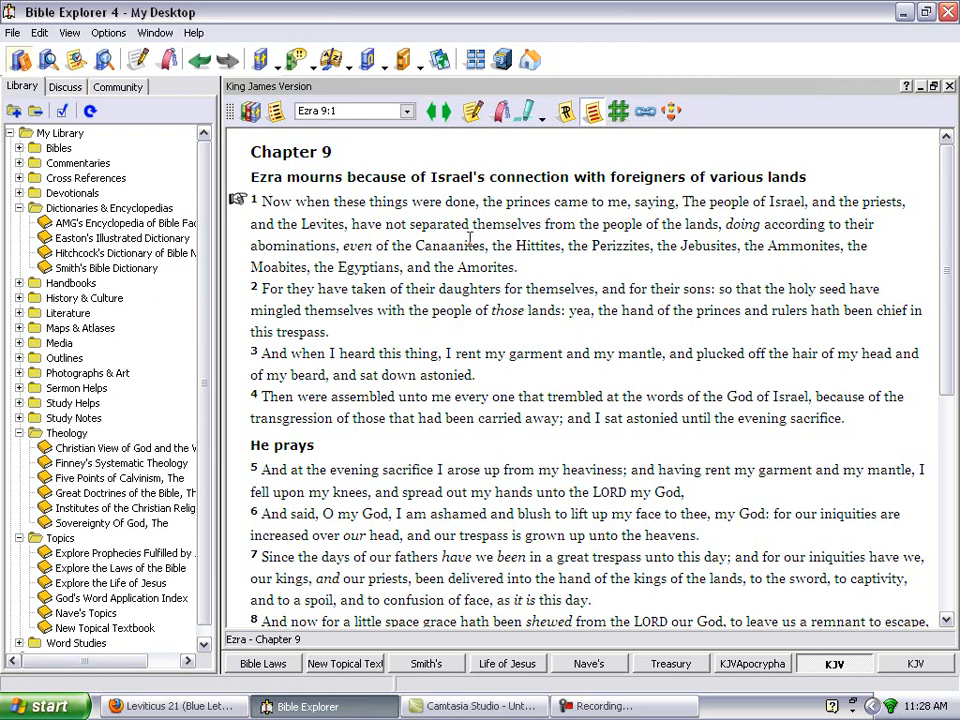
mouse_move(689, 240)
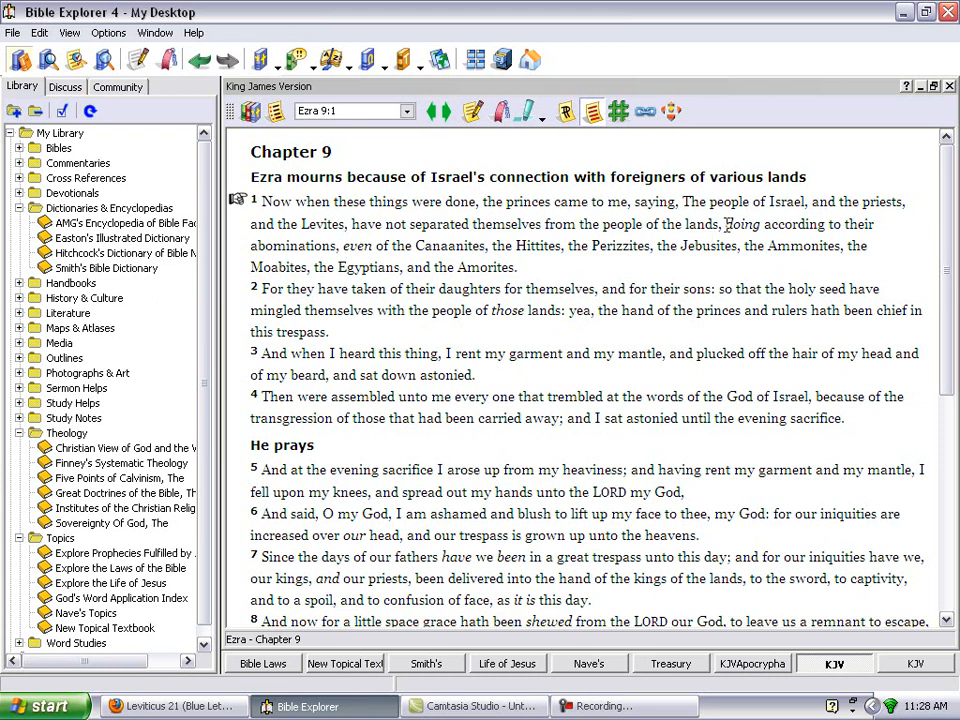
Highlight 'doing according to their abominations, even of the Canaanites' in Ezra 9:1
drag(725, 224, 866, 246)
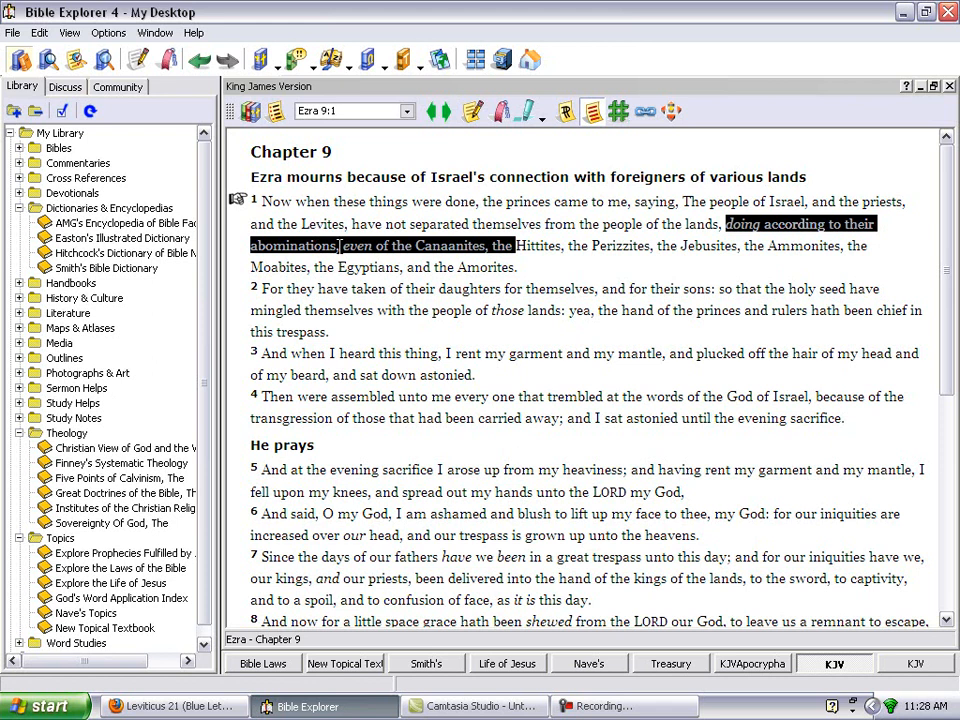
mouse_move(338, 257)
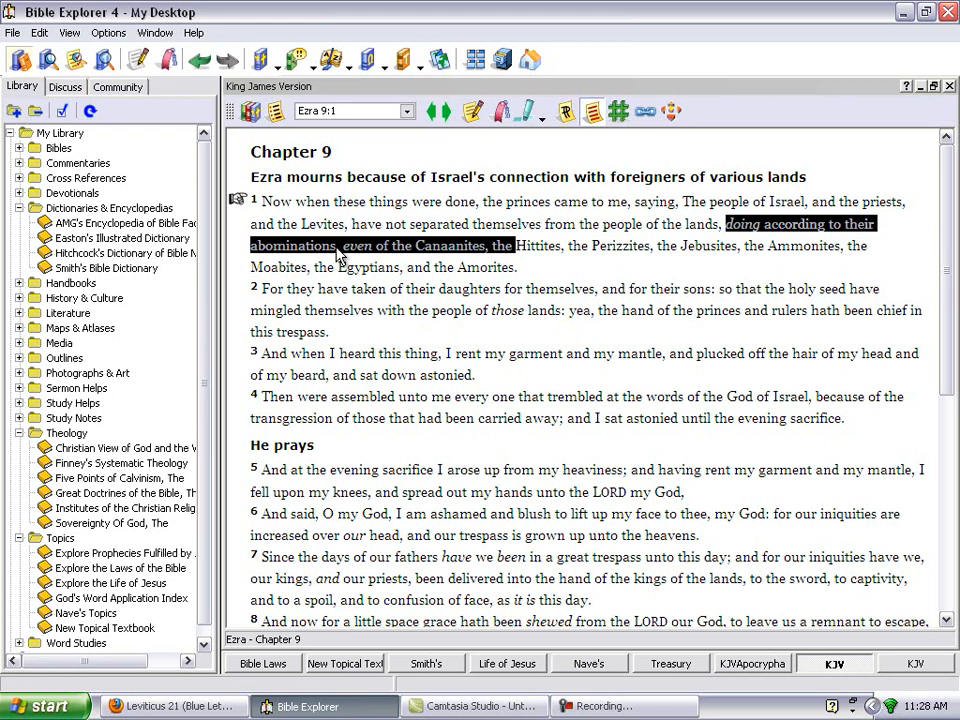
mouse_move(590, 292)
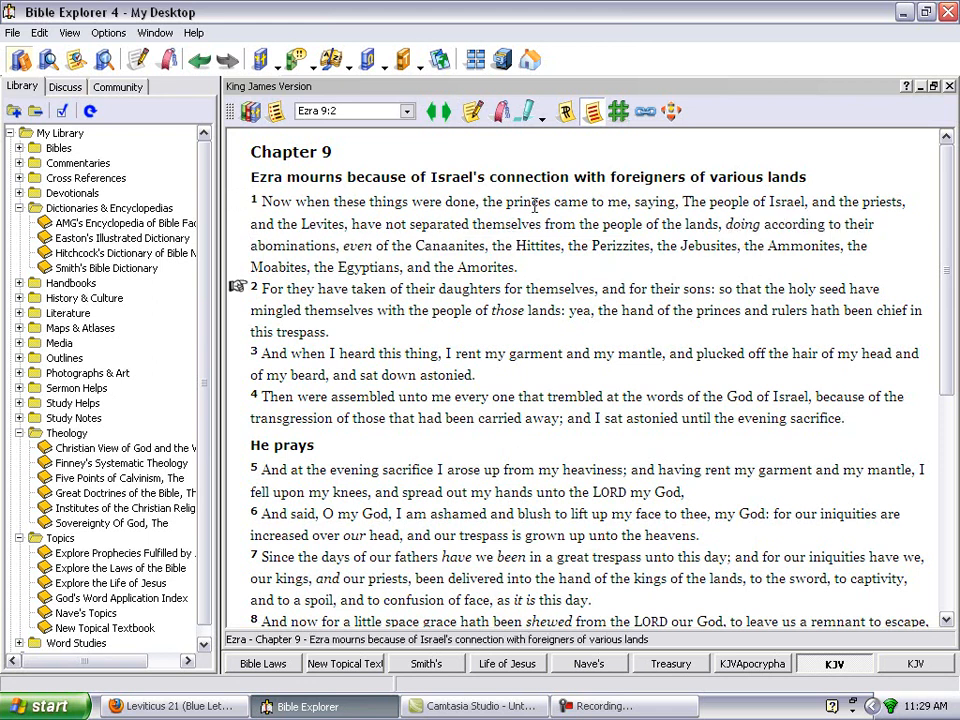
mouse_move(762, 230)
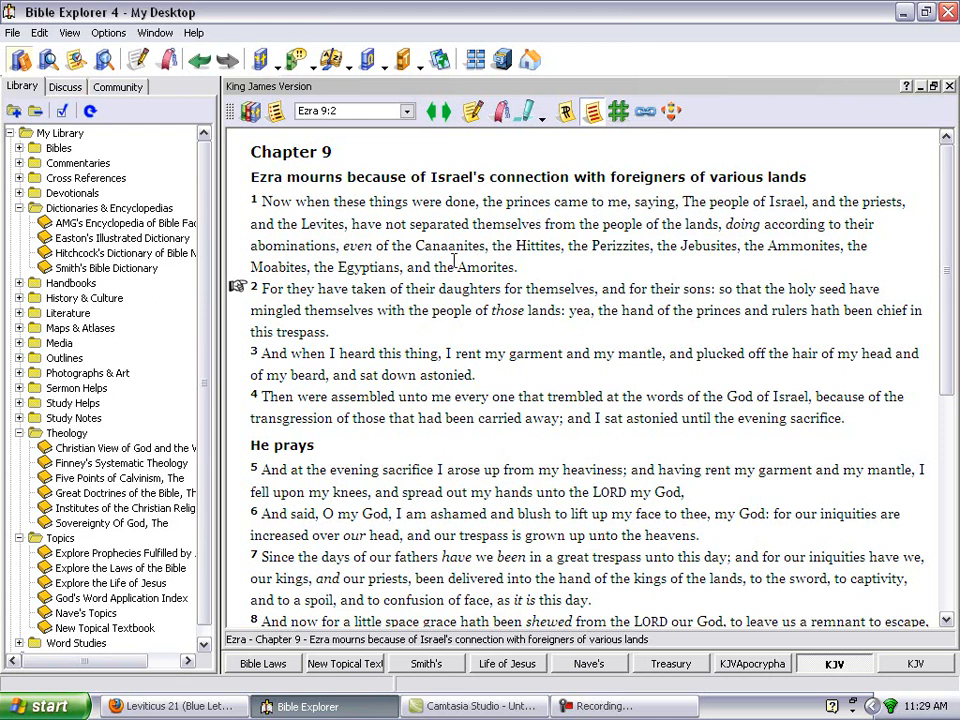
mouse_move(817, 205)
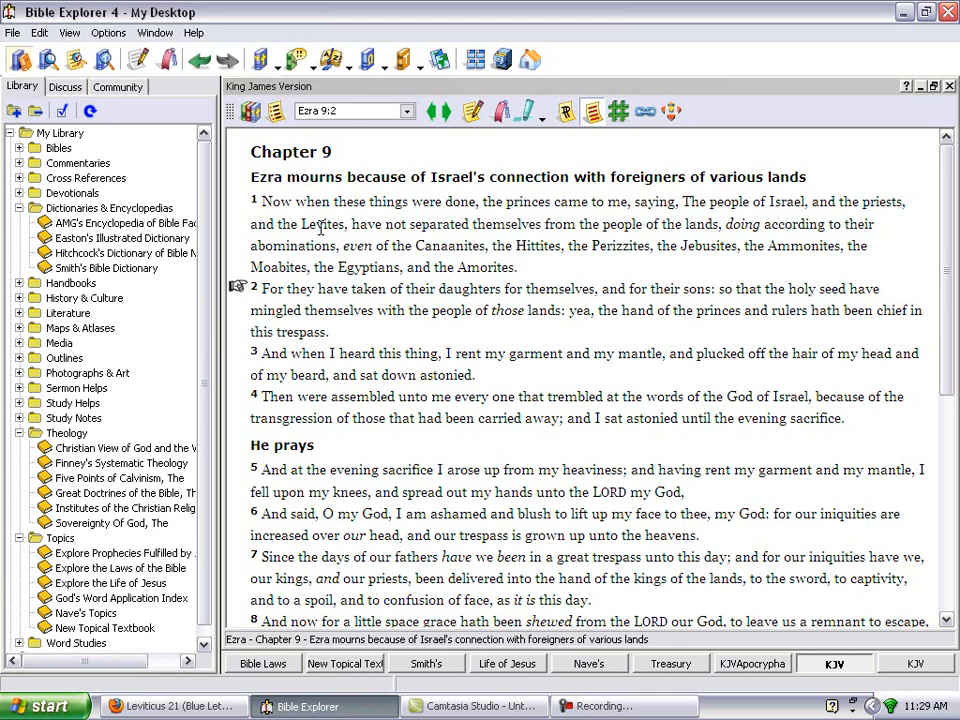
mouse_move(388, 283)
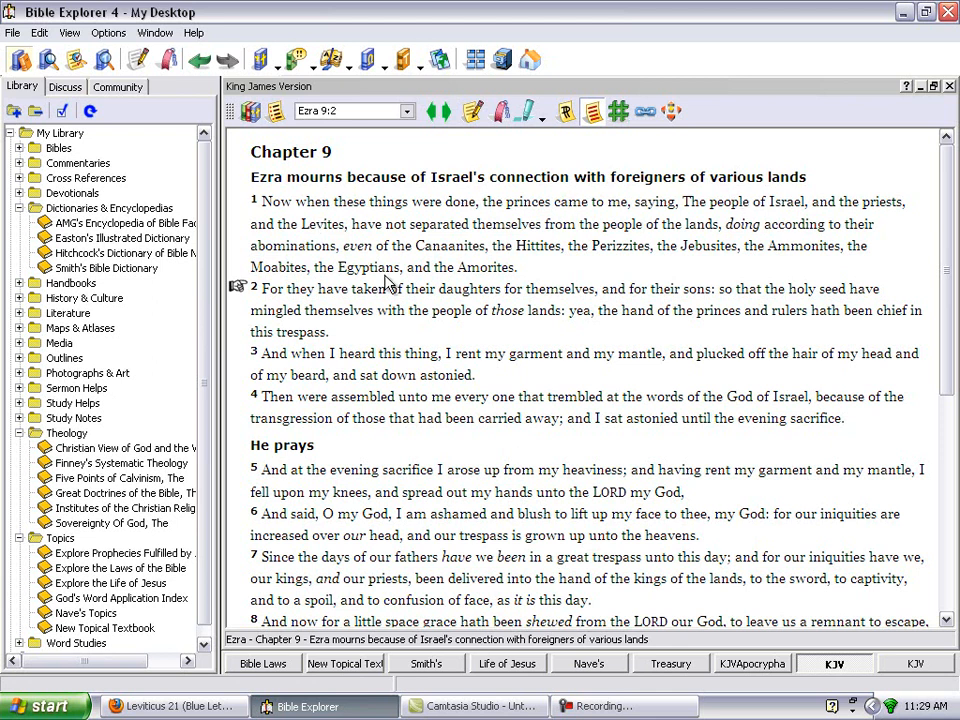
mouse_move(324, 267)
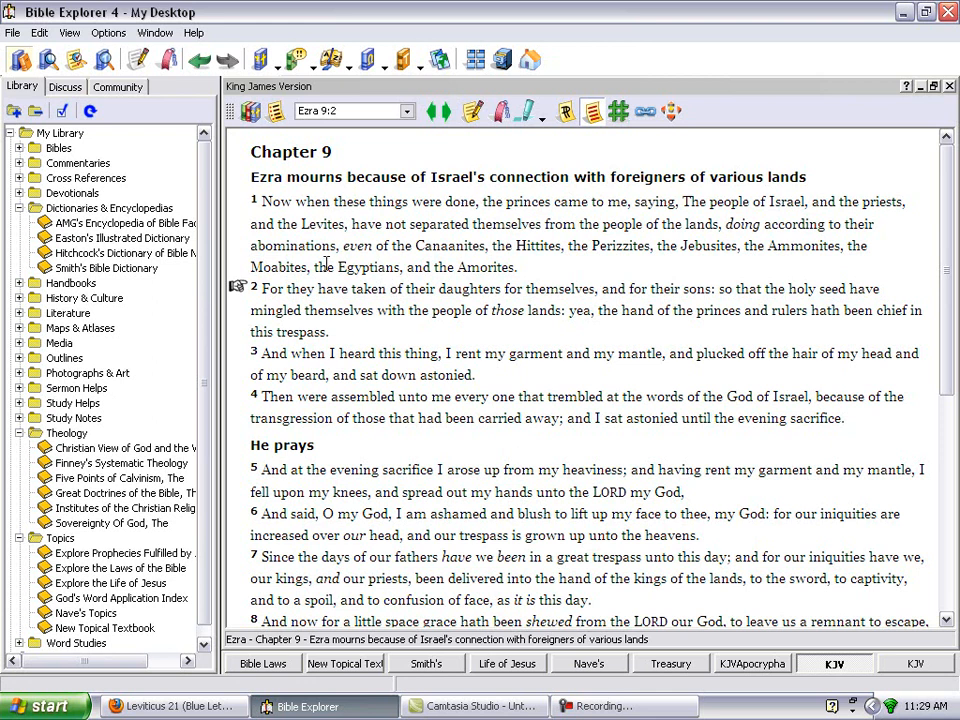
mouse_move(517, 240)
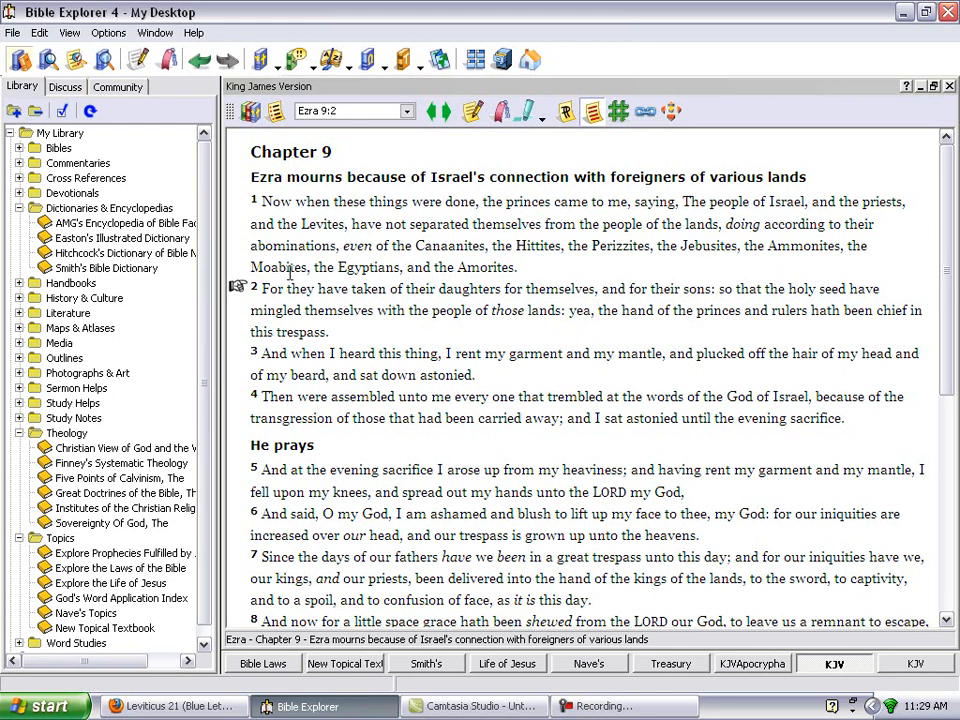
mouse_move(558, 270)
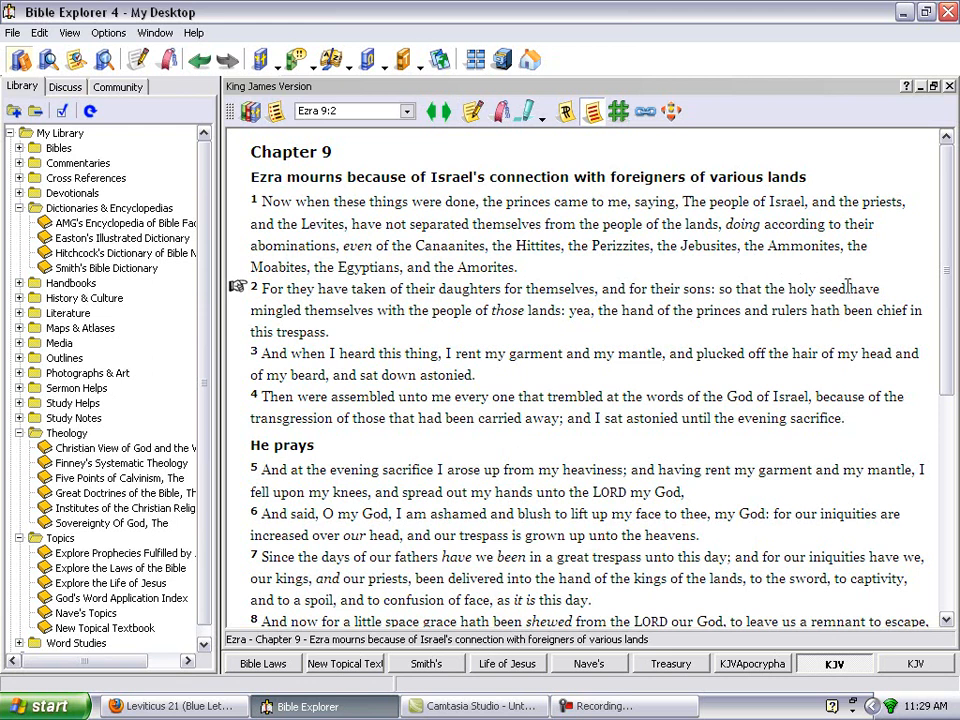
mouse_move(855, 305)
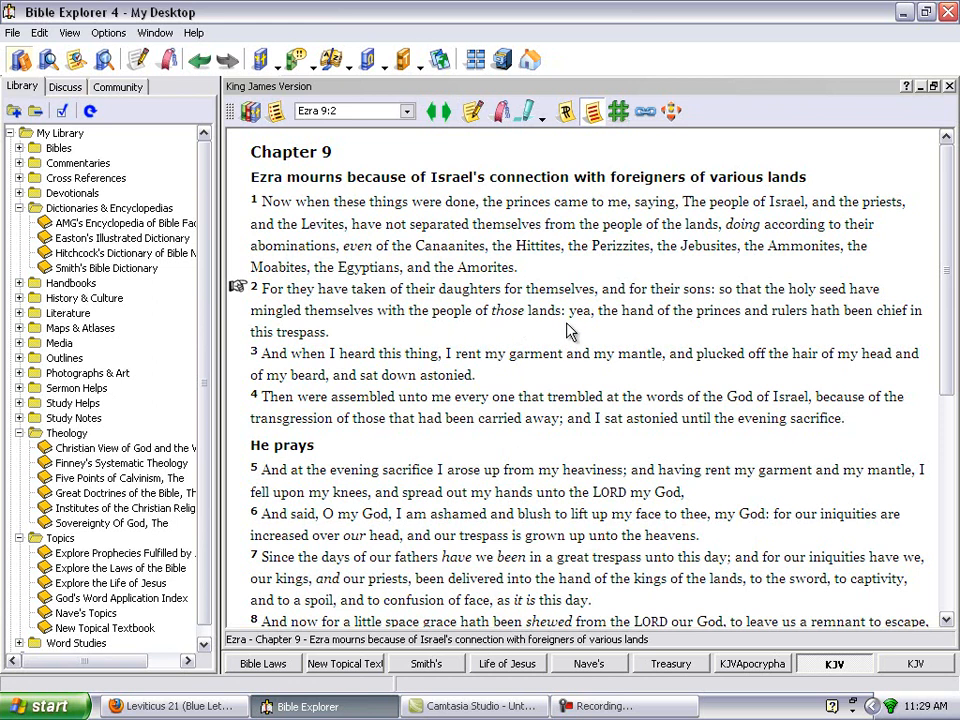
mouse_move(570, 332)
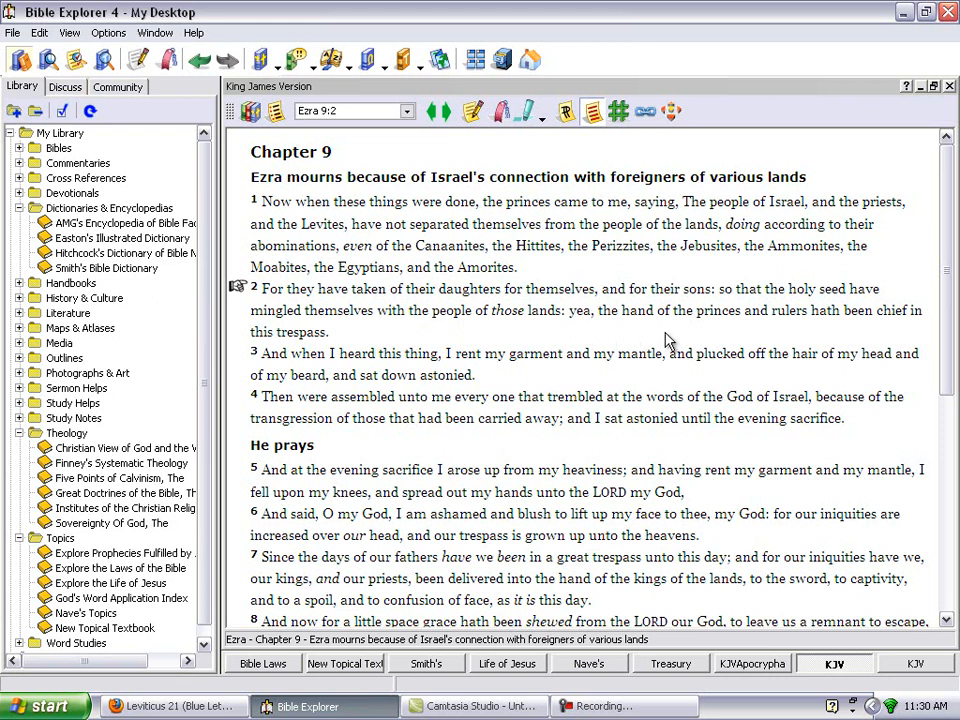
mouse_move(892, 340)
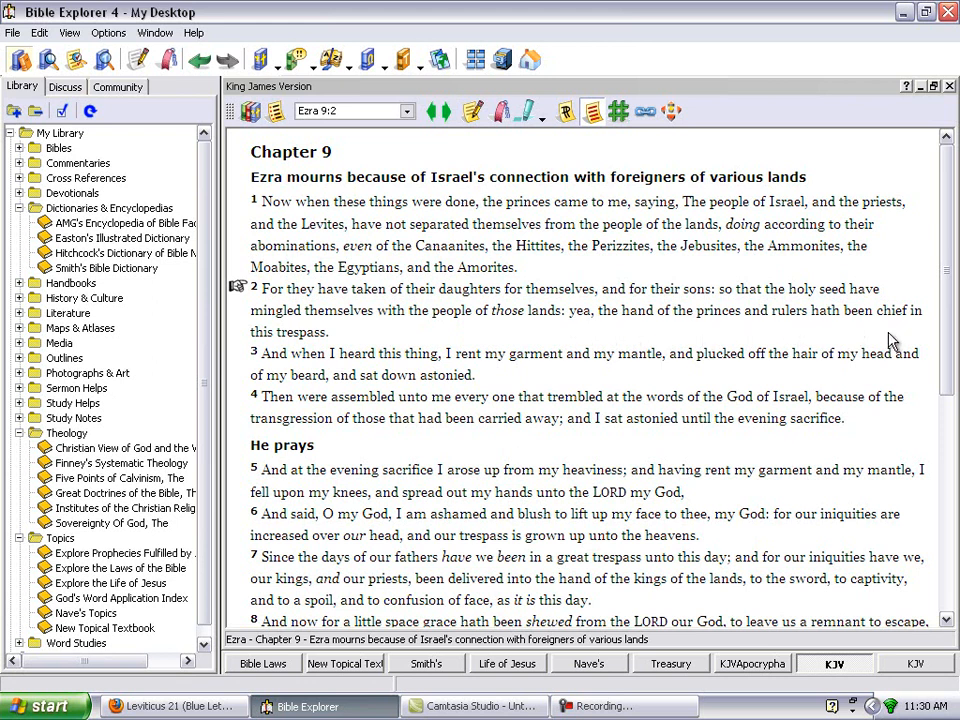
mouse_move(302, 343)
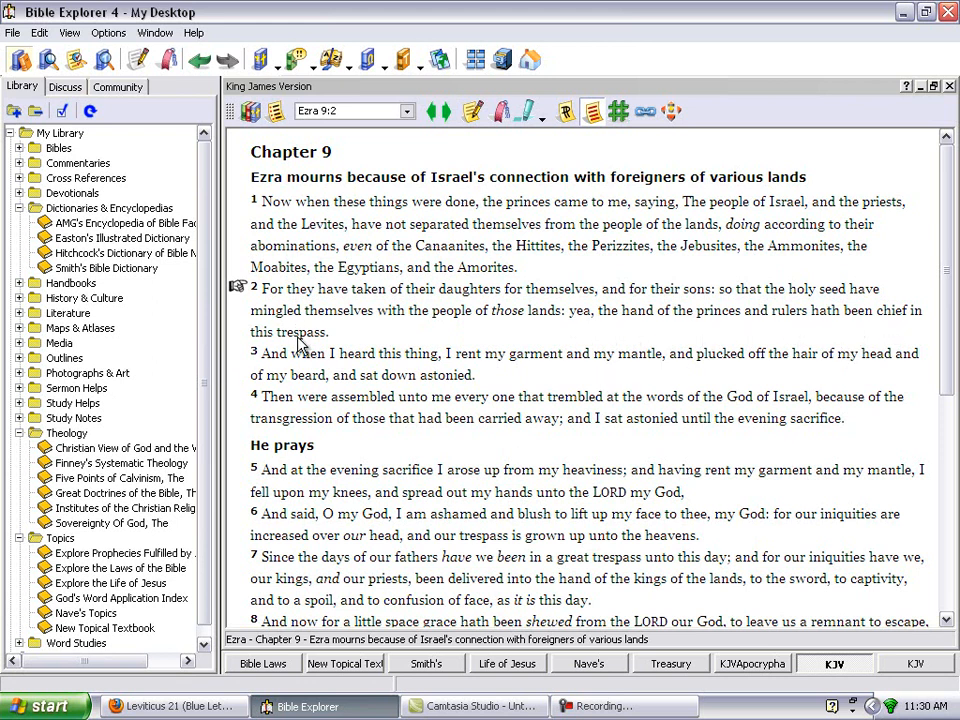
mouse_move(408, 338)
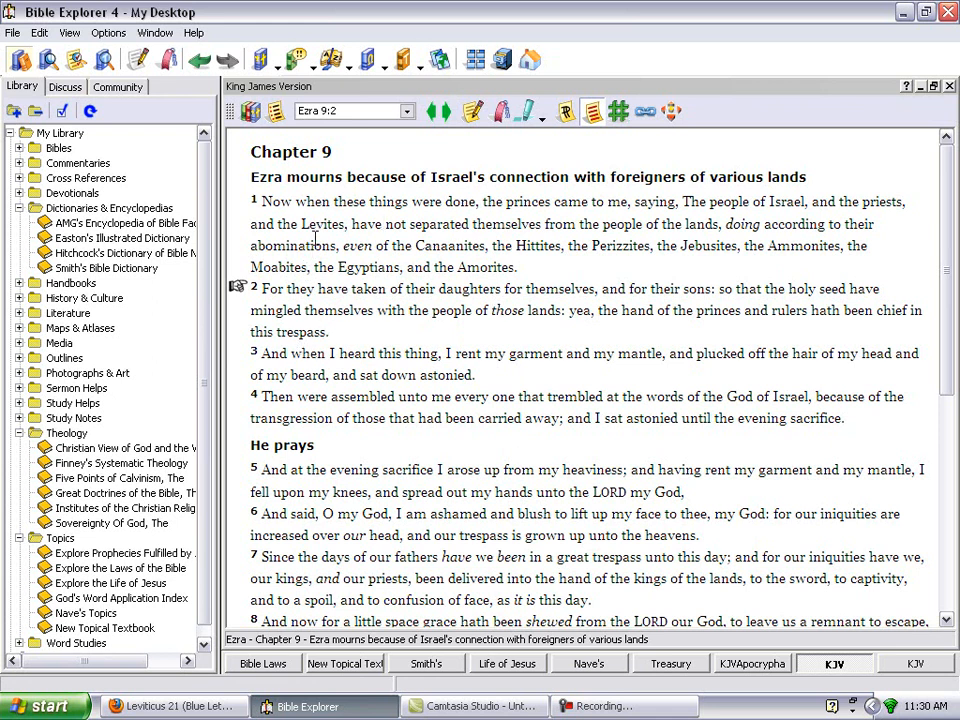
mouse_move(483, 343)
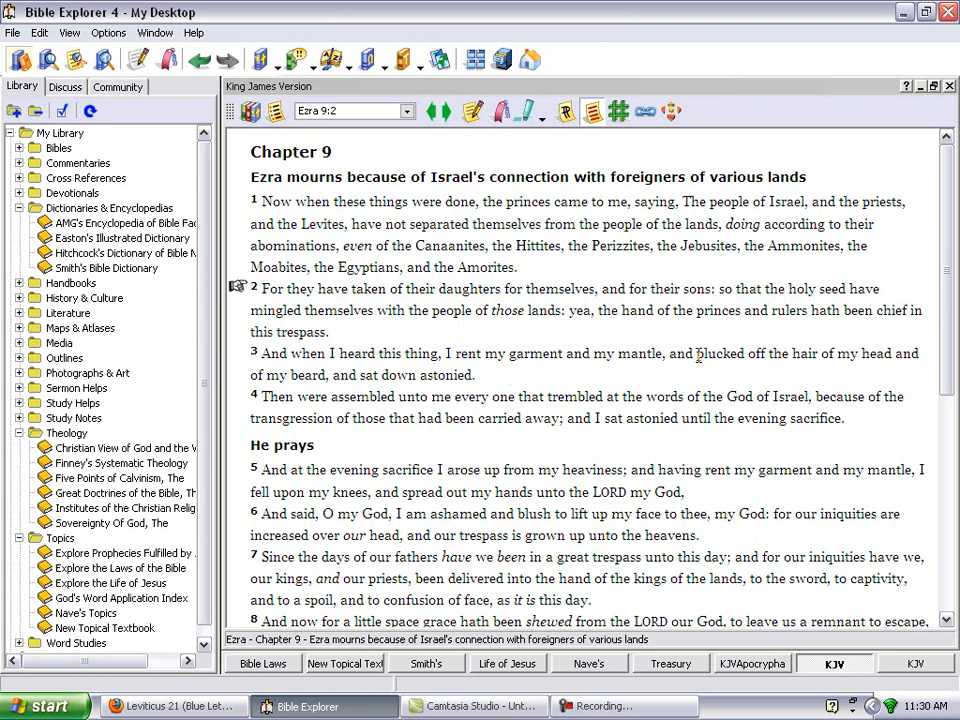
Highlight Ezra 9:3 from 'plucked off the hair of my head' through 'sat down astonied'
drag(668, 353, 817, 353)
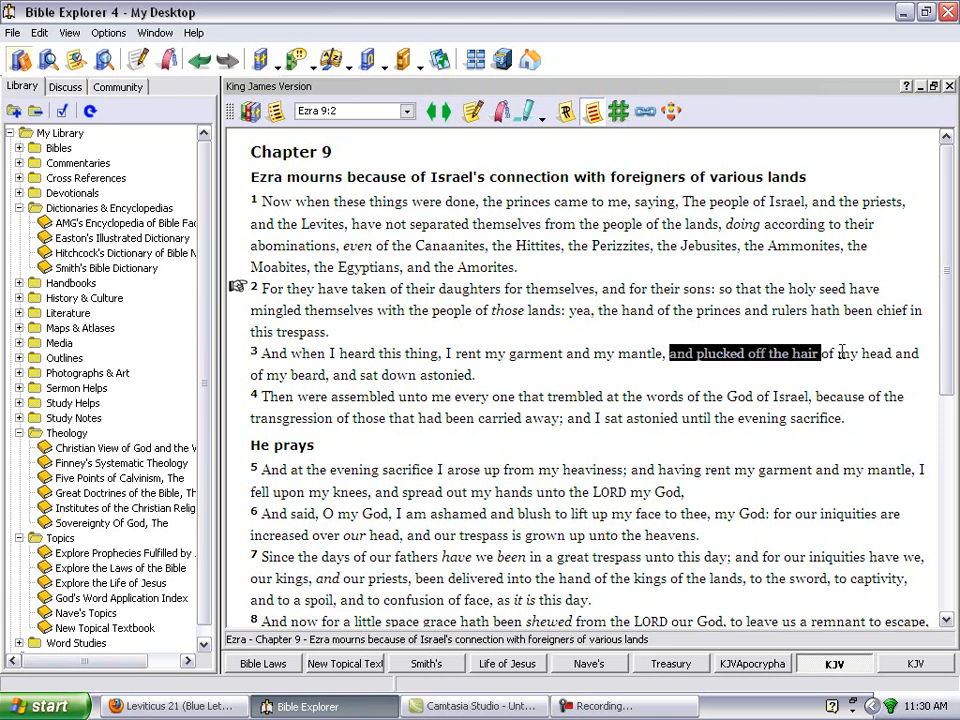
drag(817, 353, 478, 375)
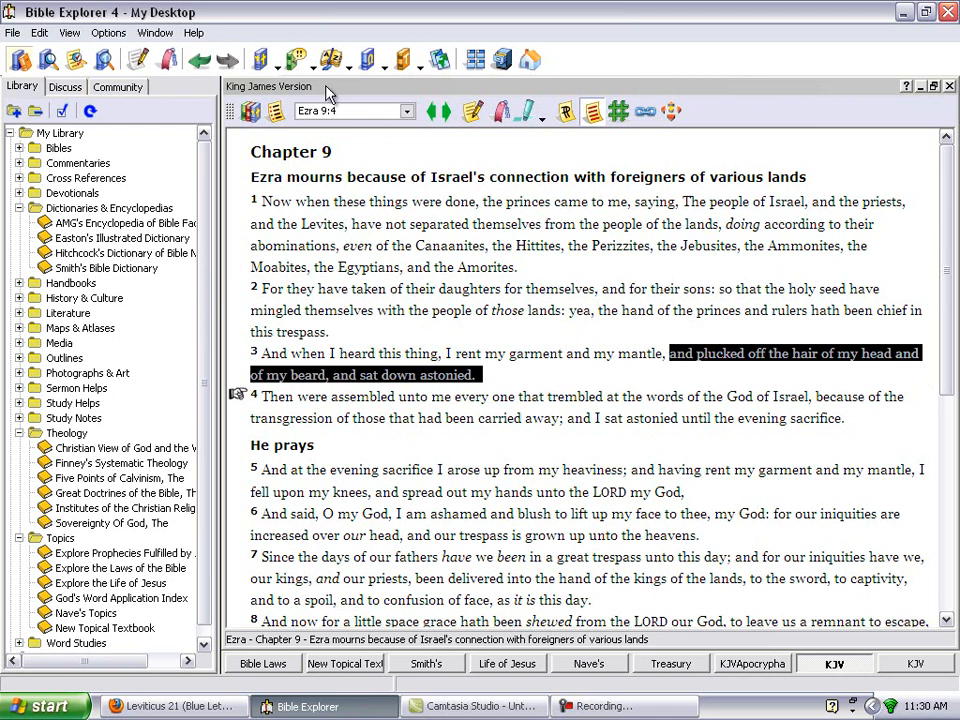
click(340, 111)
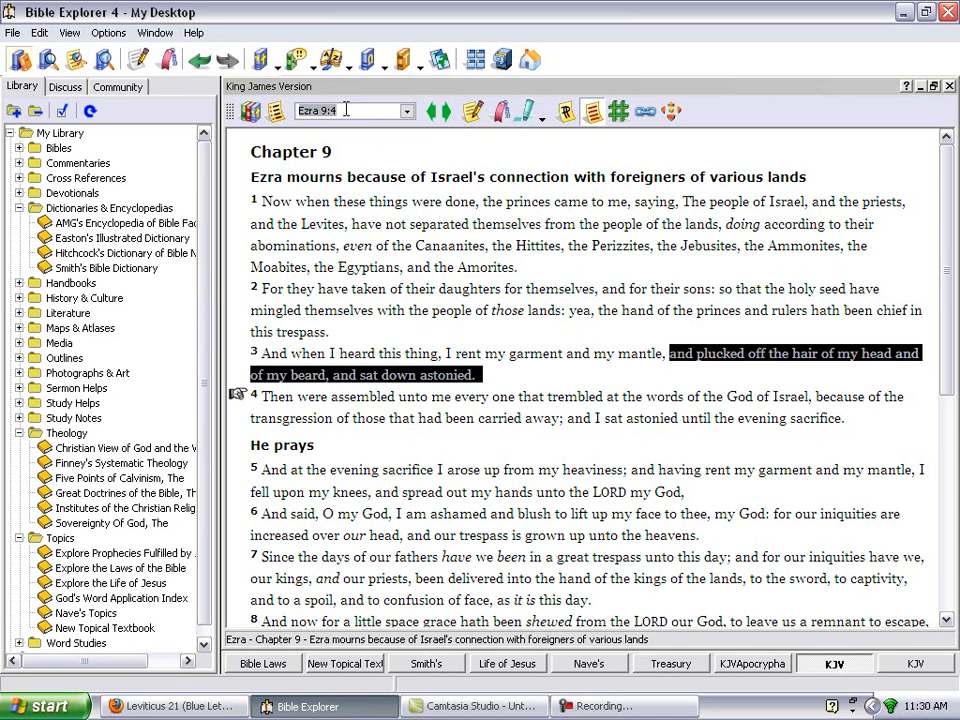
Enter 'Psalm 133' as the passage reference
text(P)
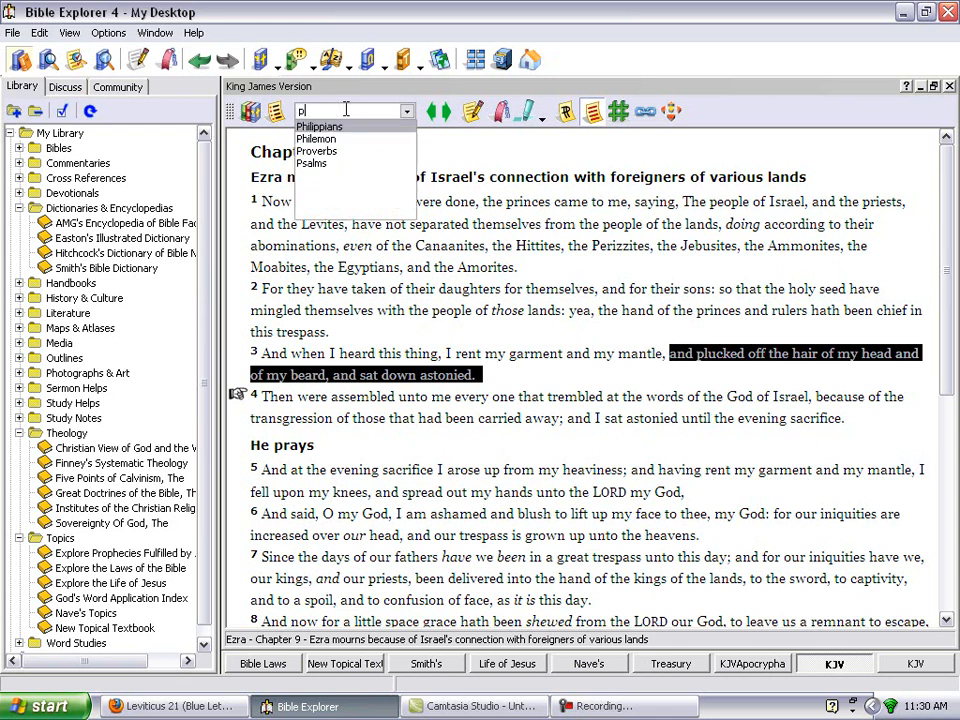
text(salms 133:1)
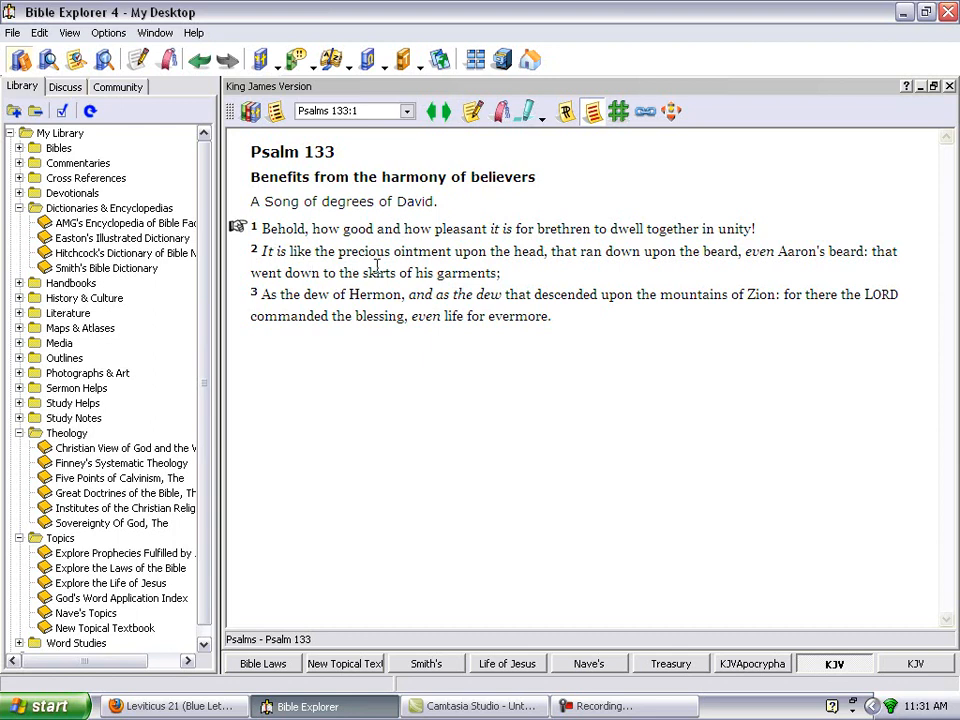
mouse_move(563, 277)
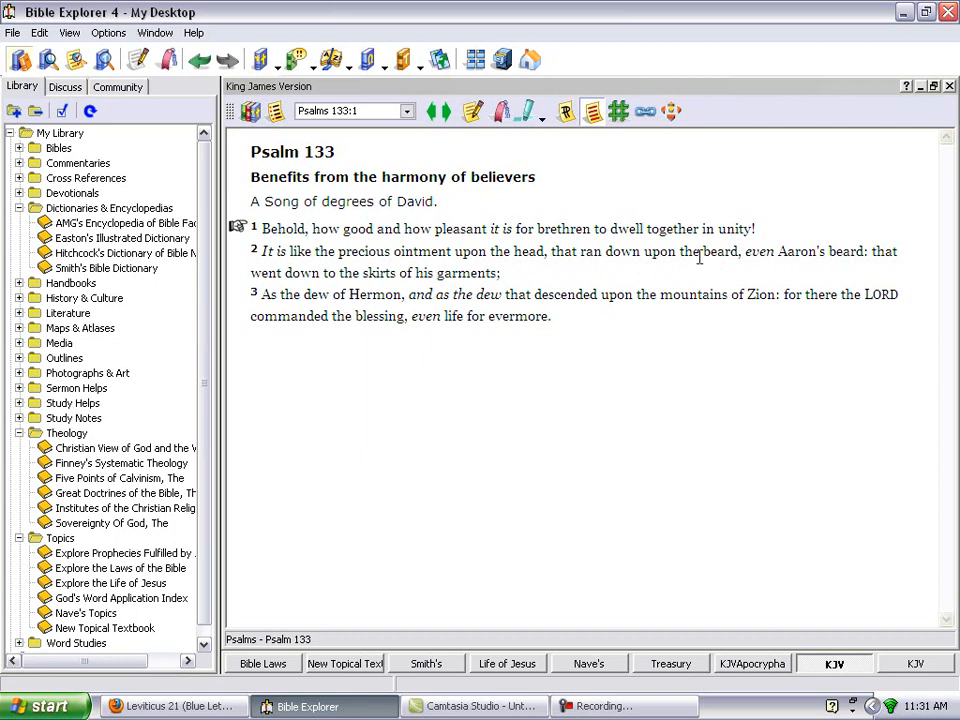
drag(679, 251, 778, 251)
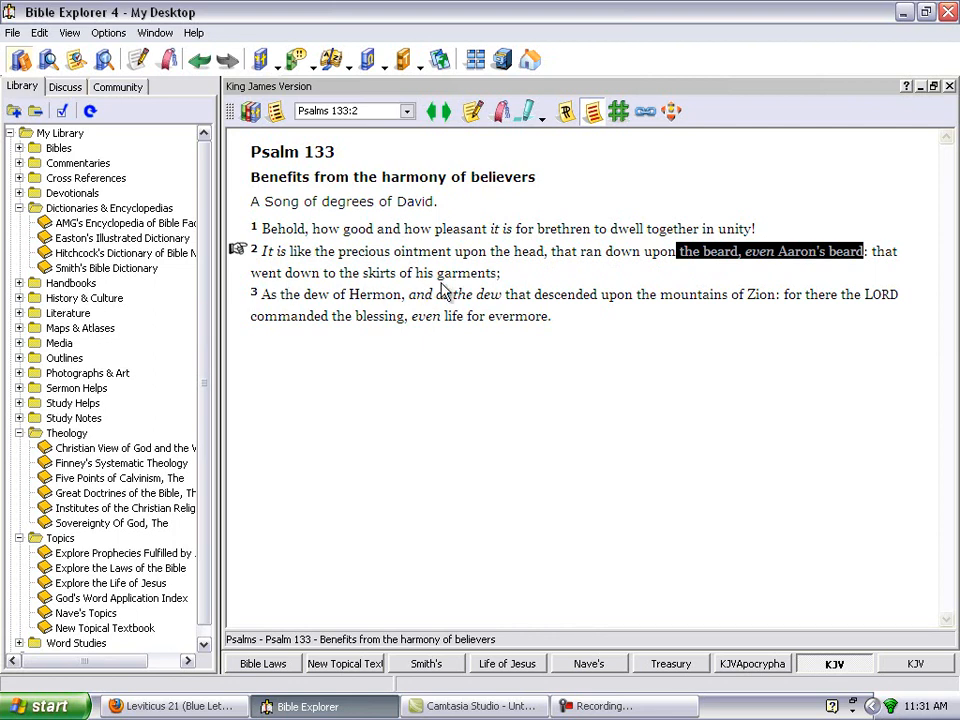
mouse_move(512, 289)
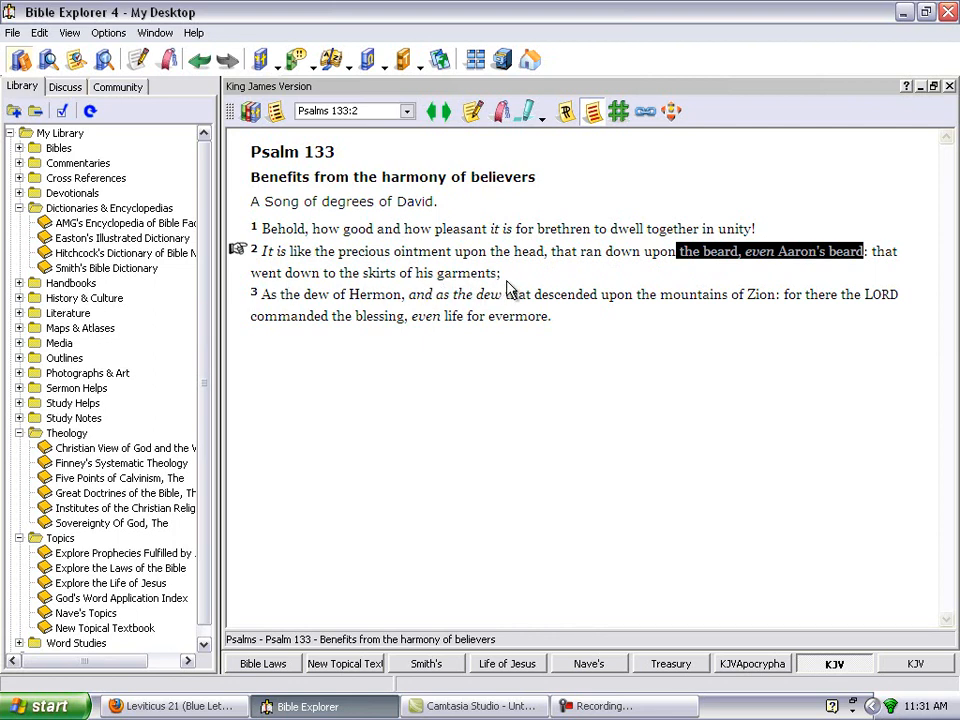
mouse_move(557, 243)
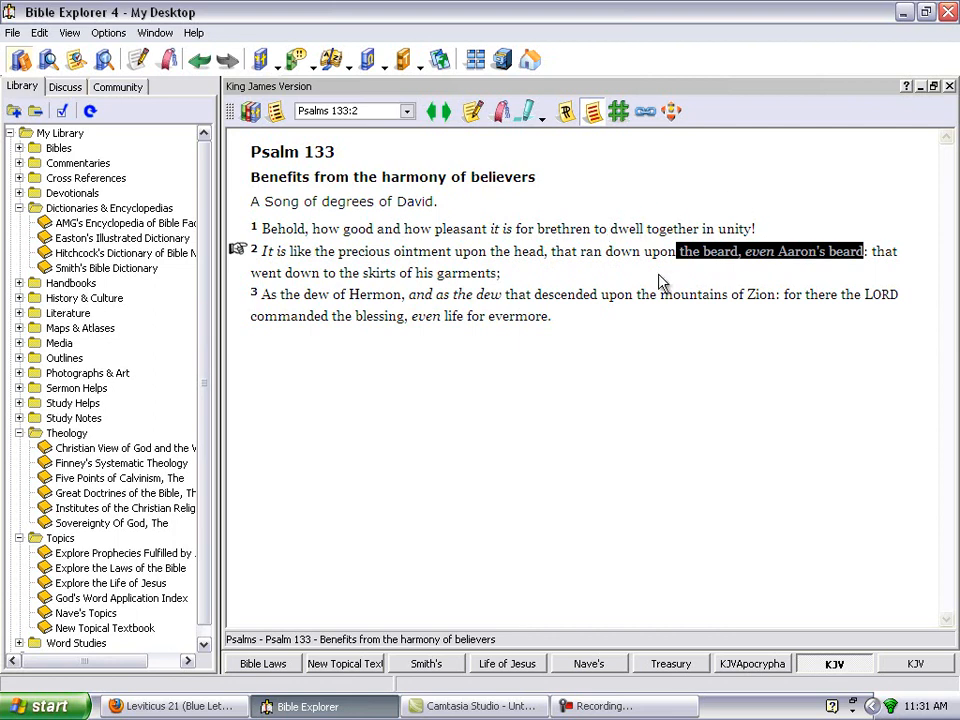
mouse_move(615, 225)
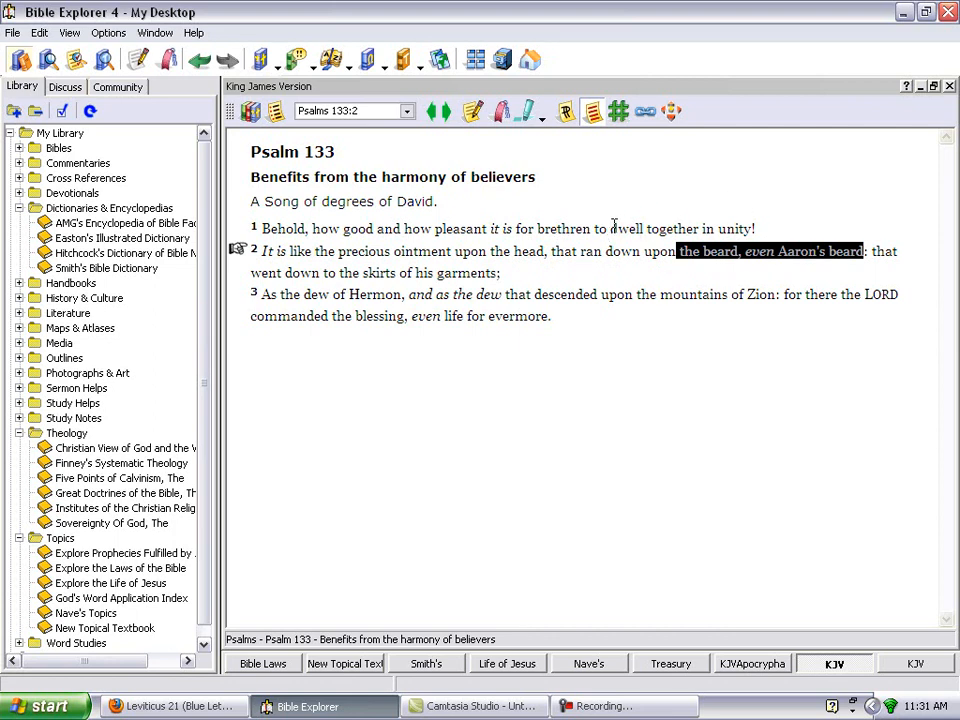
mouse_move(583, 275)
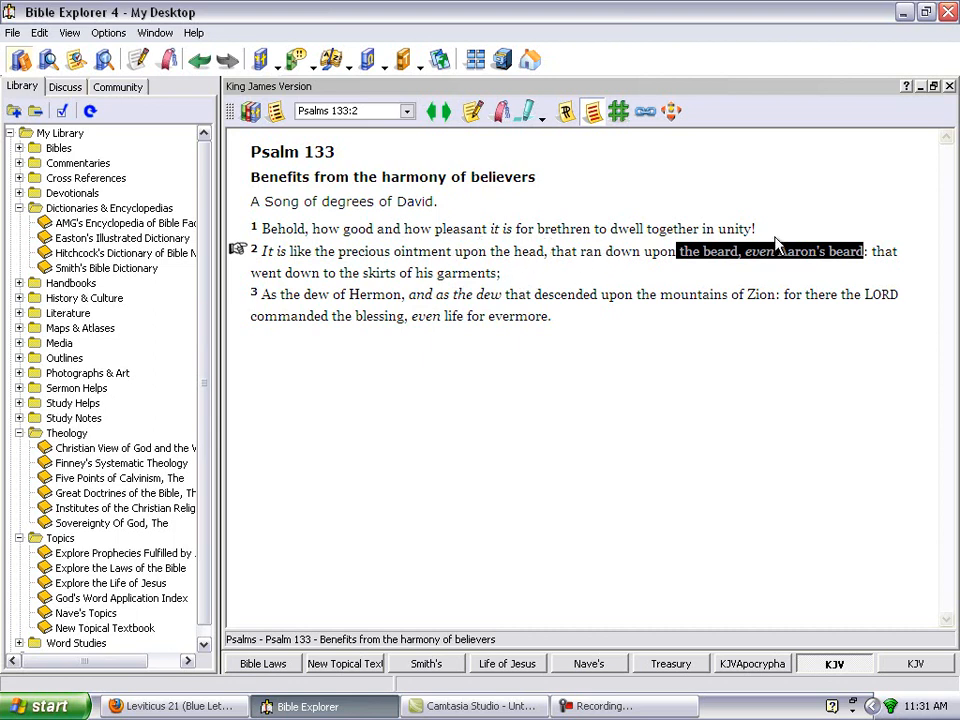
mouse_move(250, 200)
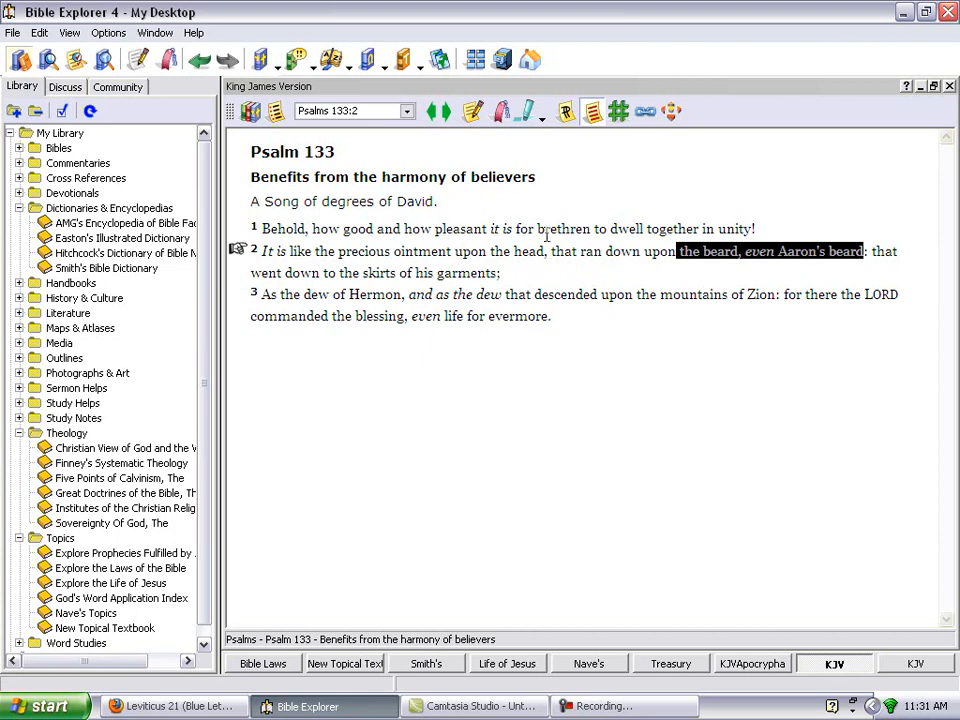
mouse_move(808, 237)
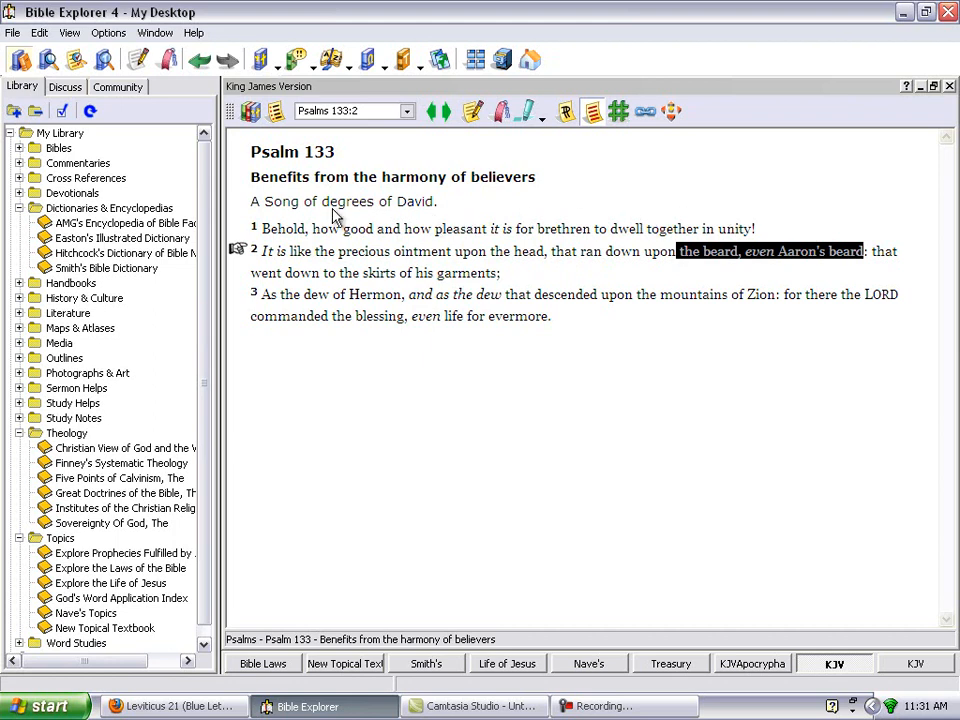
mouse_move(383, 253)
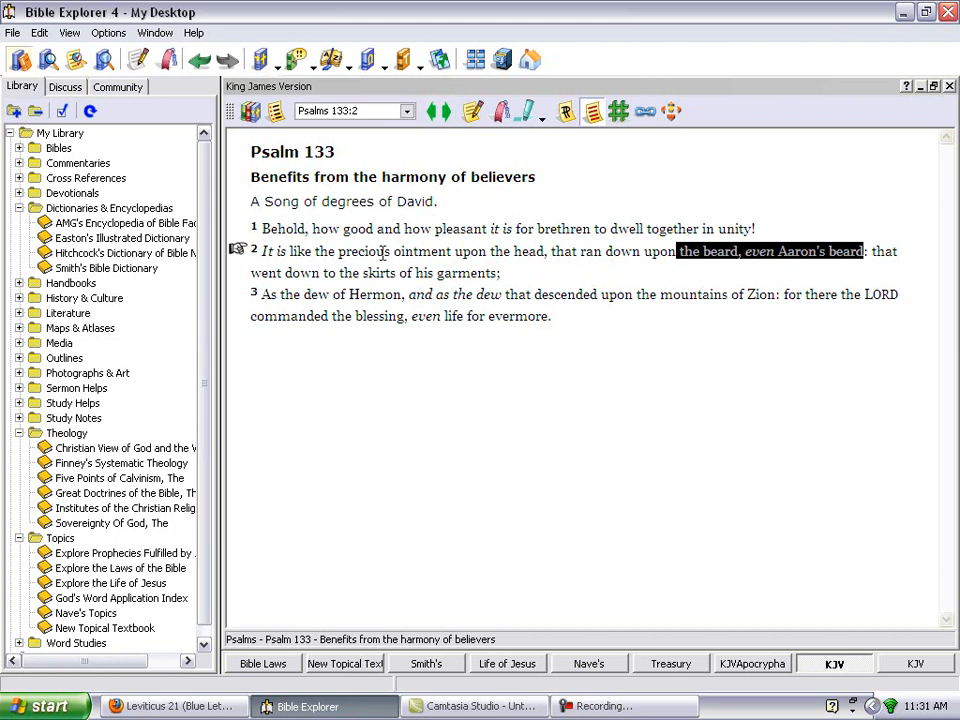
mouse_move(252, 232)
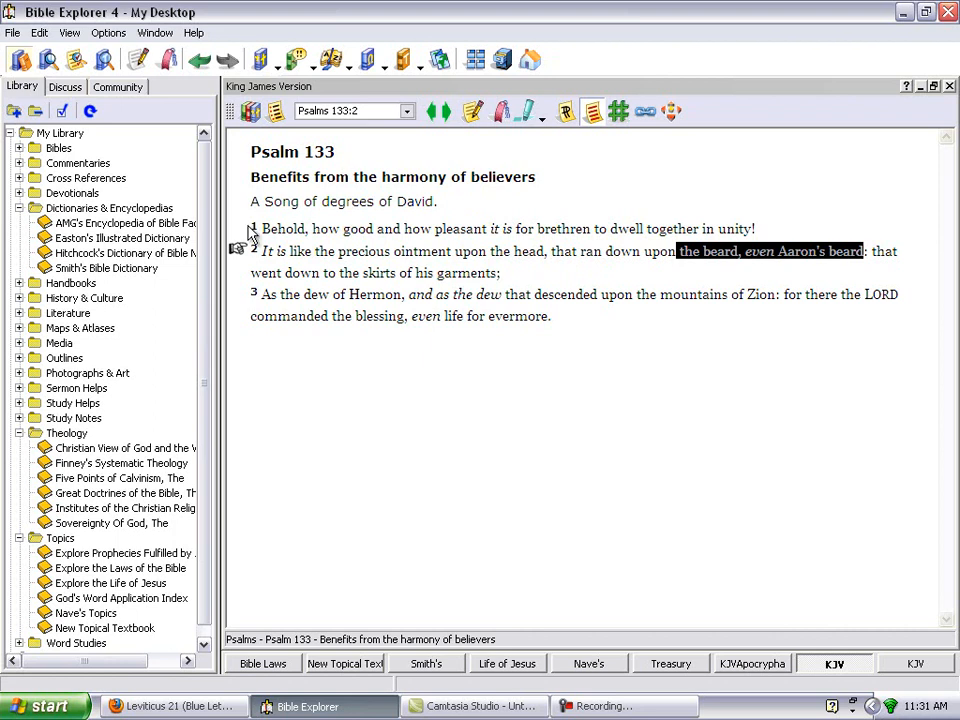
mouse_move(556, 252)
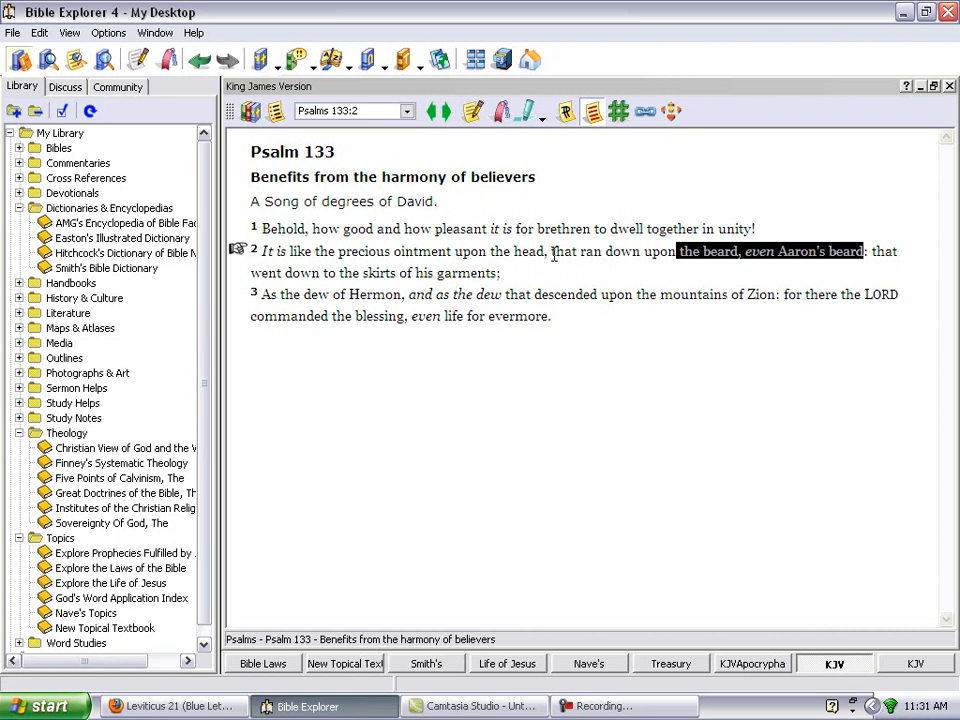
mouse_move(818, 265)
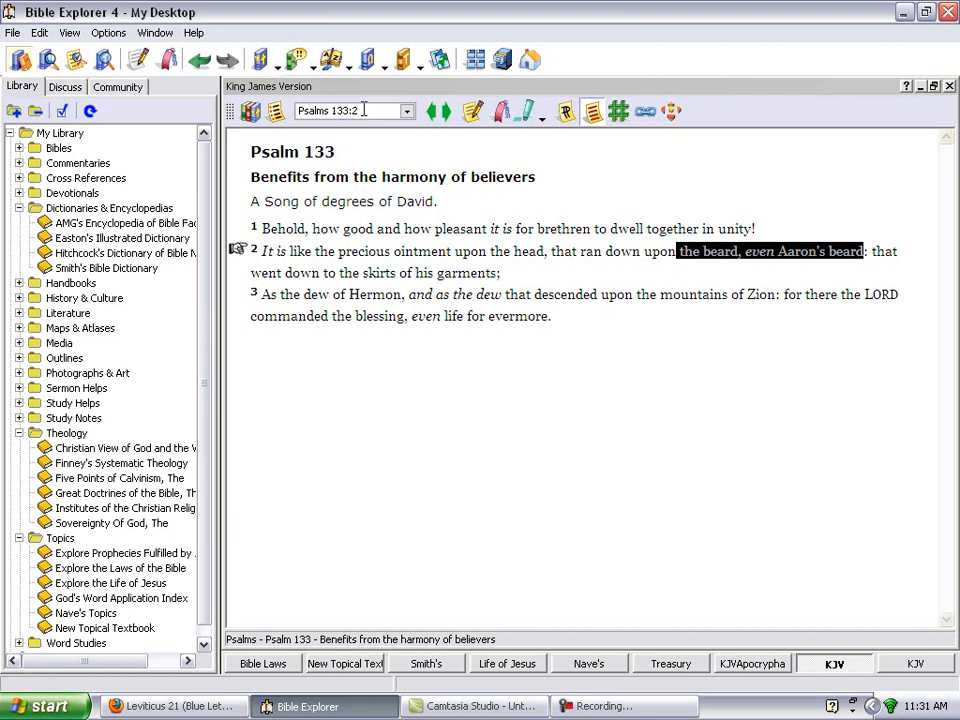
Replace the Psalms 133:2 reference with Isaiah 50:4 and scroll the chapter
click(340, 110)
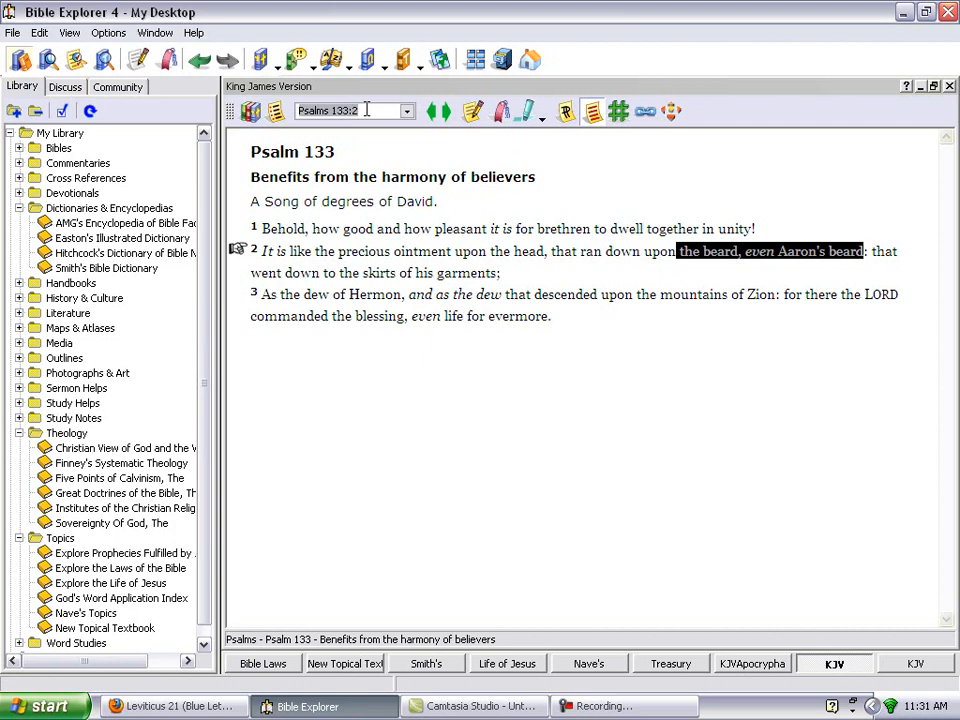
click(350, 110)
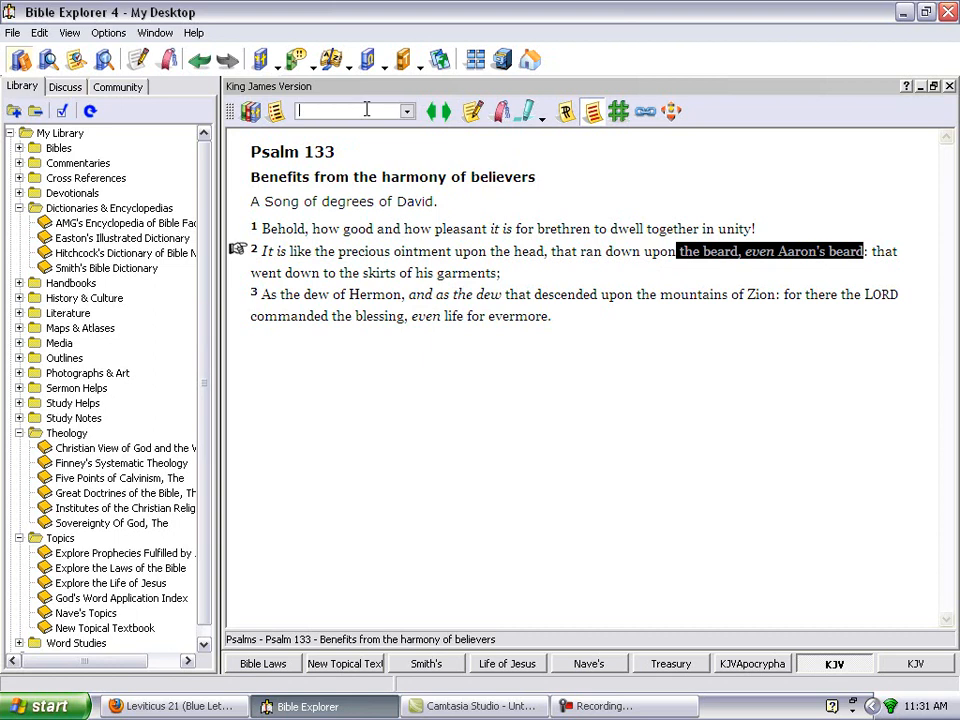
text(Isaiah 50:)
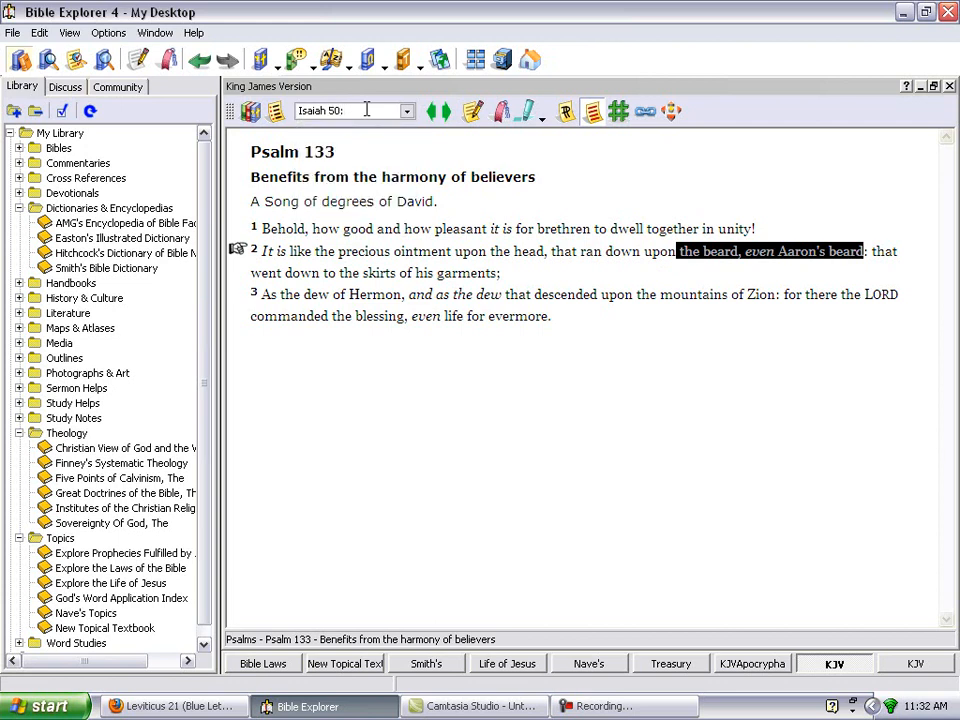
text(4)
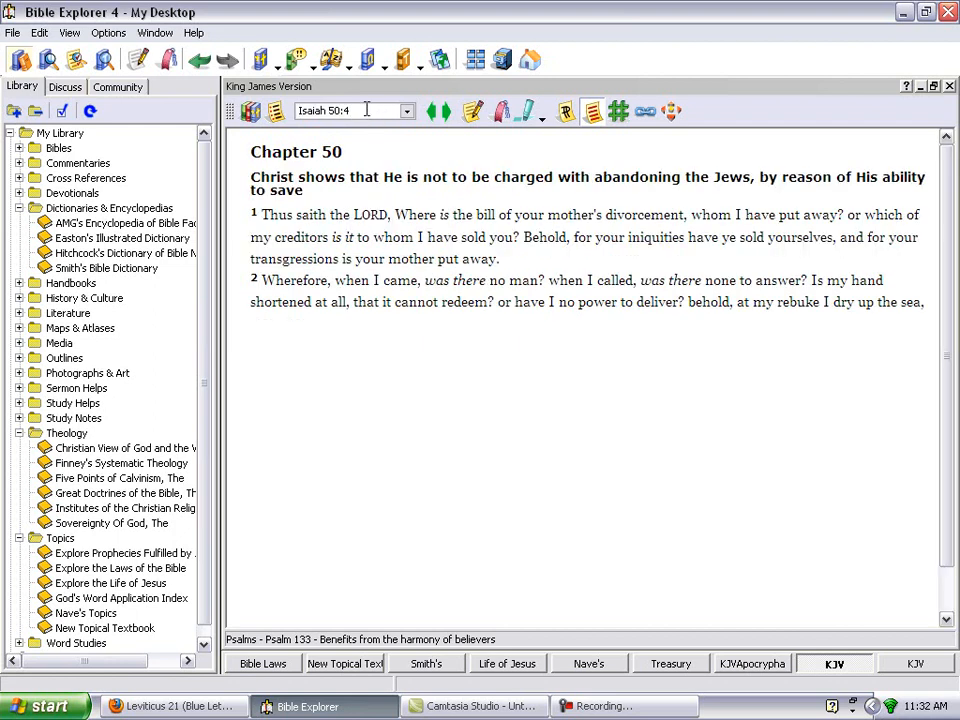
scroll(down, 3)
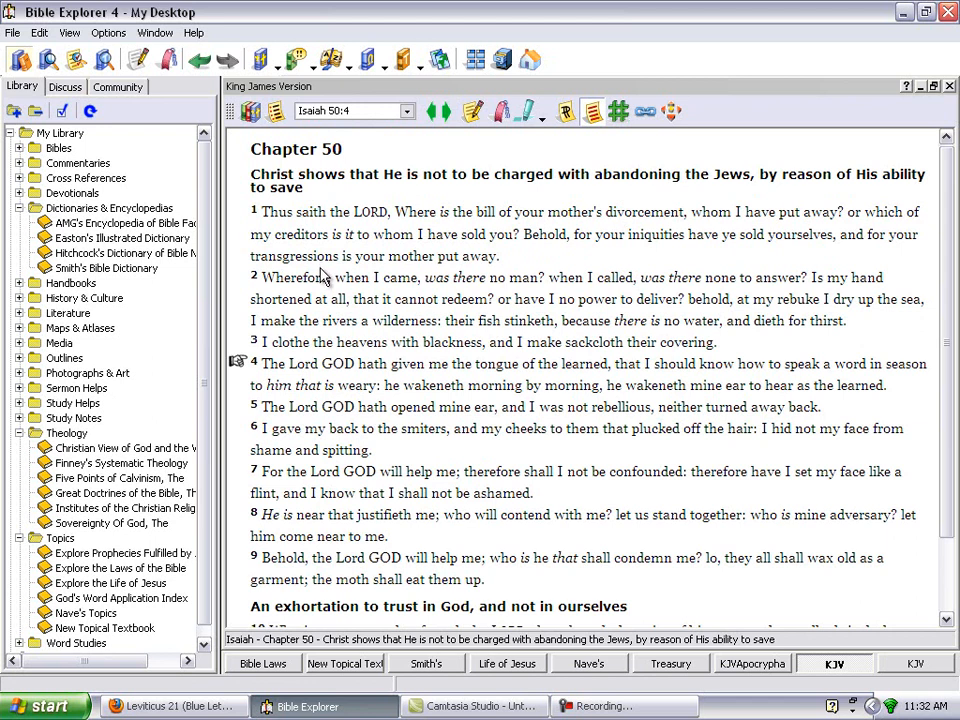
mouse_move(505, 337)
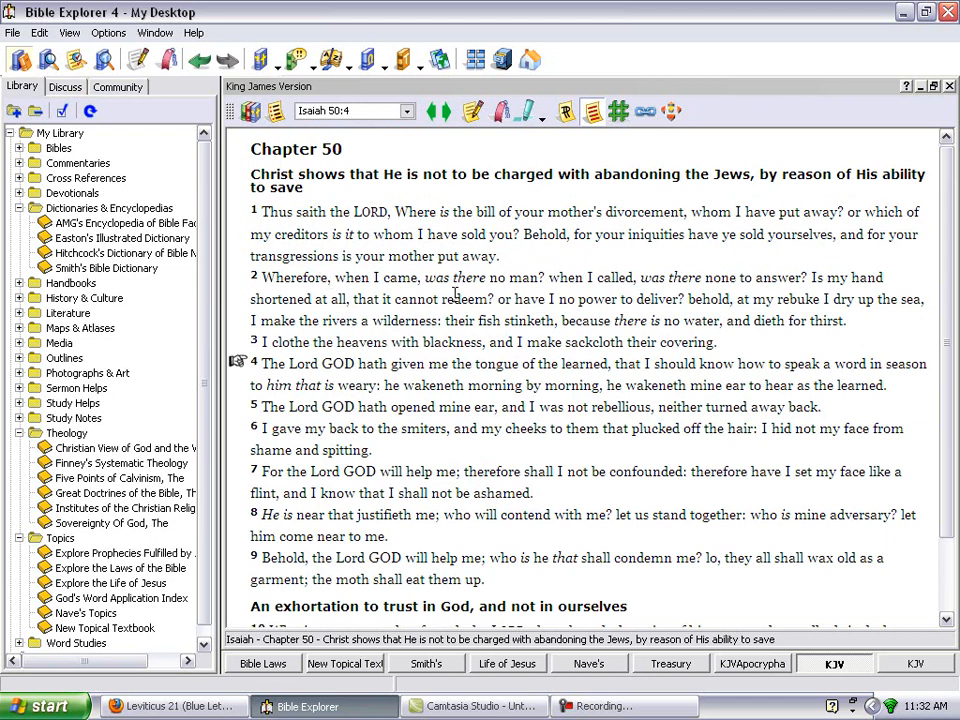
mouse_move(272, 393)
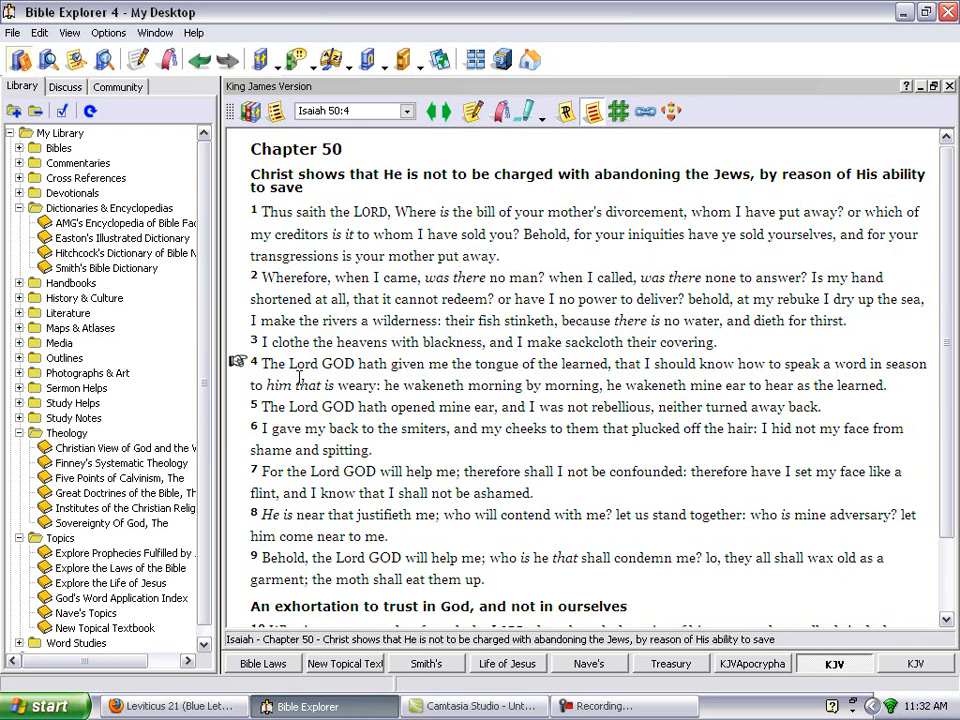
mouse_move(470, 383)
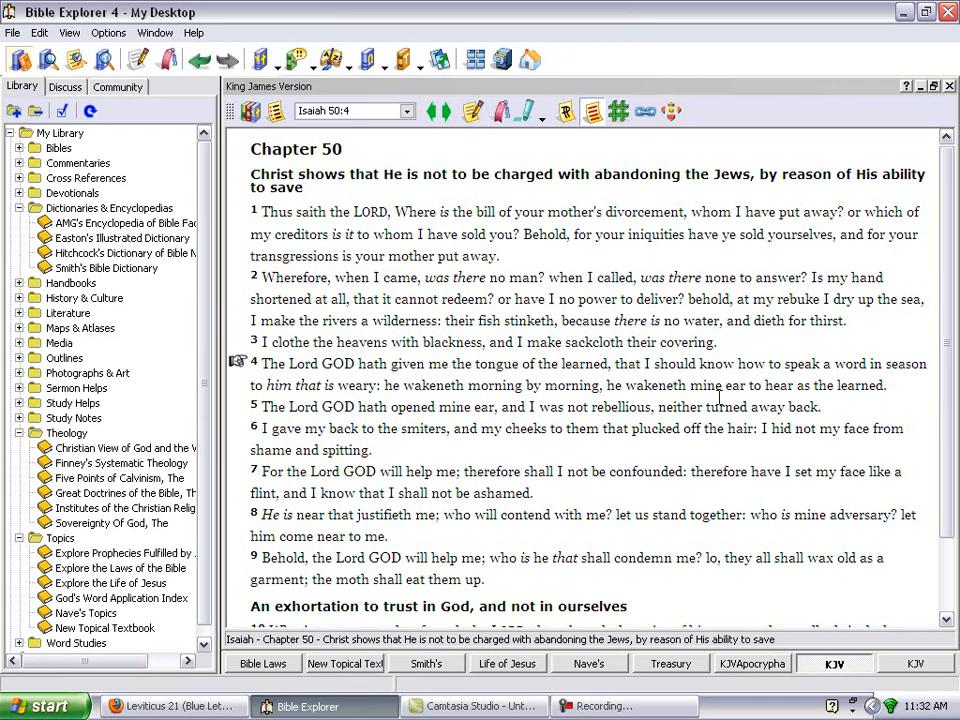
mouse_move(447, 418)
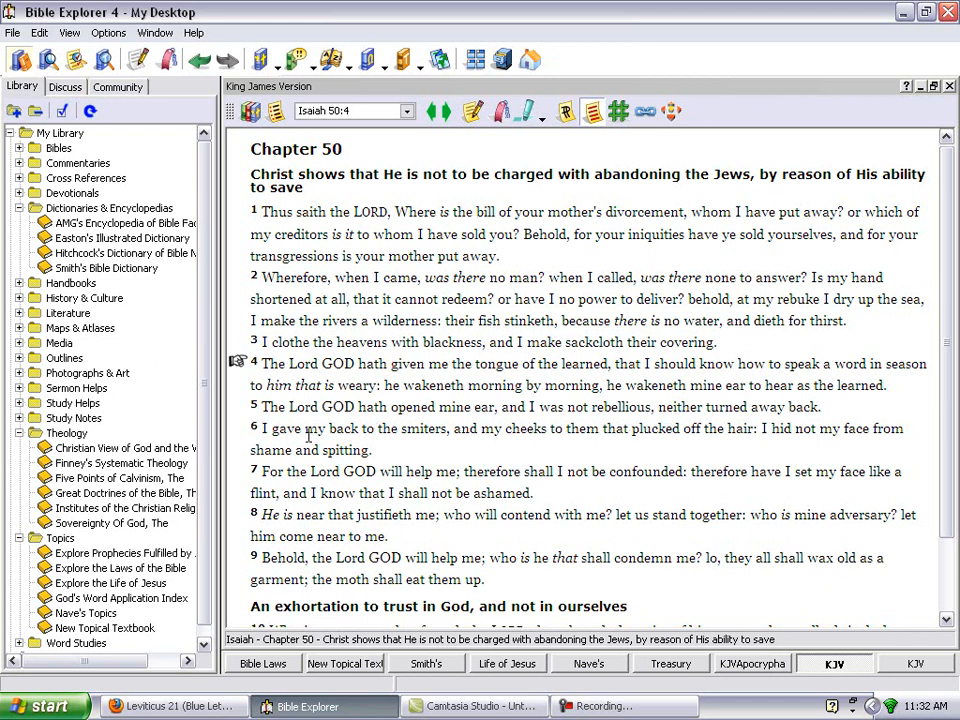
mouse_move(261, 450)
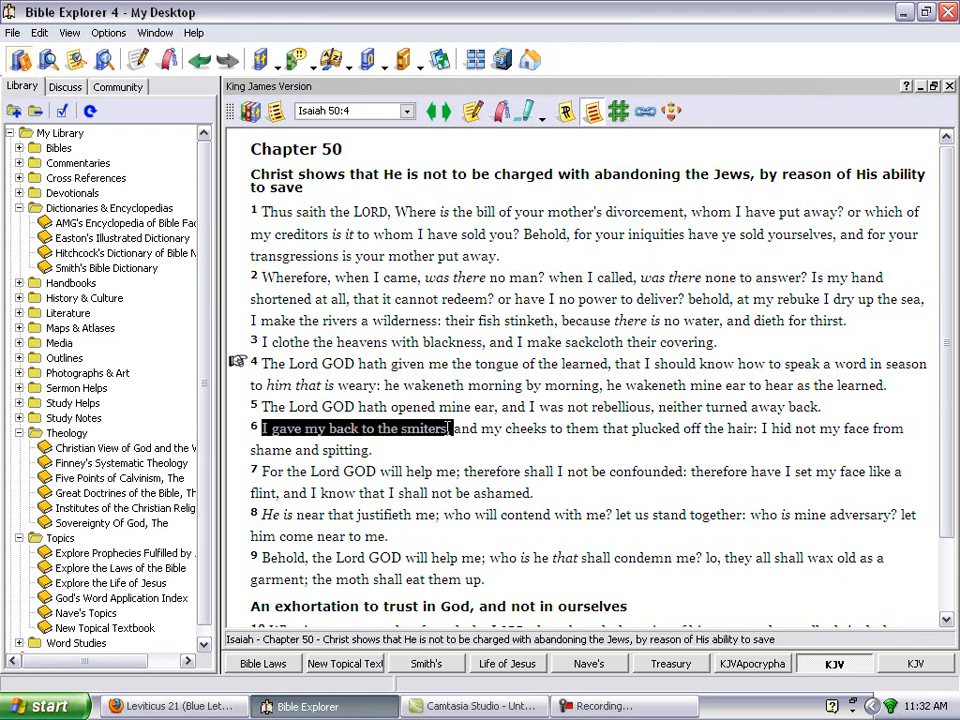
Highlight Isaiah 50:6 from giving the back to the smiters through plucked hair
drag(450, 428, 545, 428)
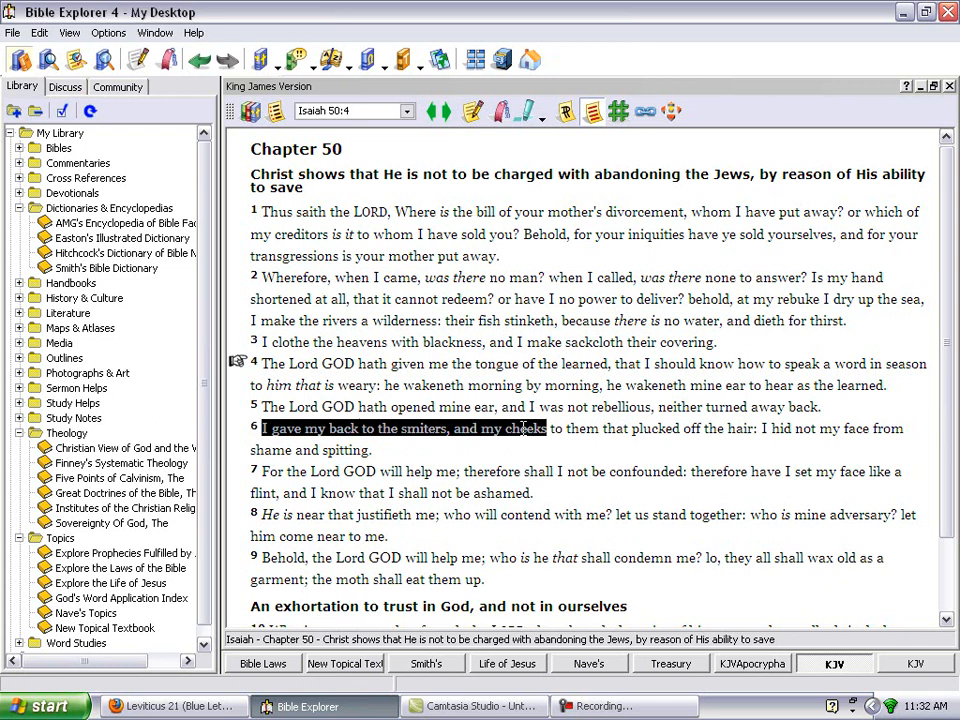
drag(547, 428, 678, 428)
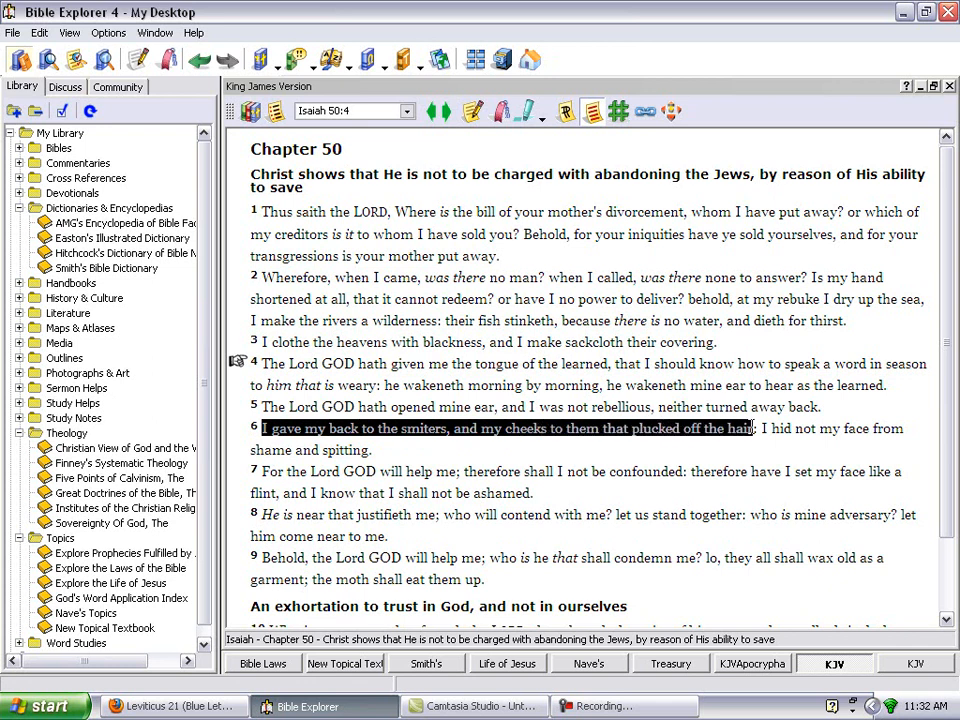
drag(755, 428, 380, 449)
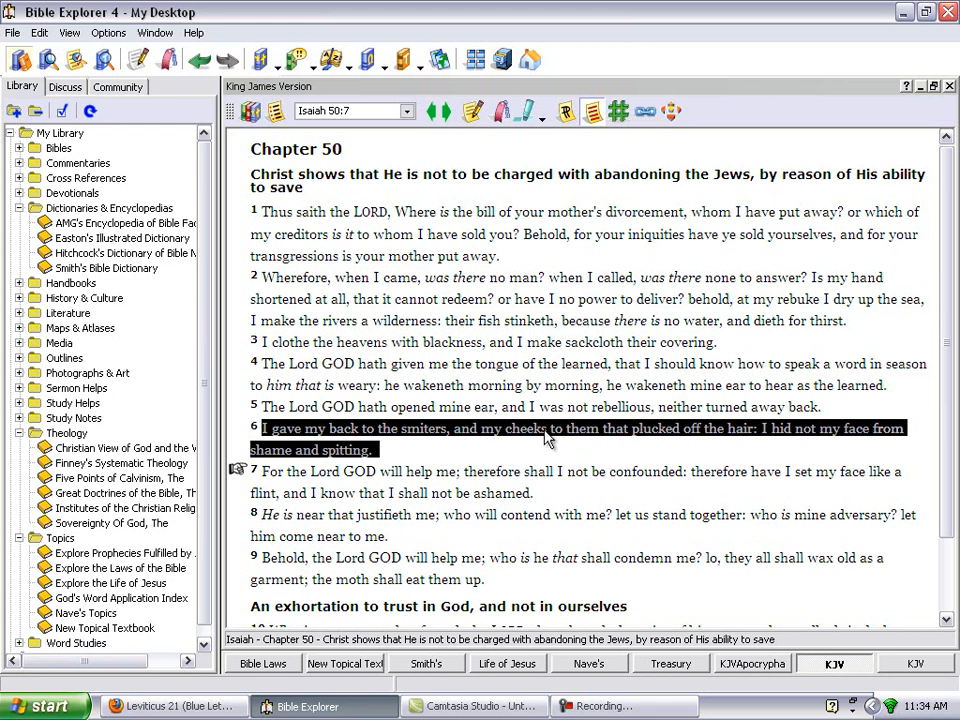
mouse_move(280, 452)
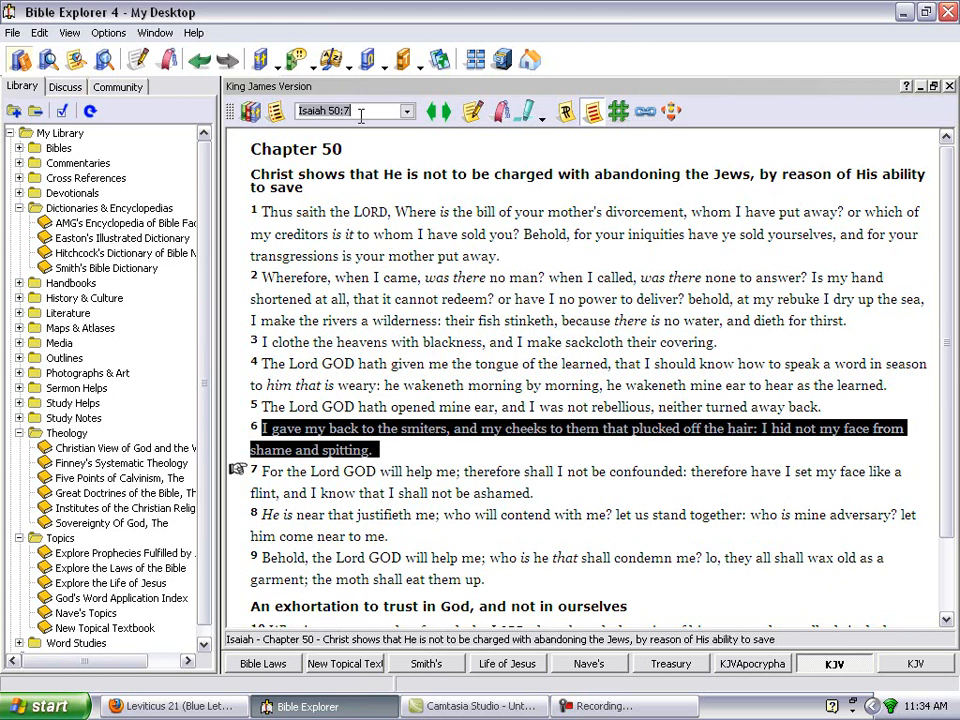
mouse_move(800, 68)
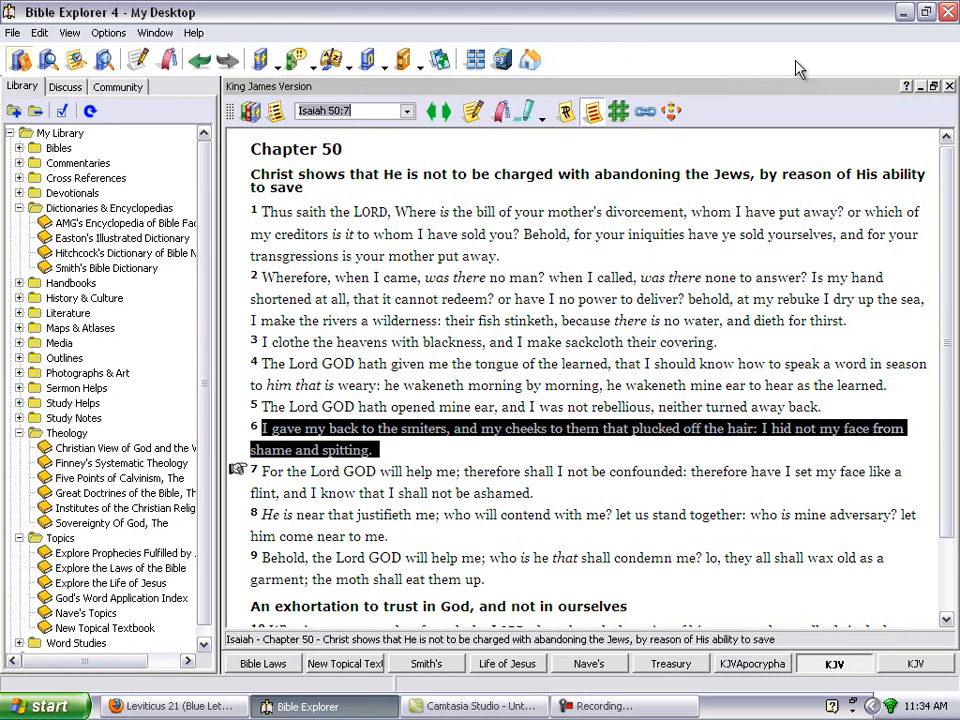
mouse_move(876, 56)
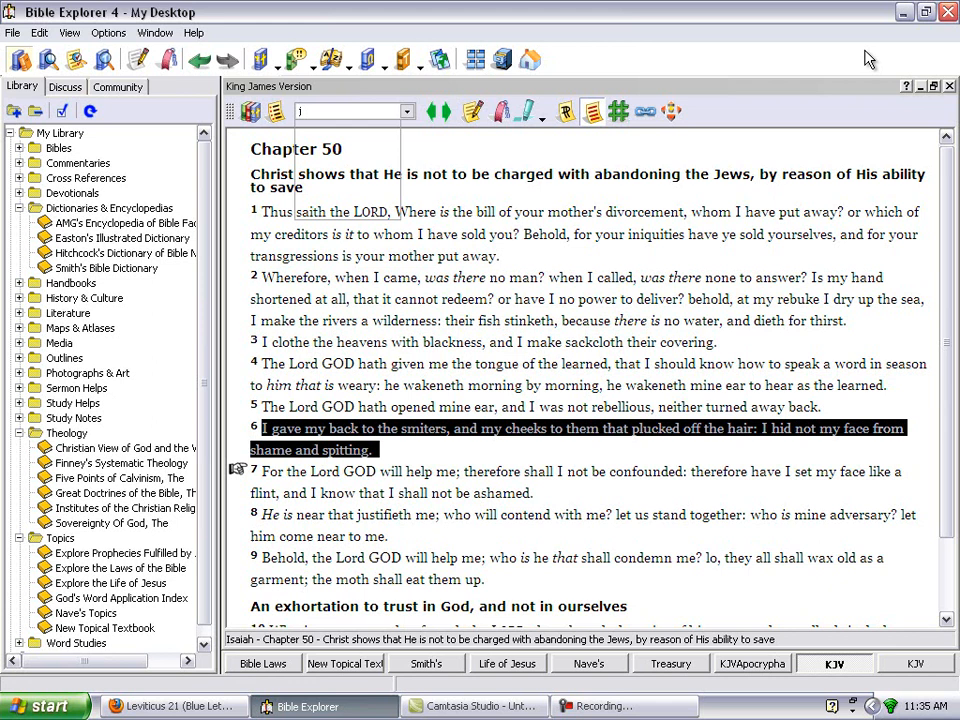
Go to Job 8:8, then start a new reference beginning with 'e'
text(job)
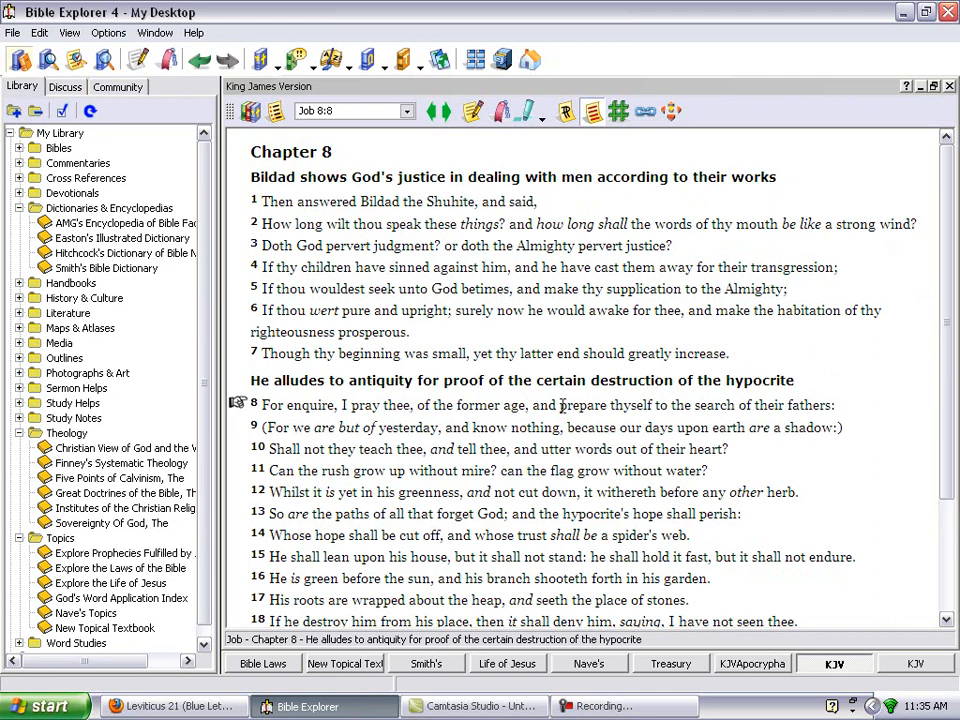
mouse_move(807, 420)
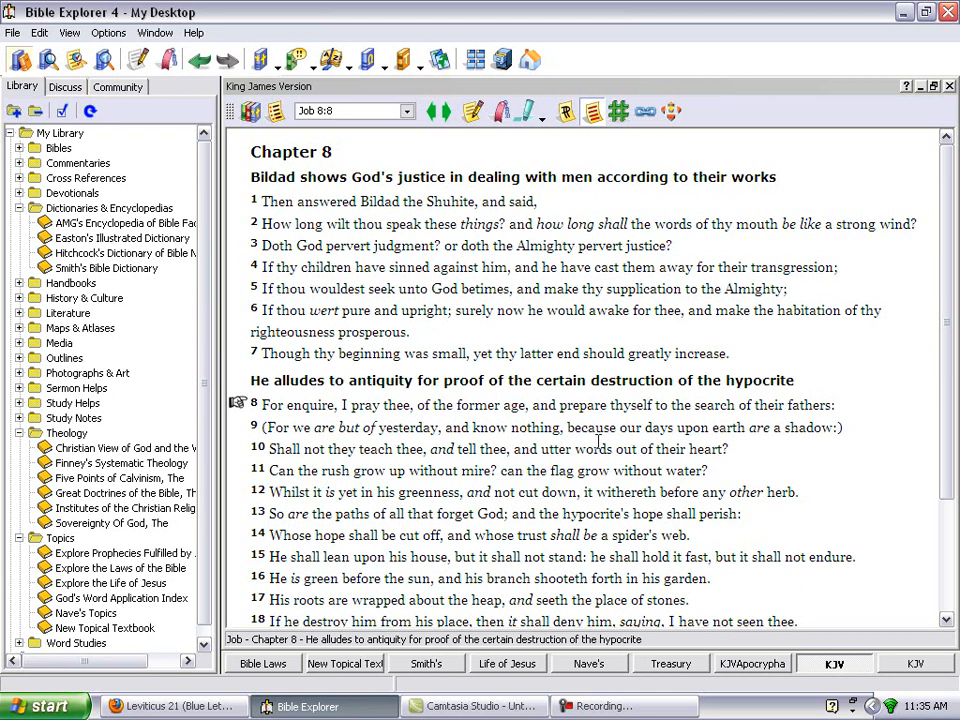
mouse_move(277, 466)
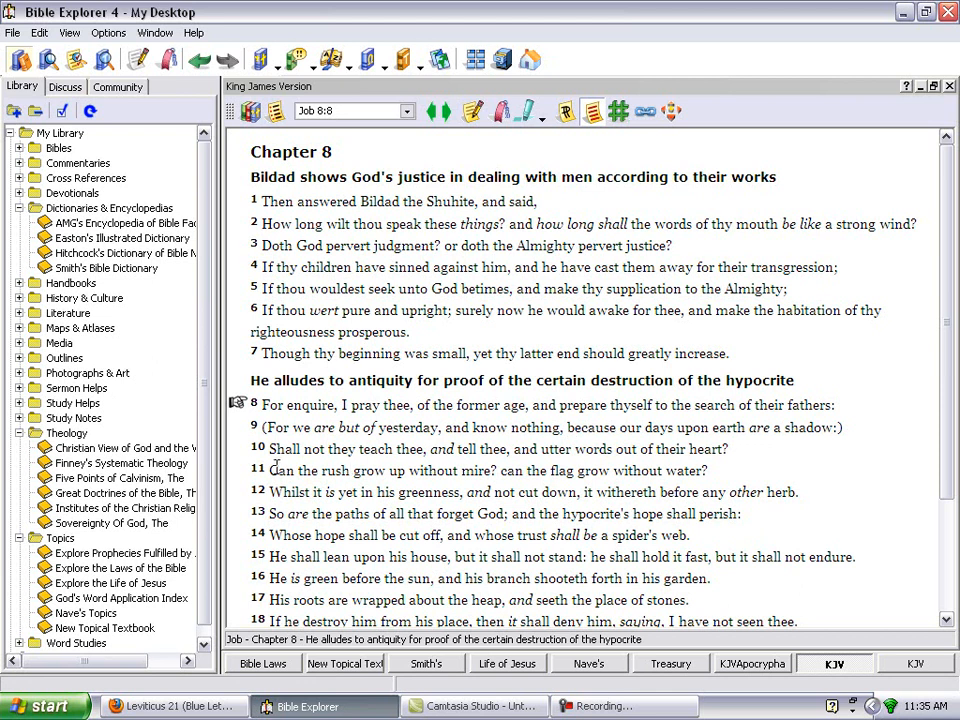
mouse_move(460, 453)
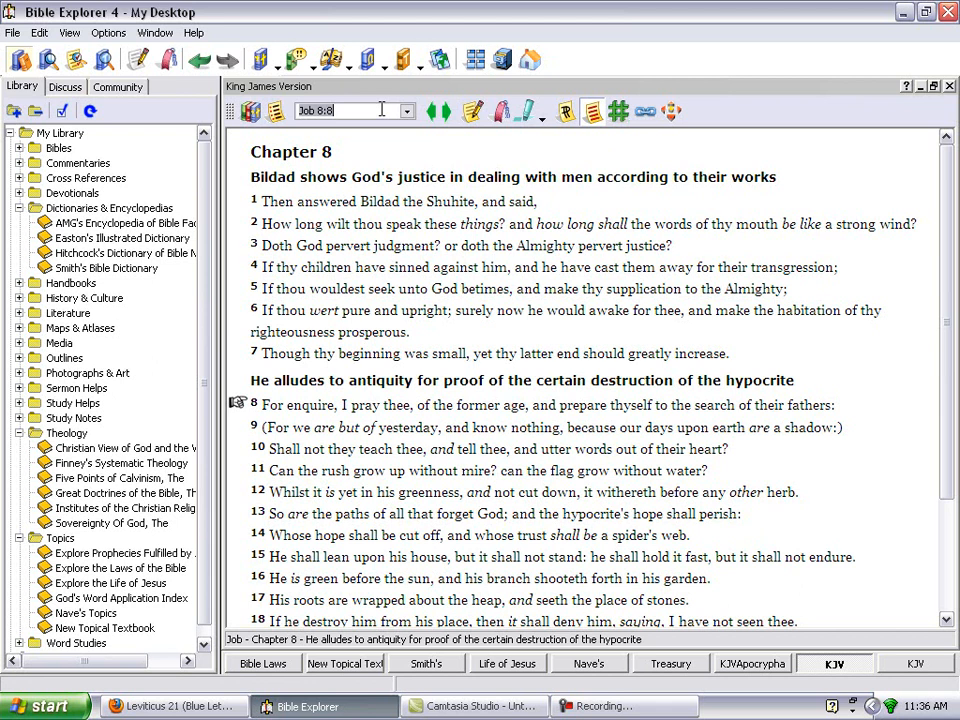
text(e)
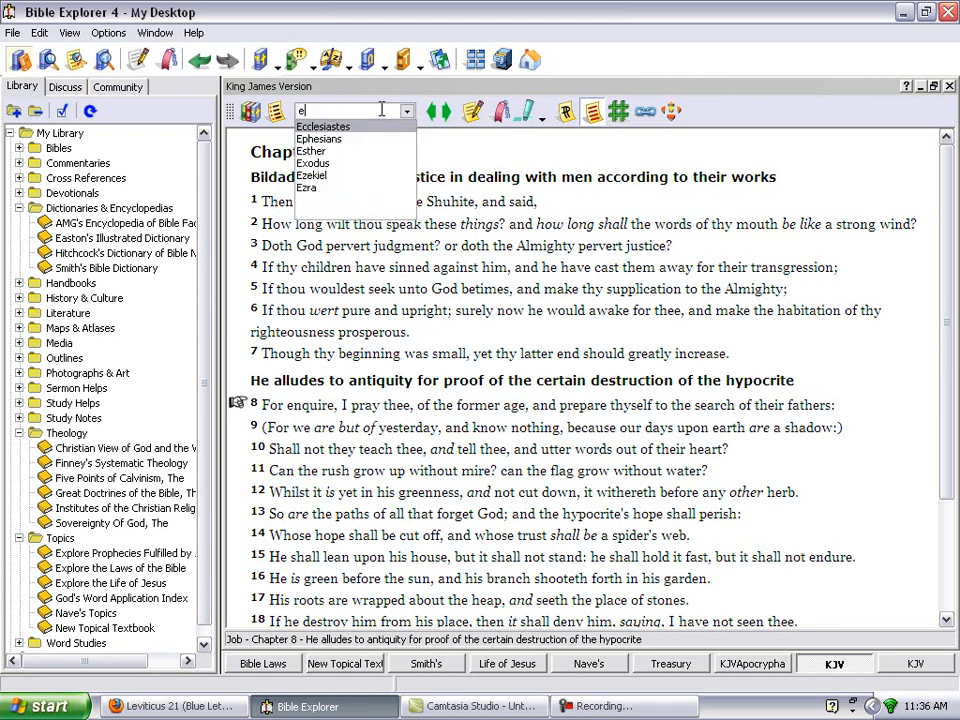
Open Ecclesiastes 12:13 and highlight 'Fear God ... whole duty of man'
text(cclesiastes 12:13)
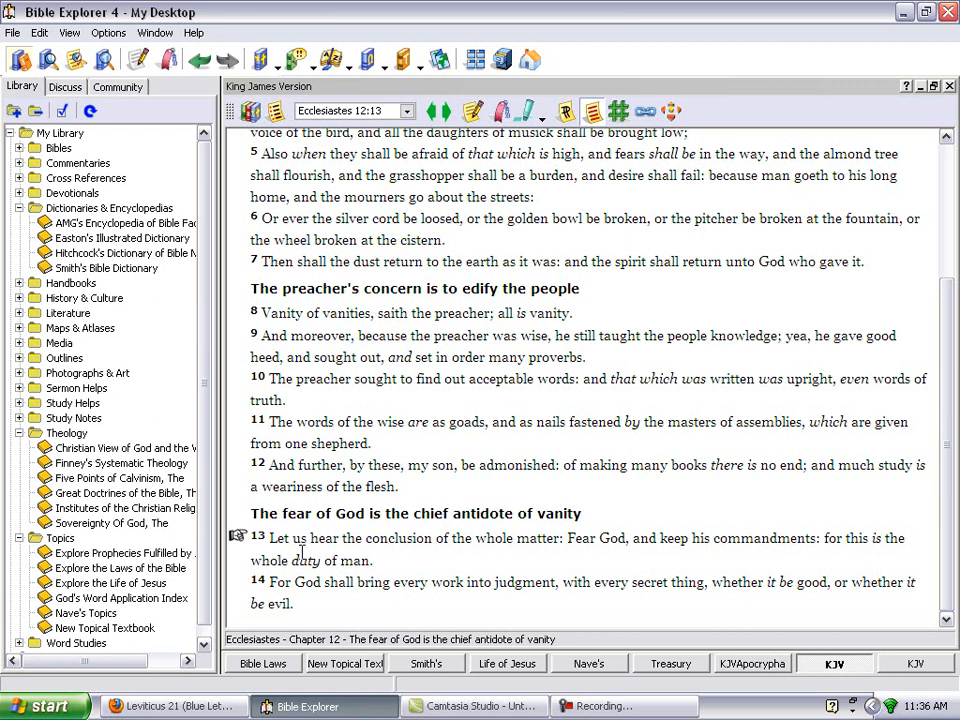
mouse_move(483, 560)
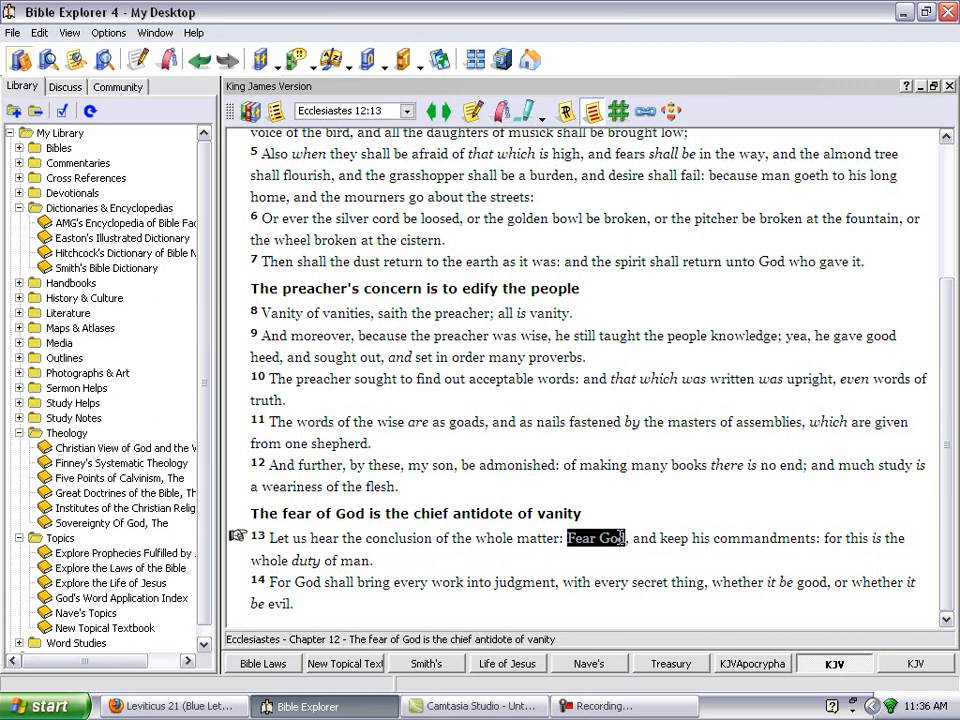
drag(567, 538, 820, 538)
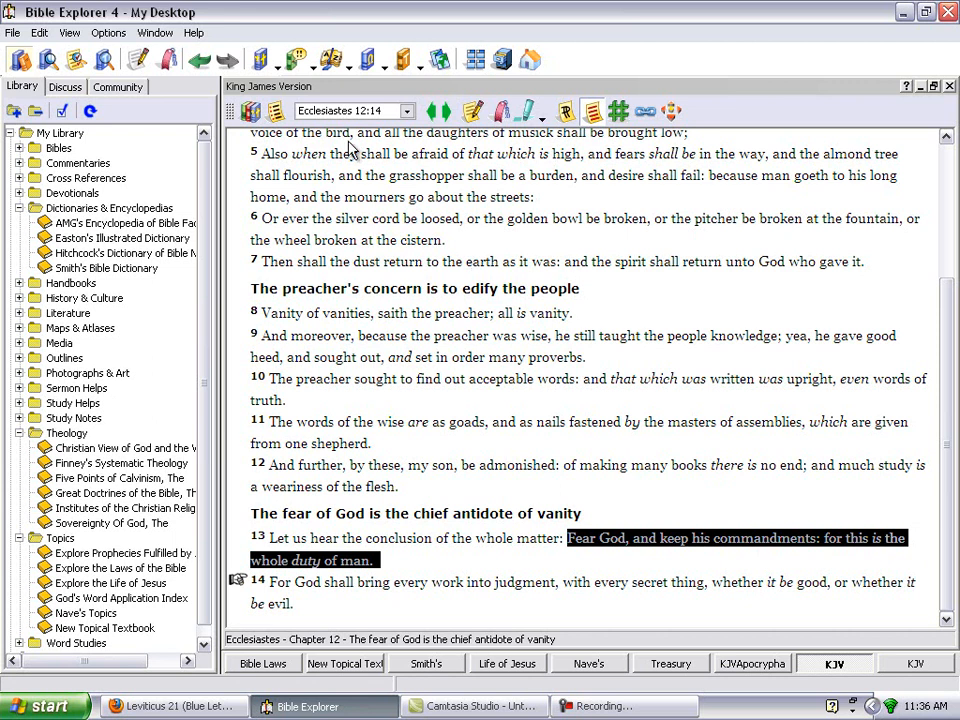
click(345, 110)
text(1 John 3:4)
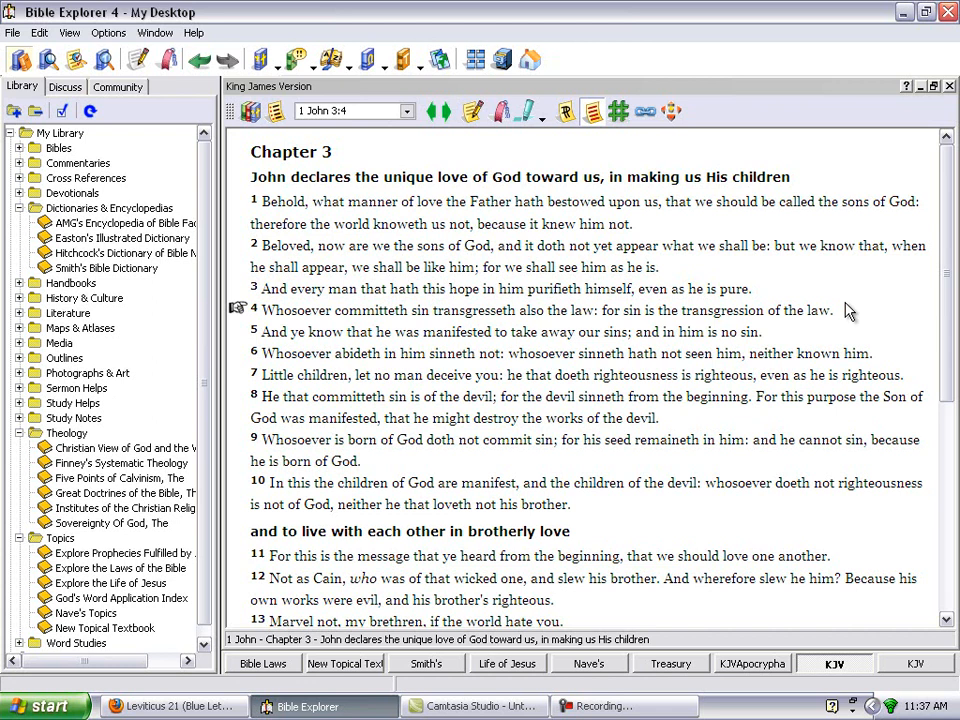
mouse_move(518, 162)
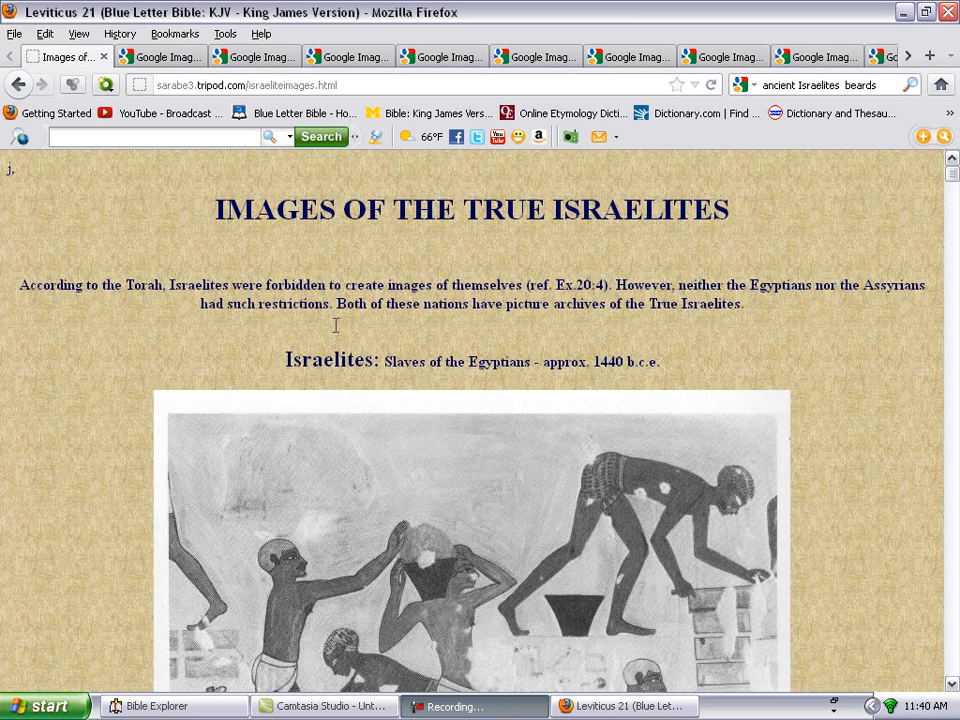
mouse_move(240, 237)
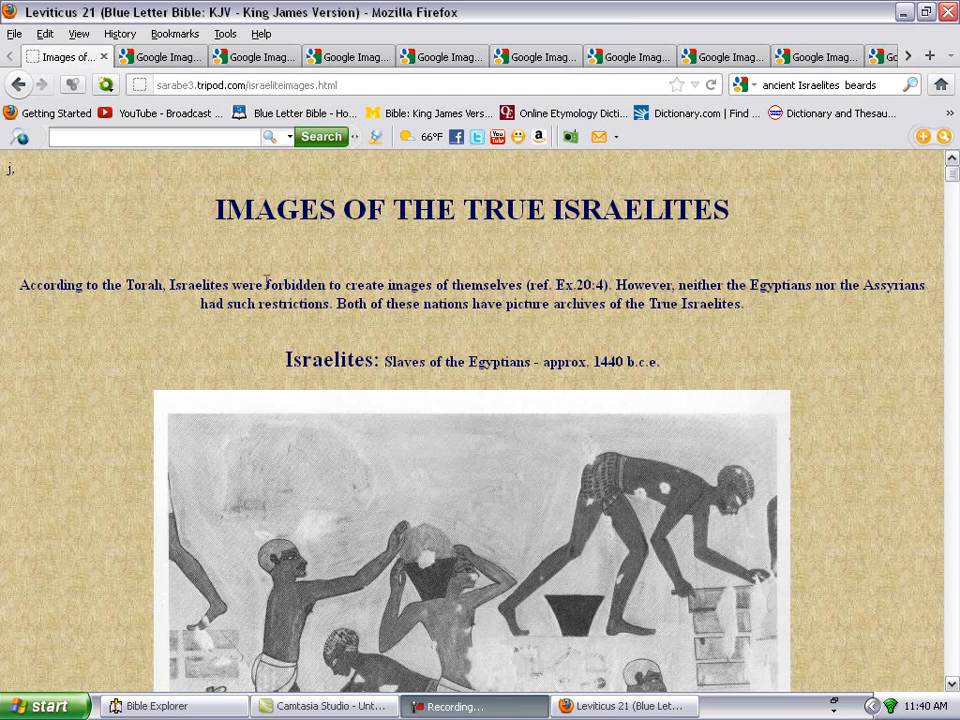
mouse_move(185, 300)
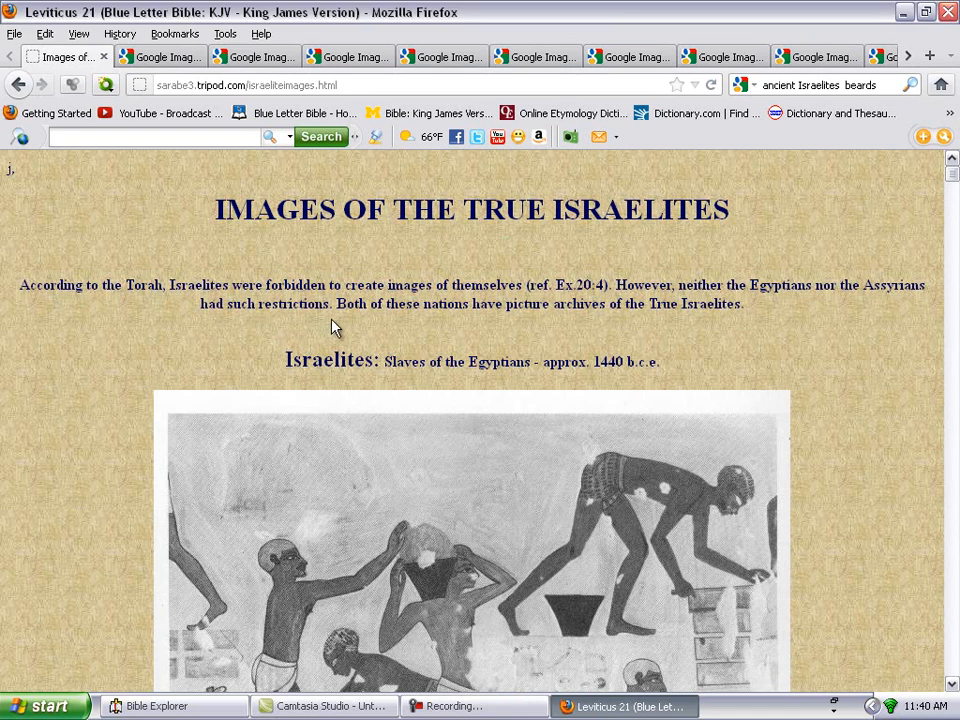
mouse_move(588, 327)
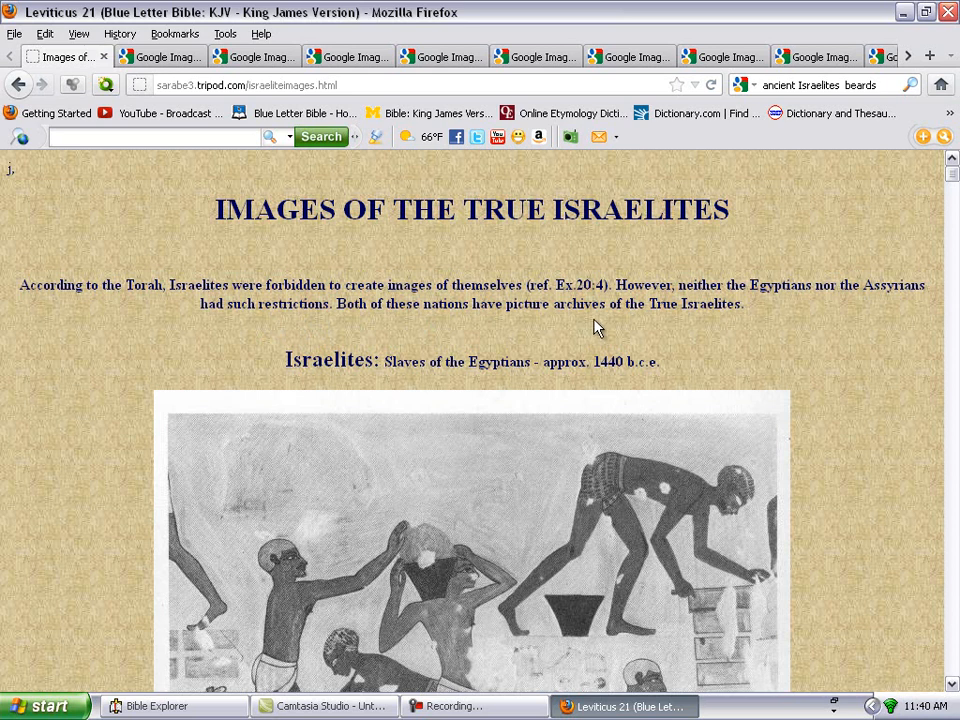
mouse_move(136, 373)
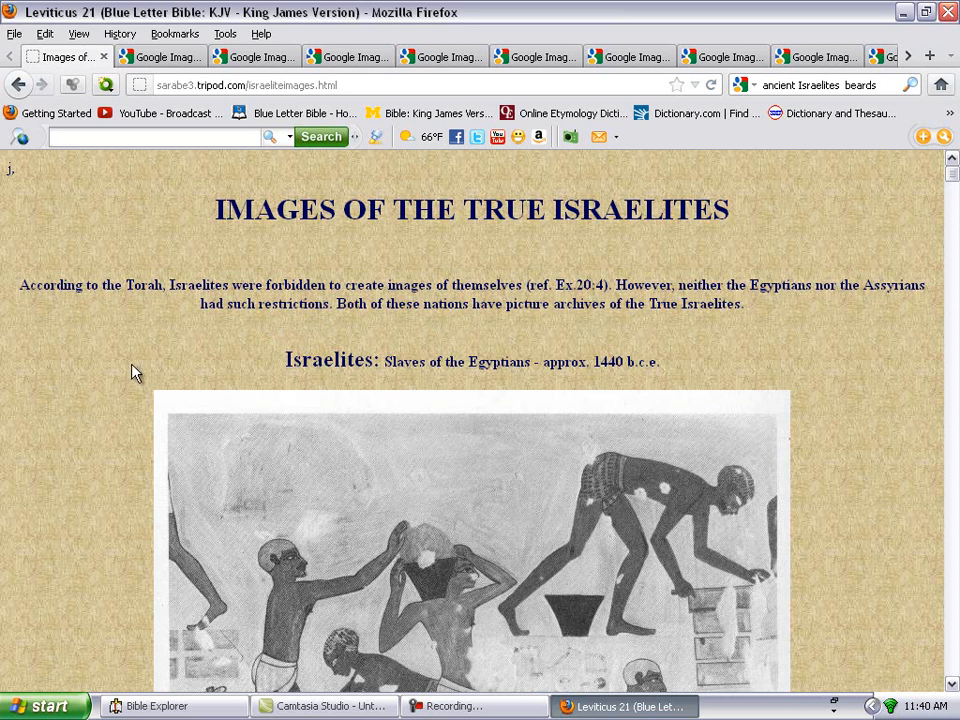
mouse_move(77, 425)
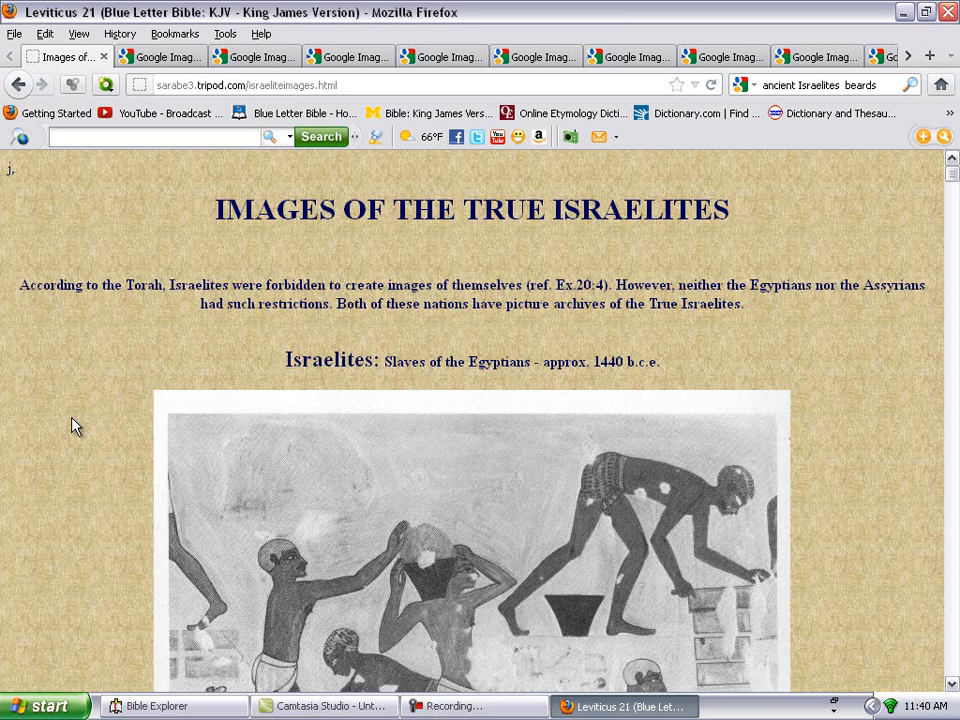
Scroll the Israelite images page down to the Nubians (Southern Hamites) picture and caption
scroll(down, 3)
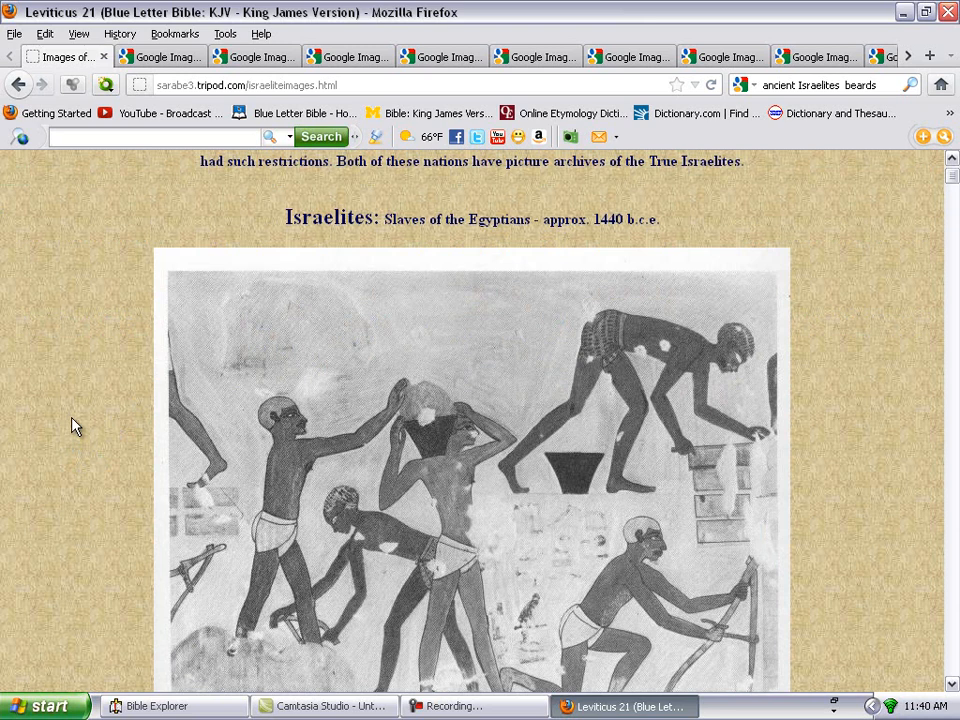
scroll(down, 3)
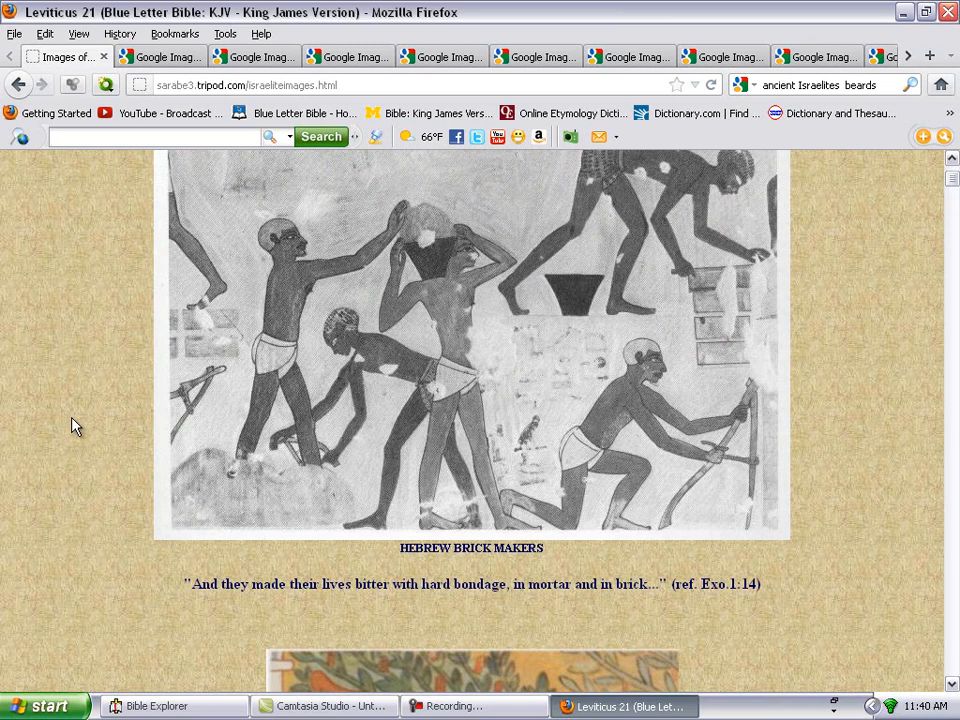
scroll(down, 3)
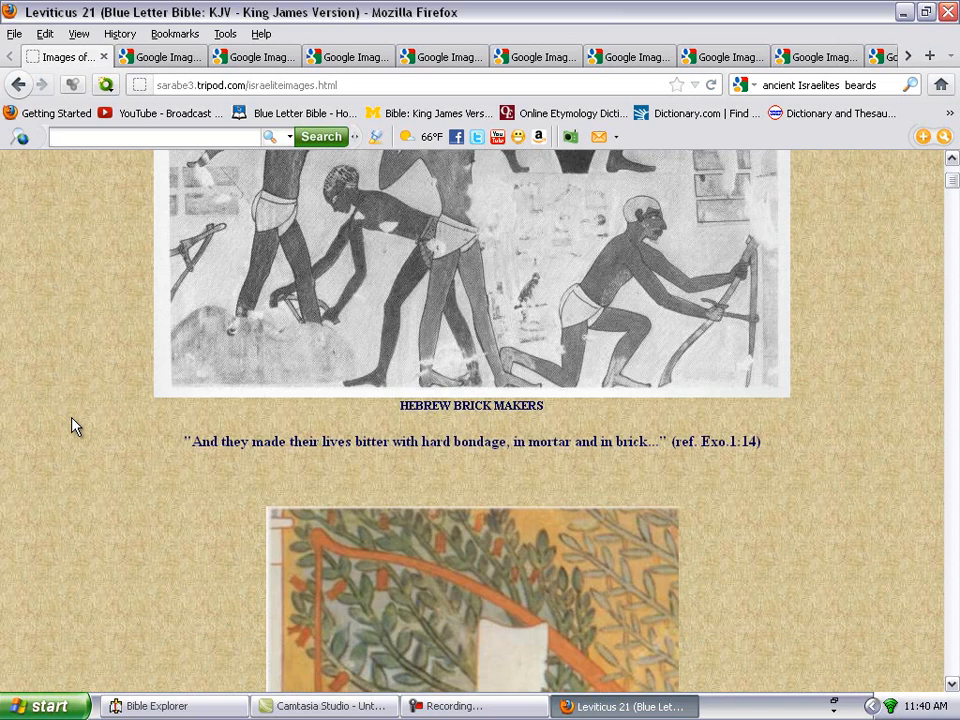
scroll(down, 3)
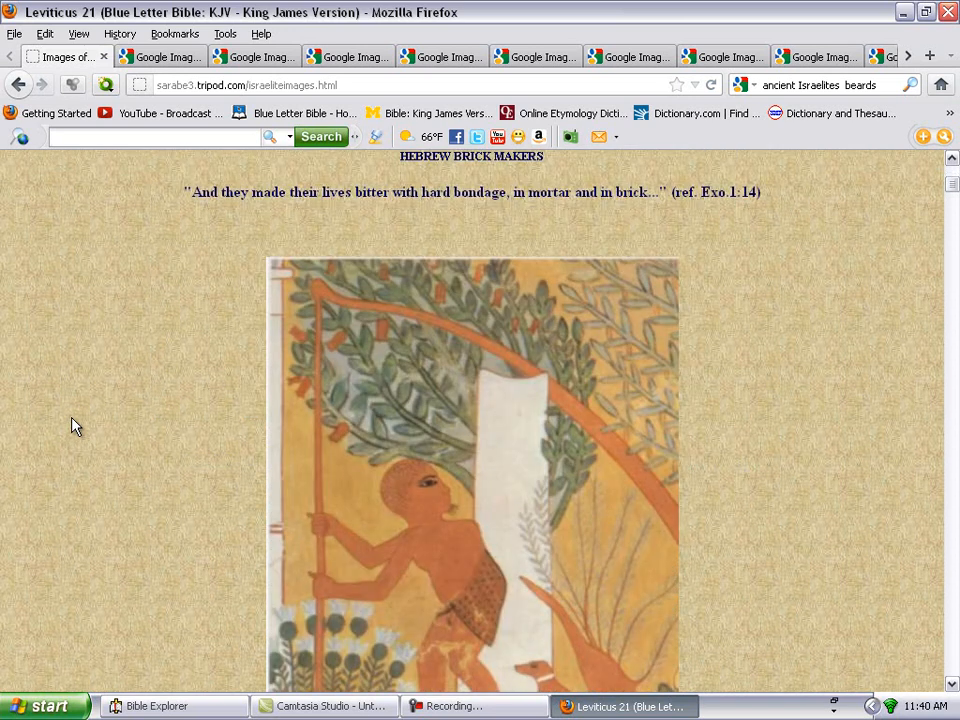
scroll(down, 3)
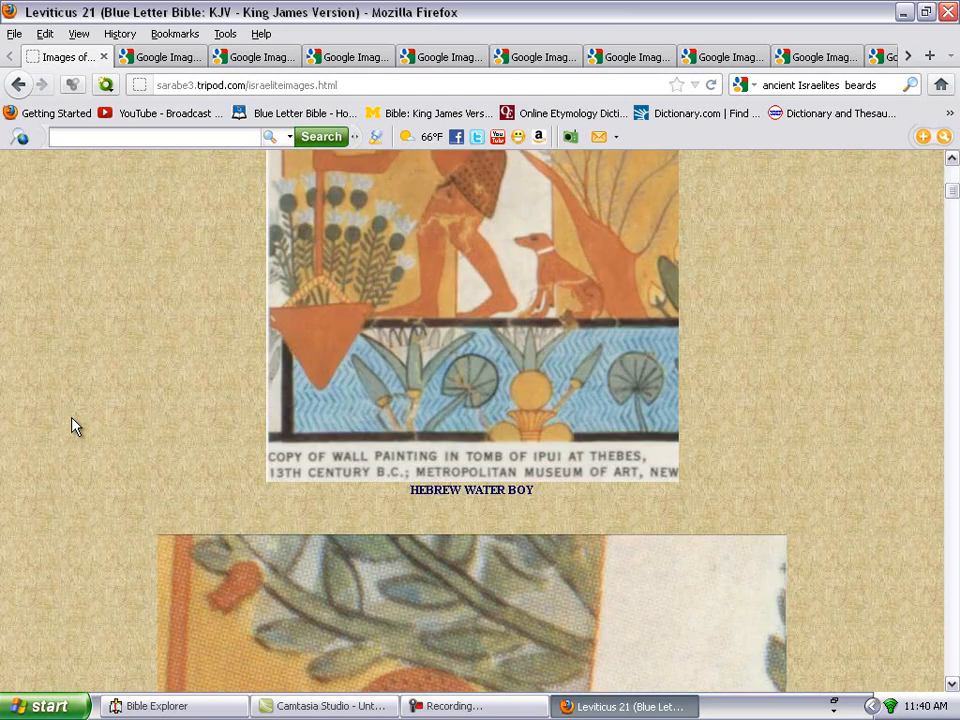
scroll(down, 3)
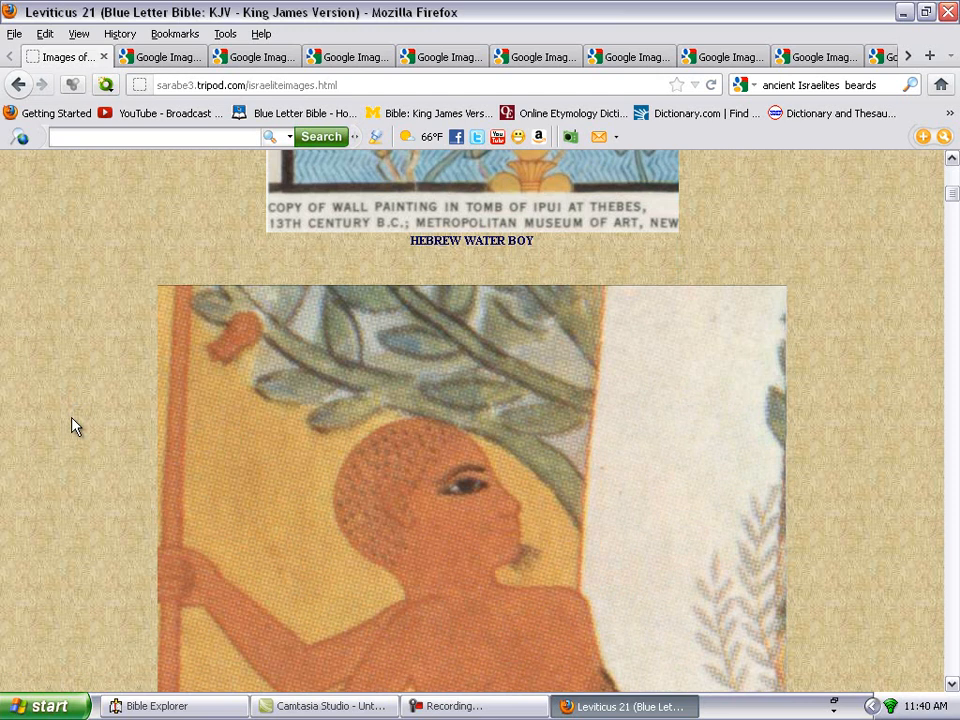
scroll(down, 3)
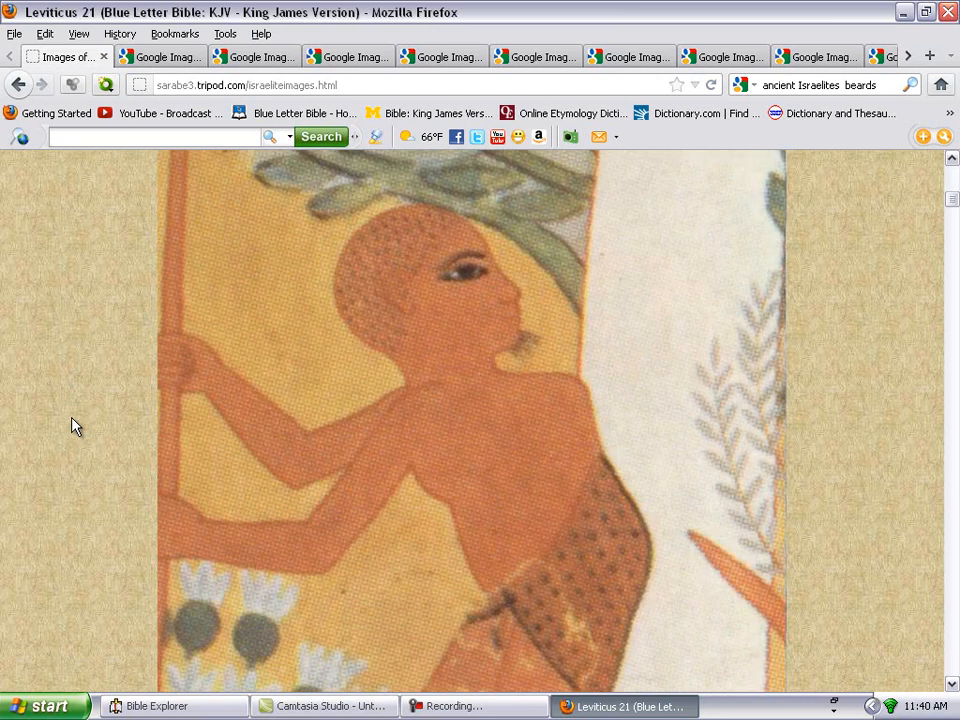
scroll(down, 3)
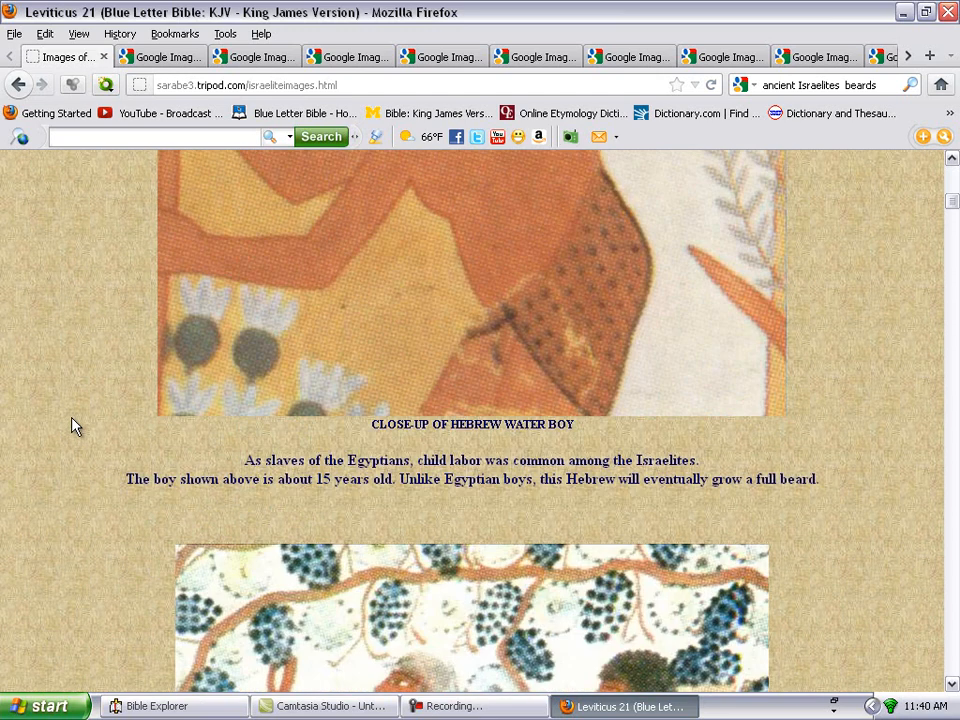
scroll(down, 3)
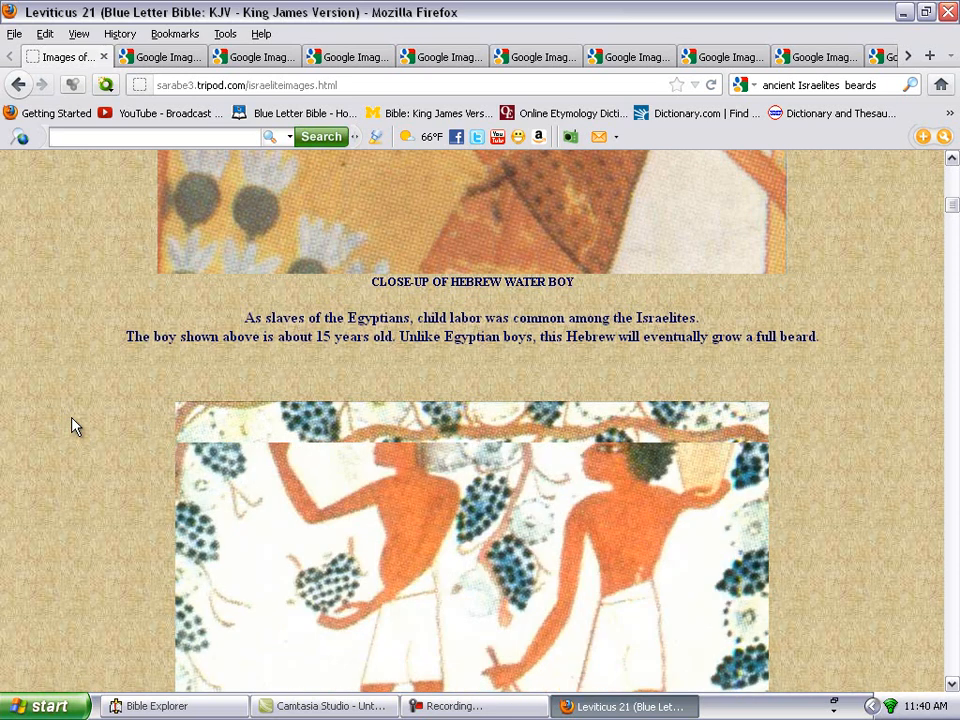
scroll(down, 3)
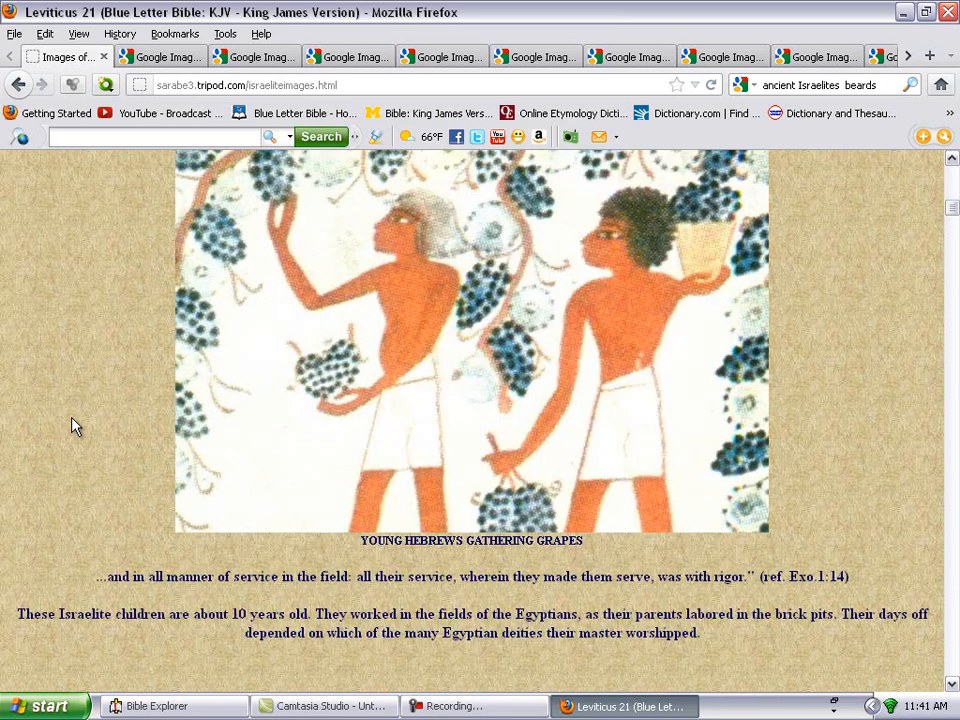
scroll(down, 3)
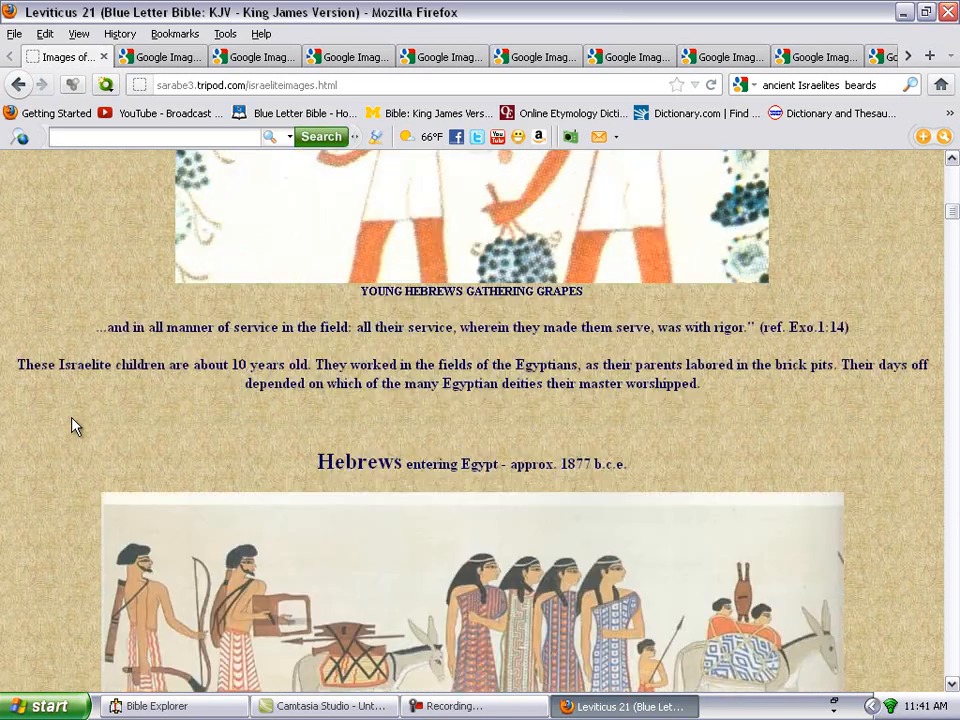
scroll(down, 3)
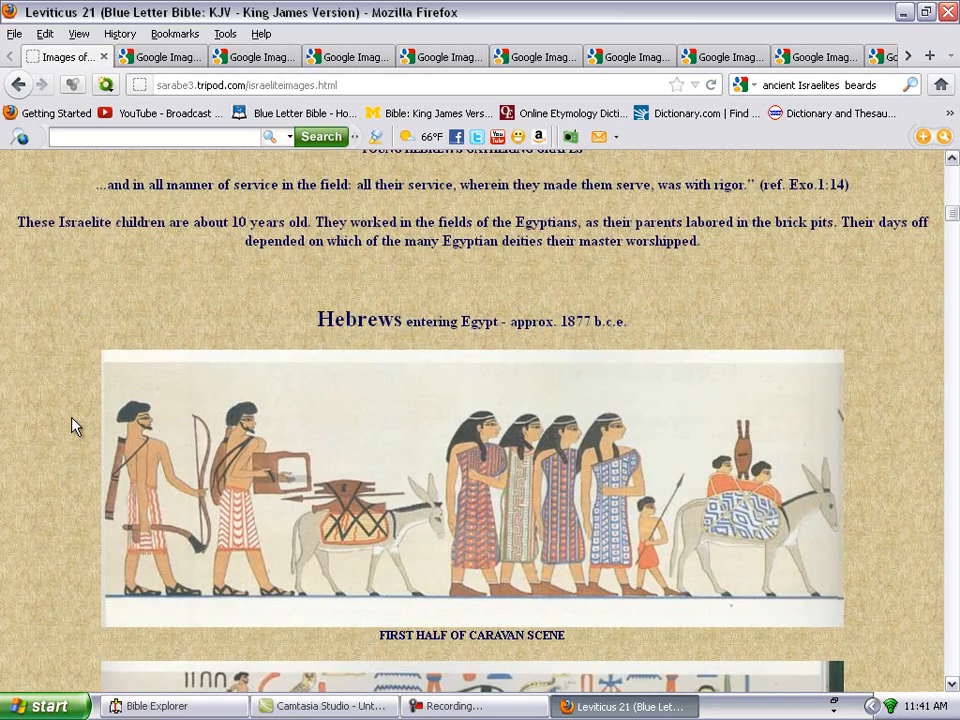
scroll(down, 3)
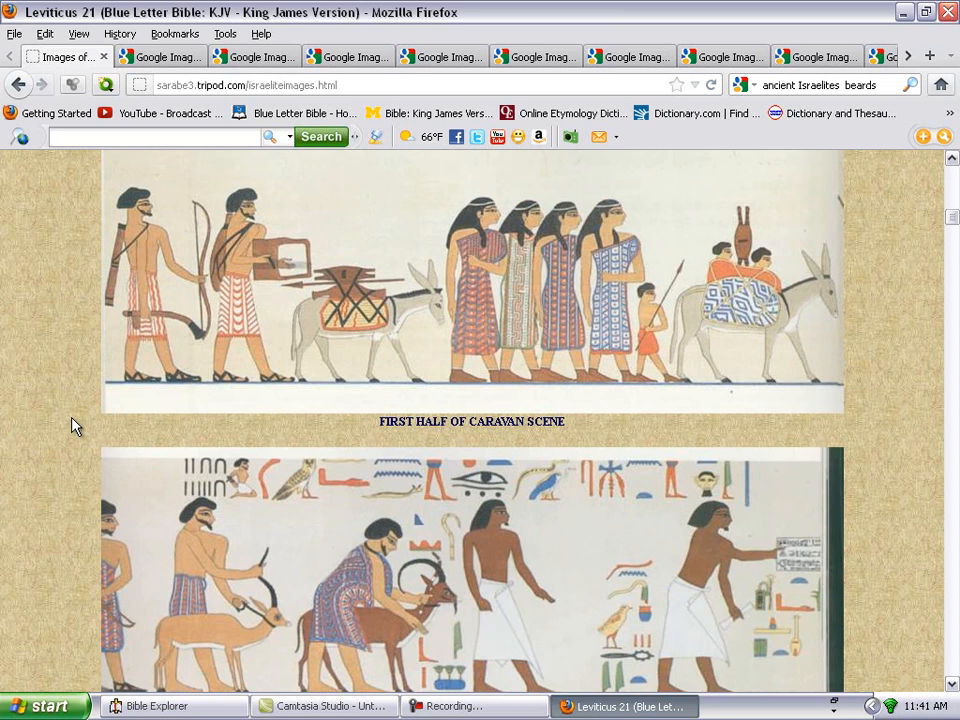
scroll(down, 3)
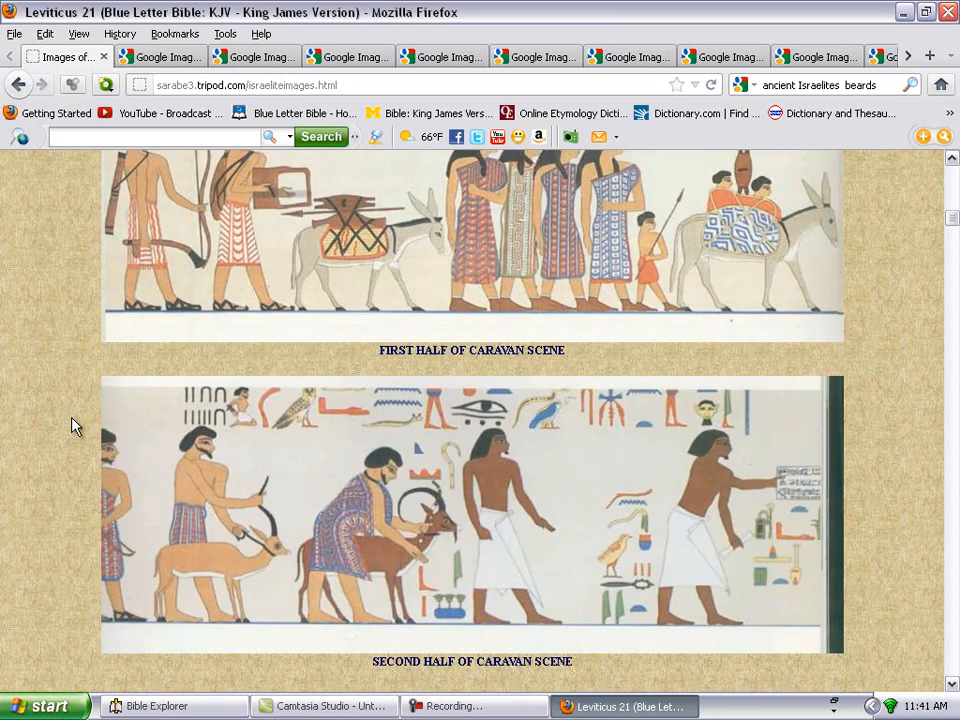
scroll(down, 3)
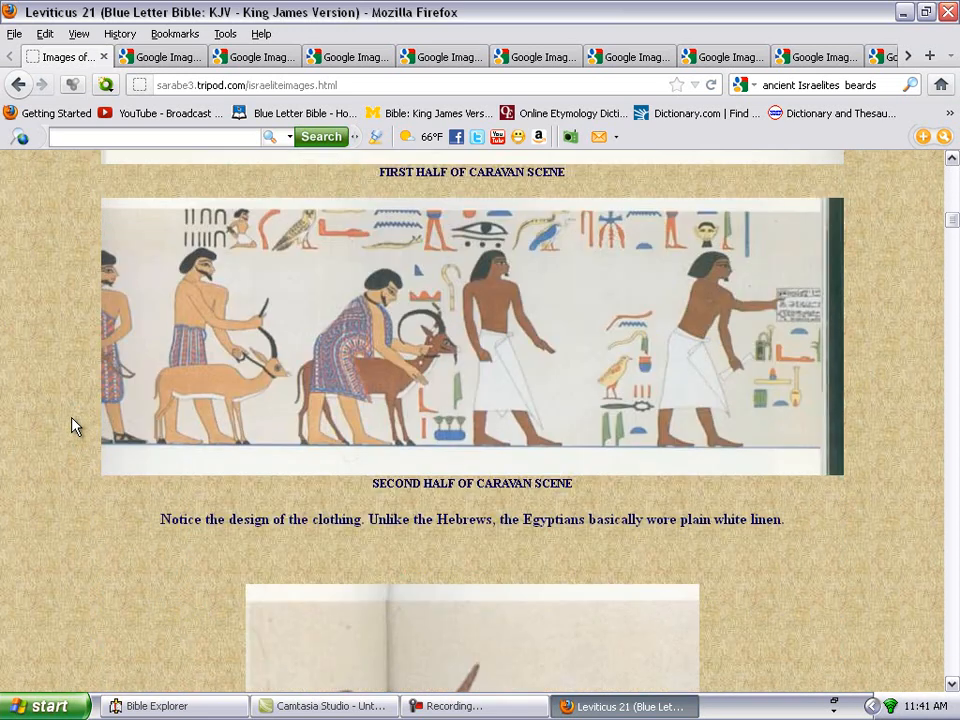
scroll(down, 3)
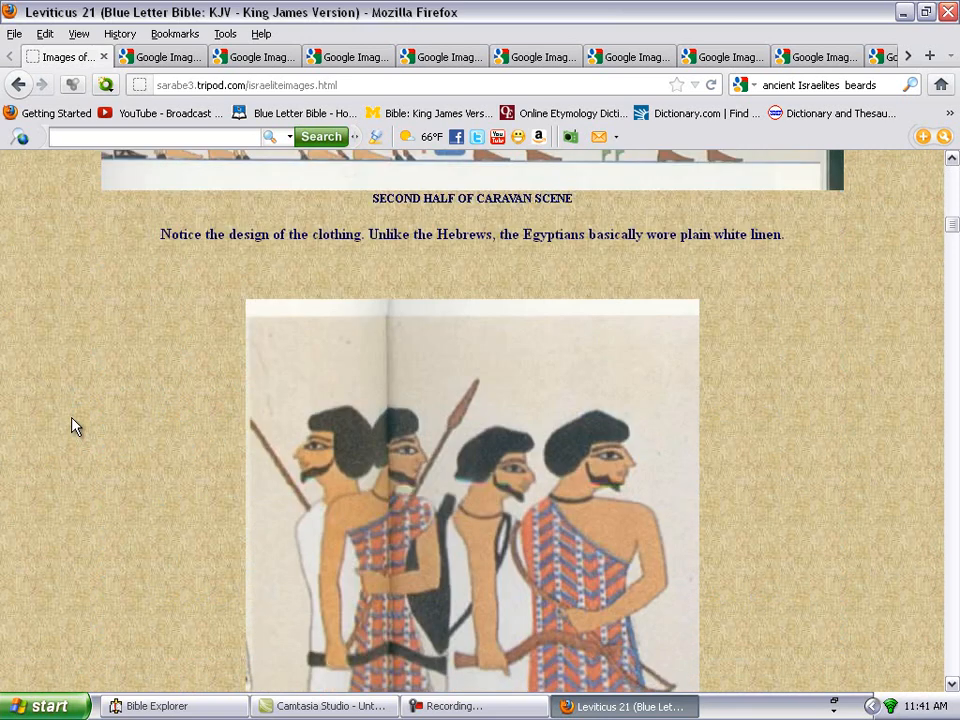
scroll(down, 3)
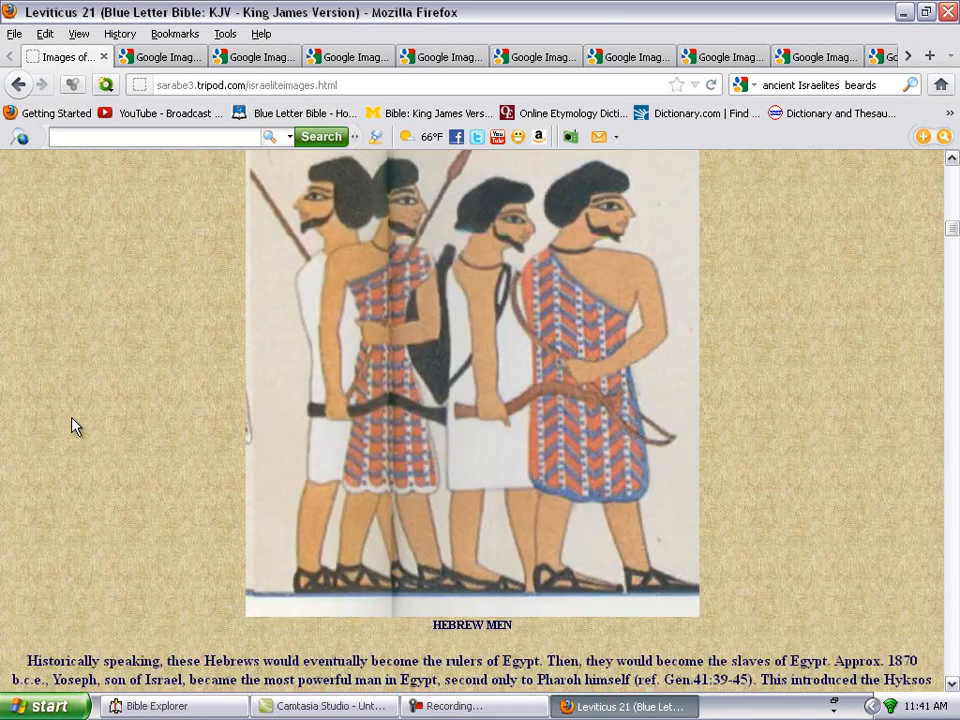
scroll(down, 3)
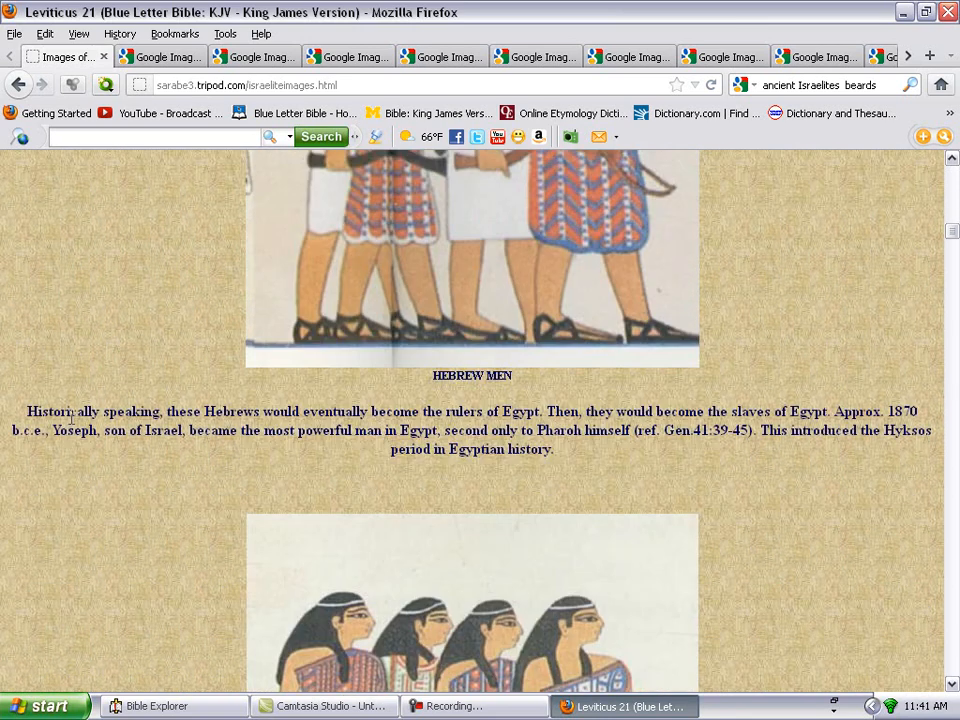
scroll(down, 3)
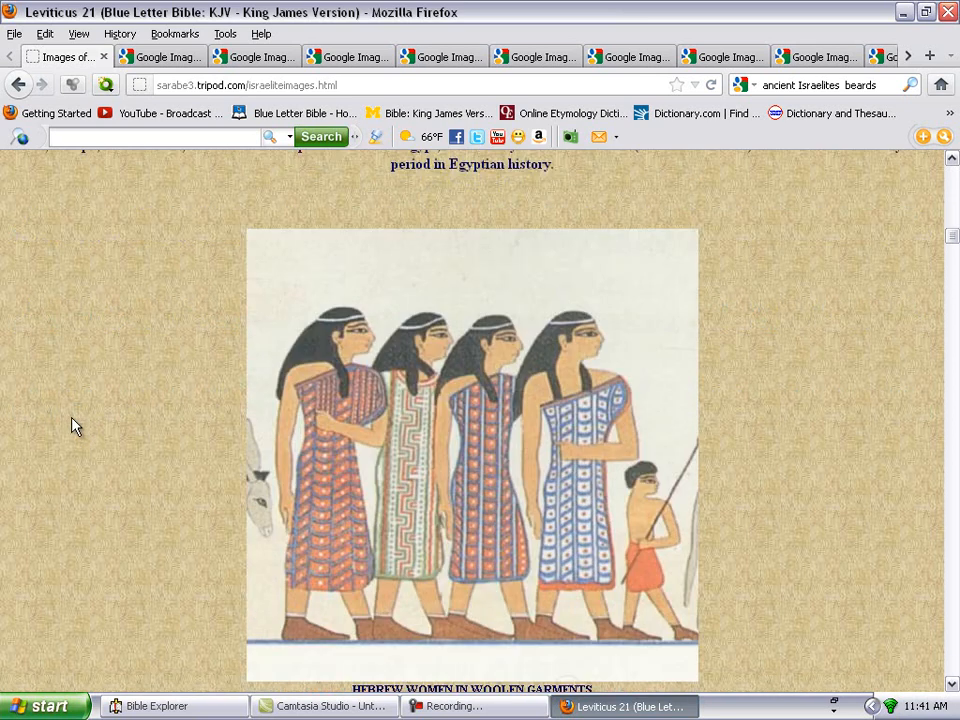
scroll(down, 3)
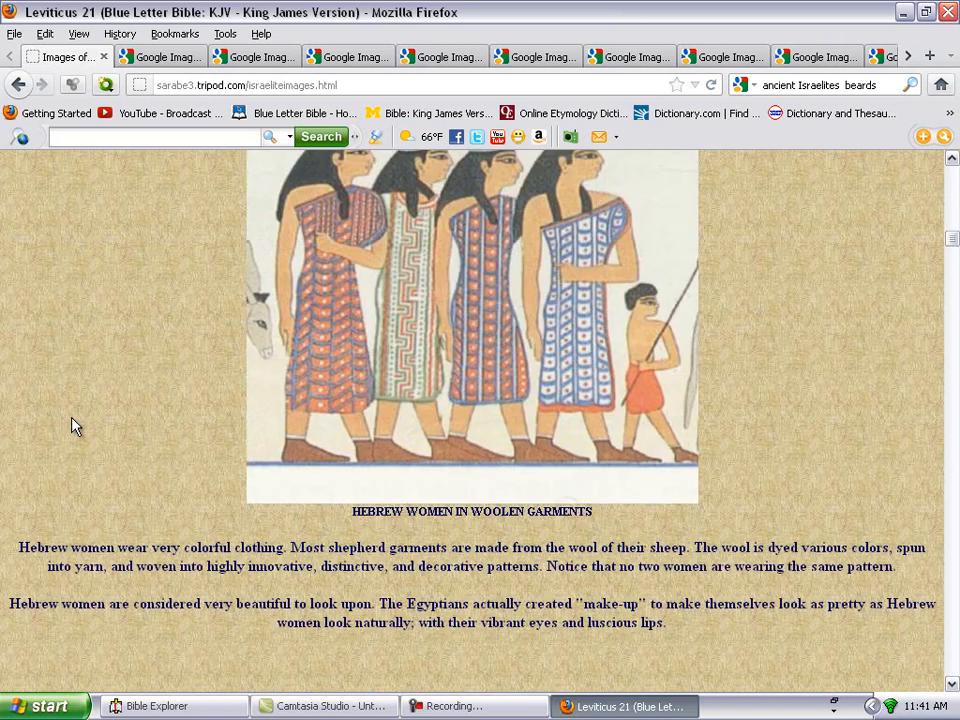
scroll(down, 3)
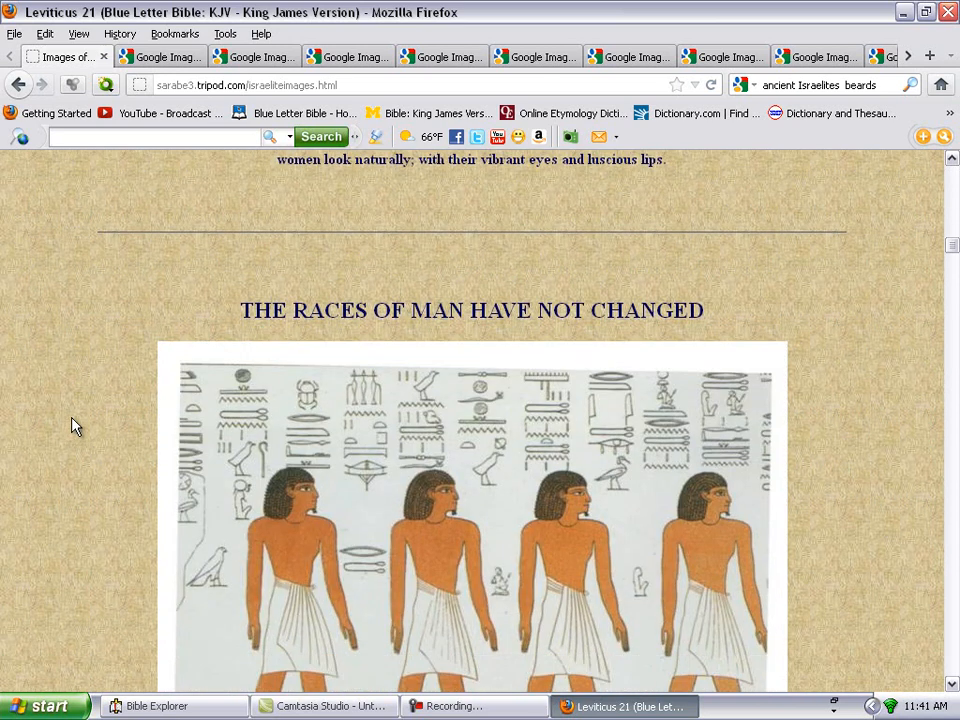
scroll(down, 3)
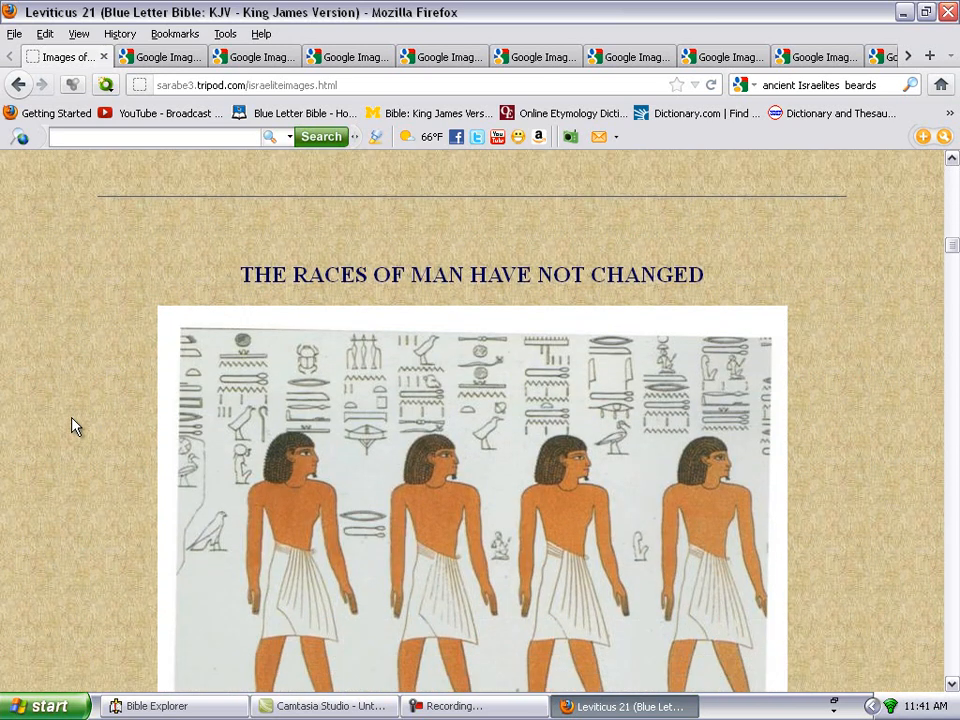
scroll(down, 3)
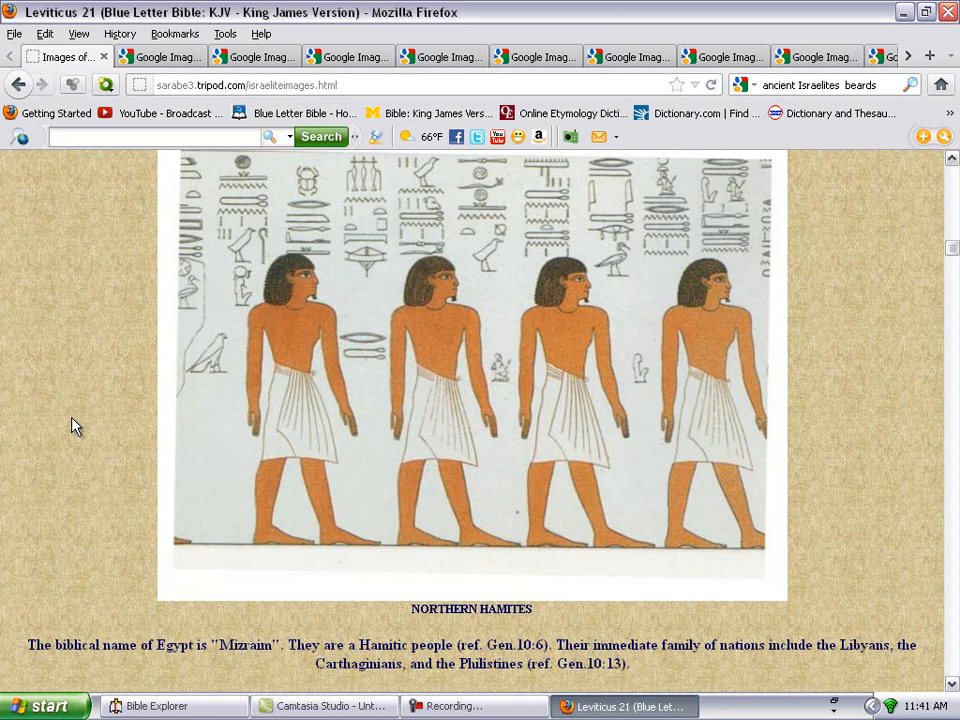
scroll(down, 3)
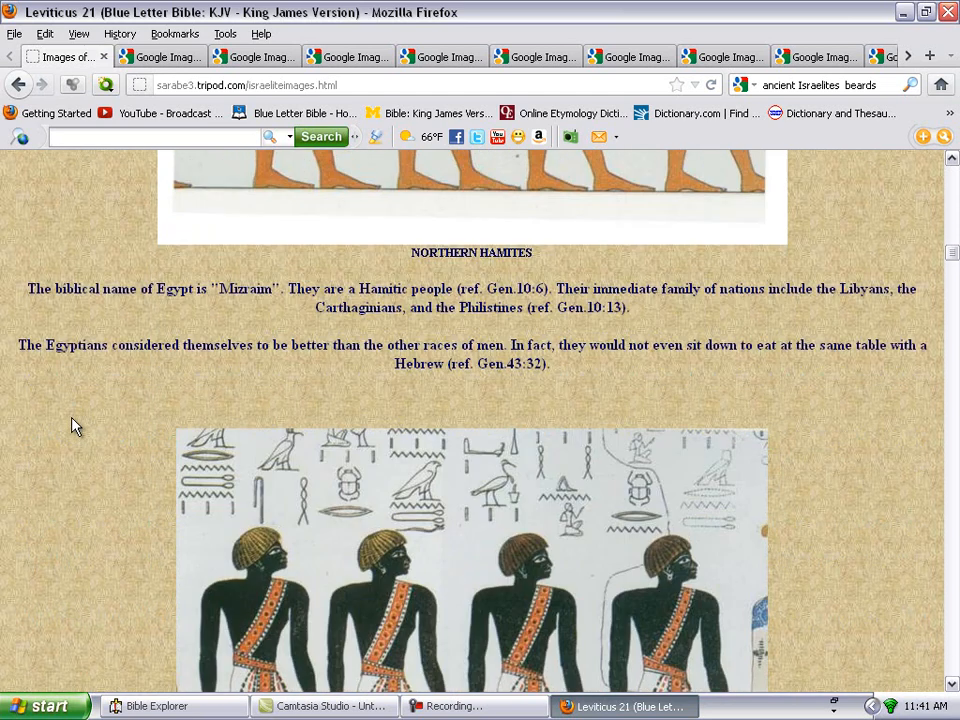
scroll(down, 3)
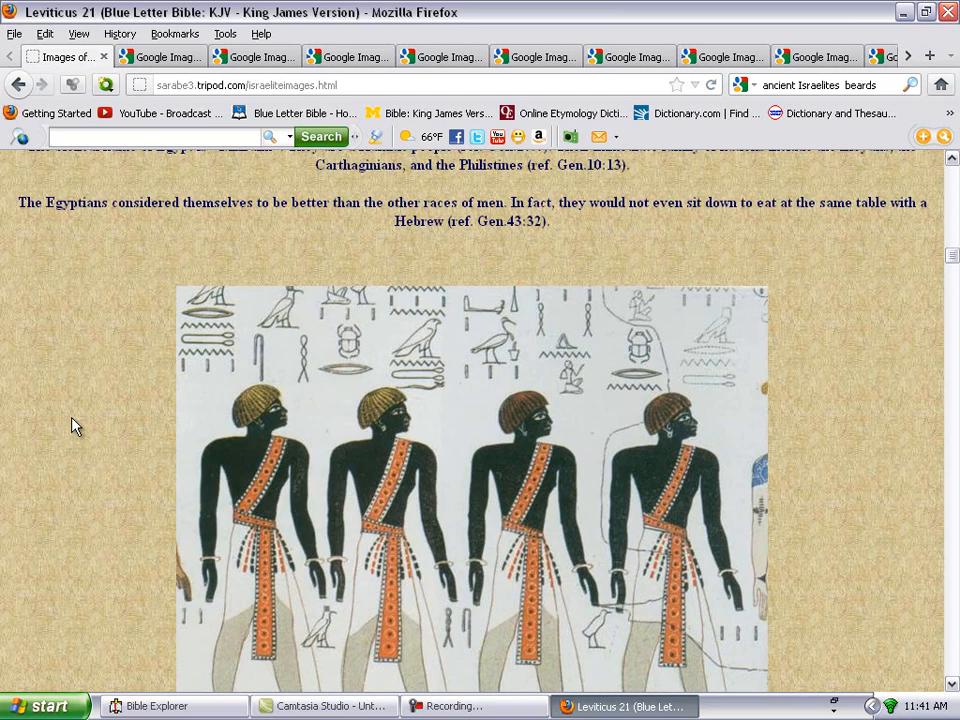
scroll(down, 3)
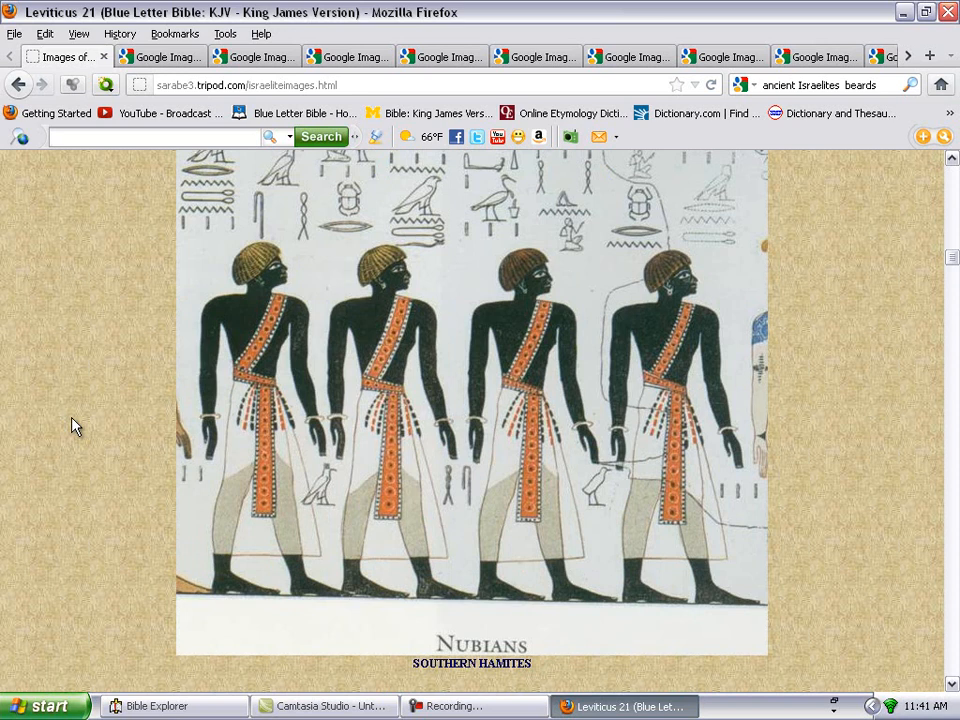
scroll(down, 3)
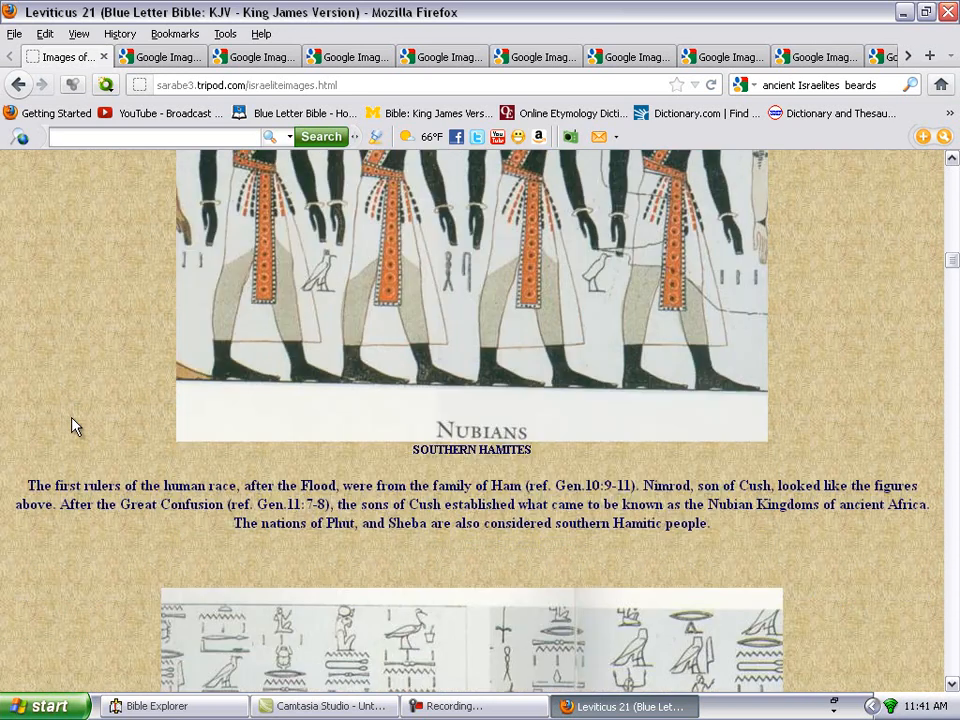
Scroll past the Shemites and Yaphet (Europeans) images toward the bearded close-up
scroll(down, 3)
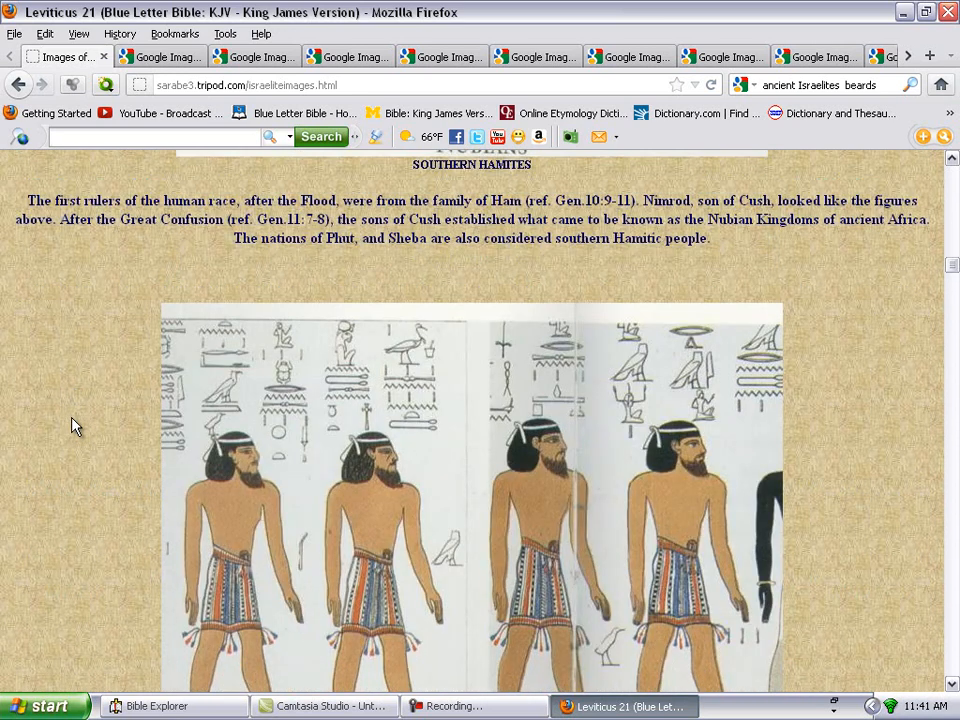
scroll(down, 3)
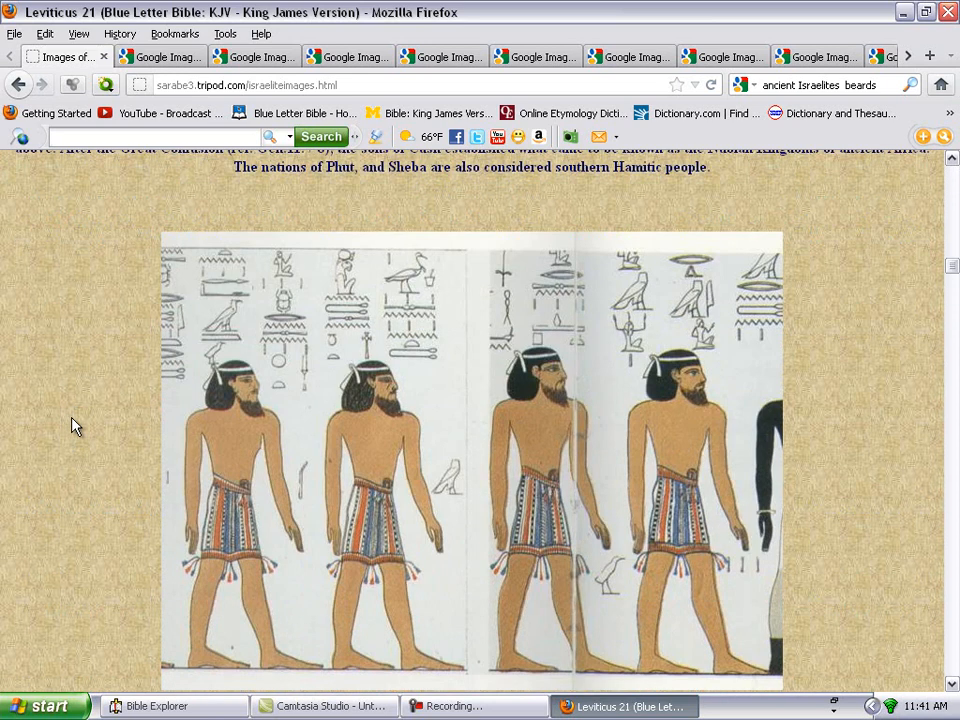
scroll(down, 3)
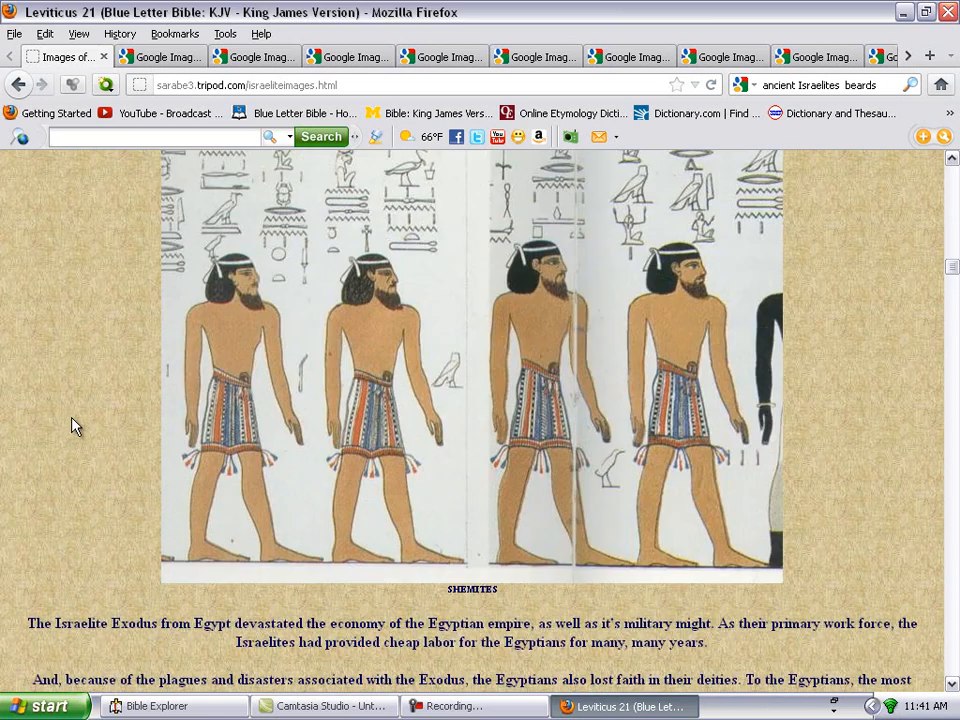
scroll(down, 3)
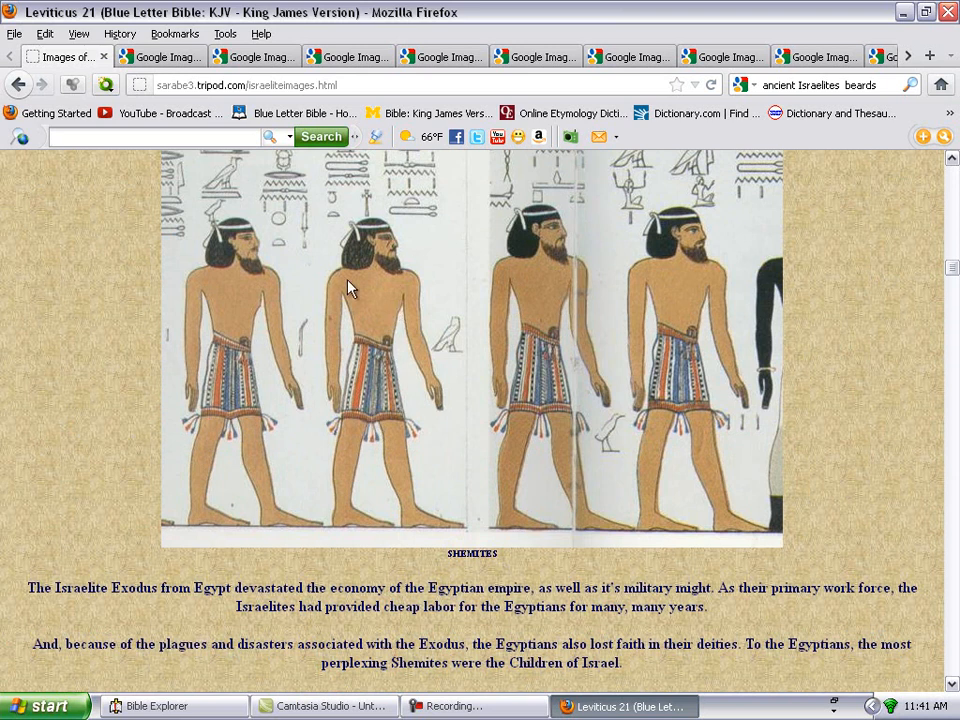
mouse_move(100, 427)
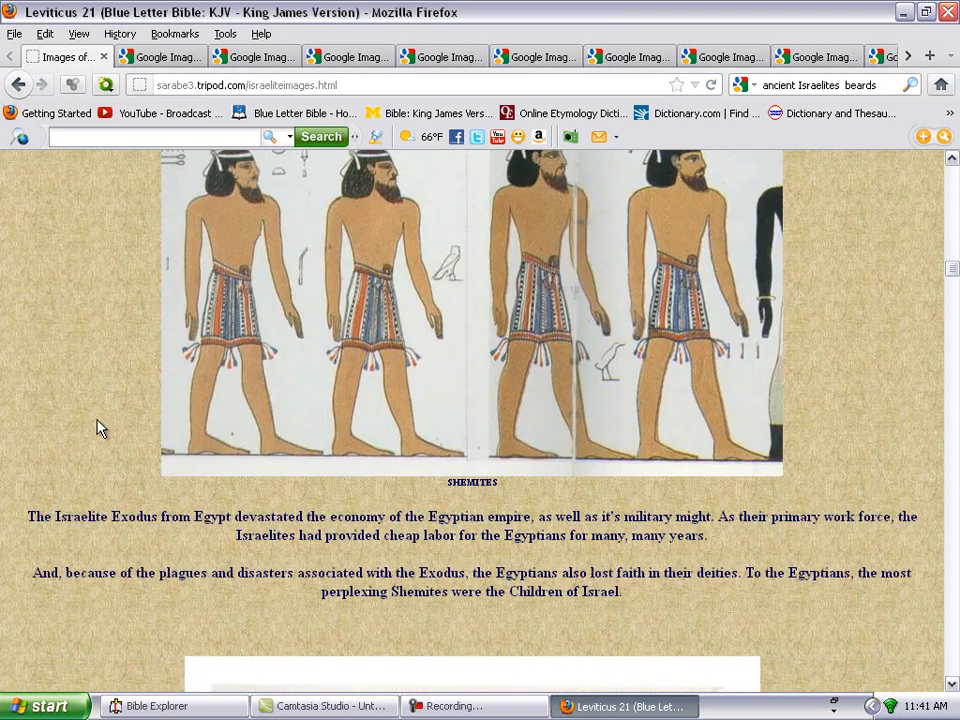
scroll(down, 3)
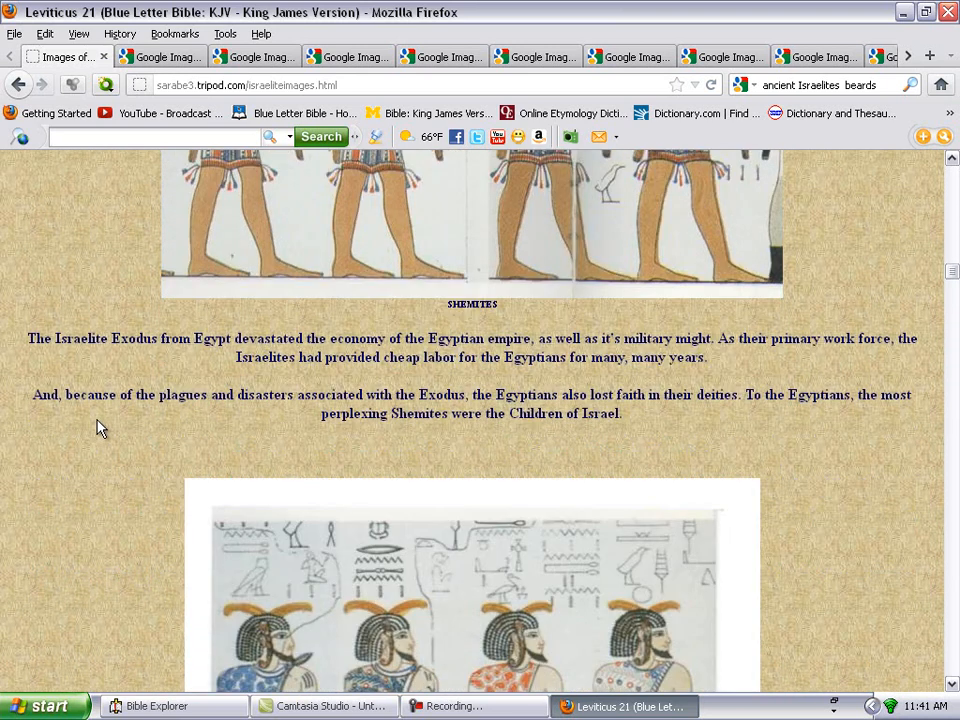
scroll(down, 3)
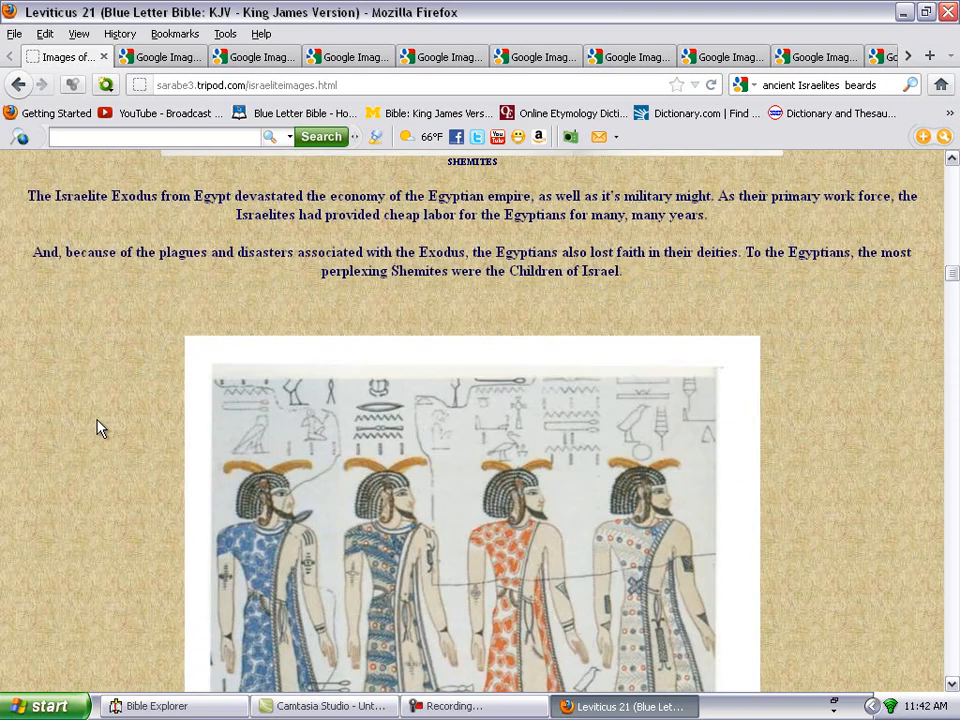
scroll(down, 3)
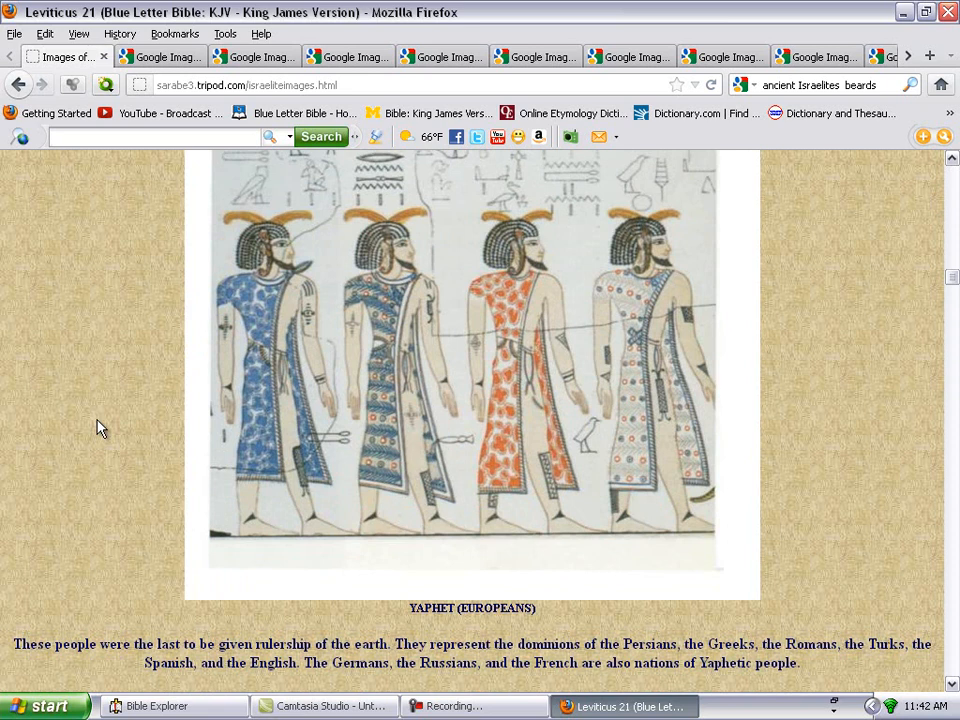
mouse_move(15, 478)
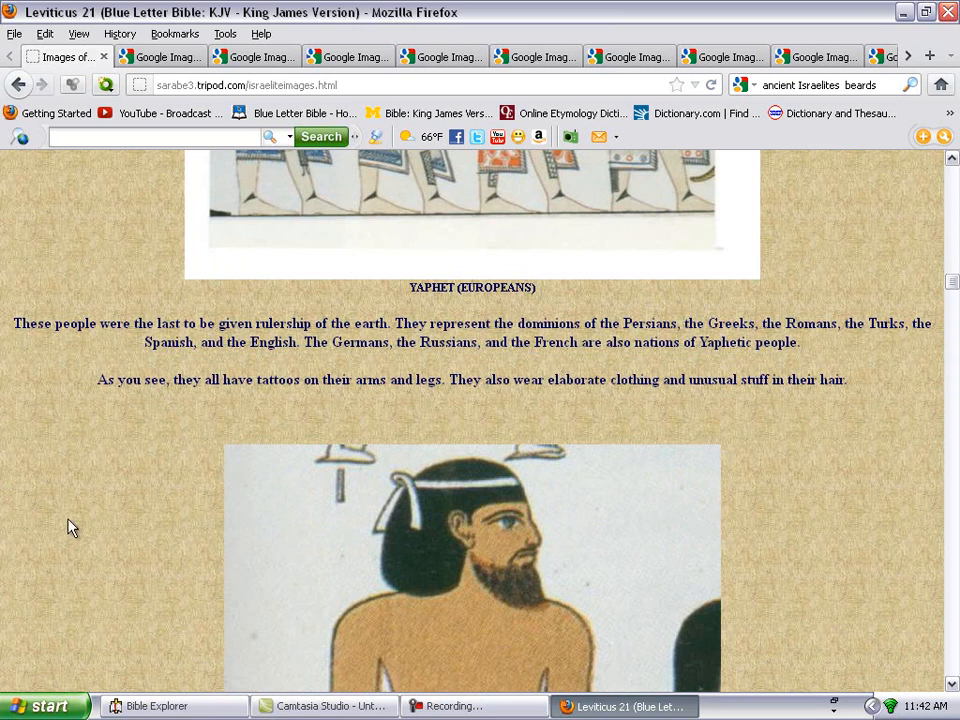
Scroll past the Hebrew figure close-up and its fringes caption to the Bedouin Captive section
scroll(down, 3)
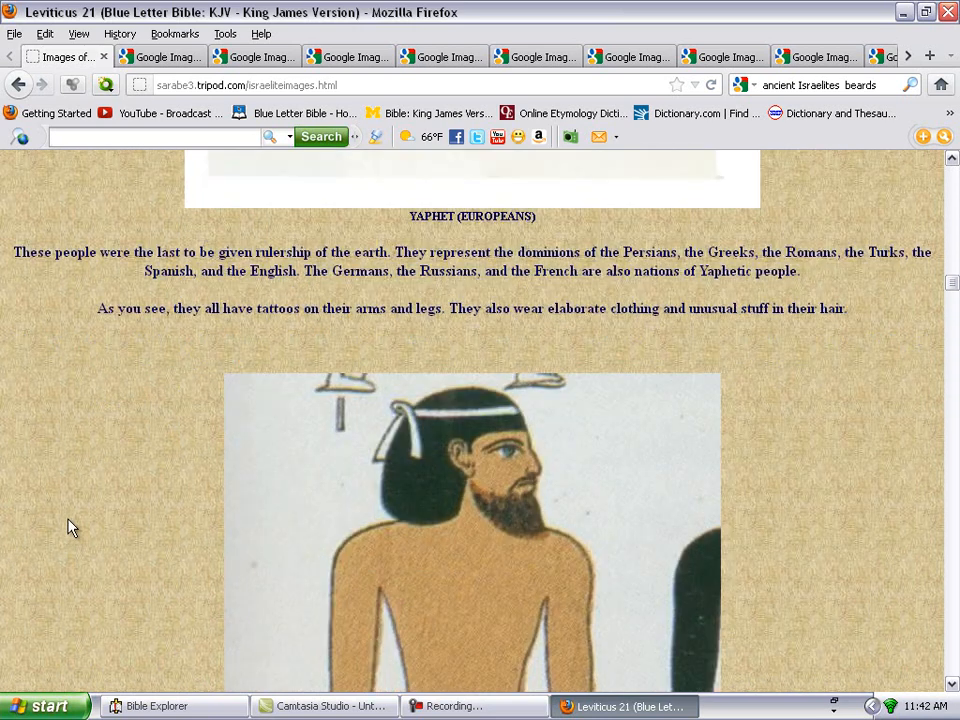
scroll(down, 3)
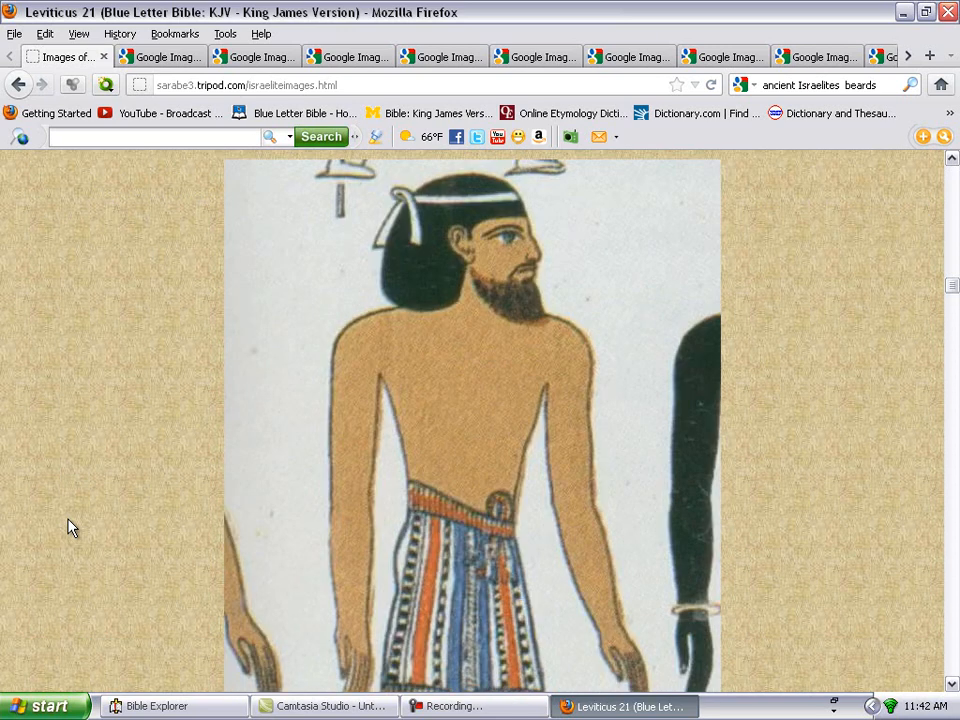
scroll(down, 3)
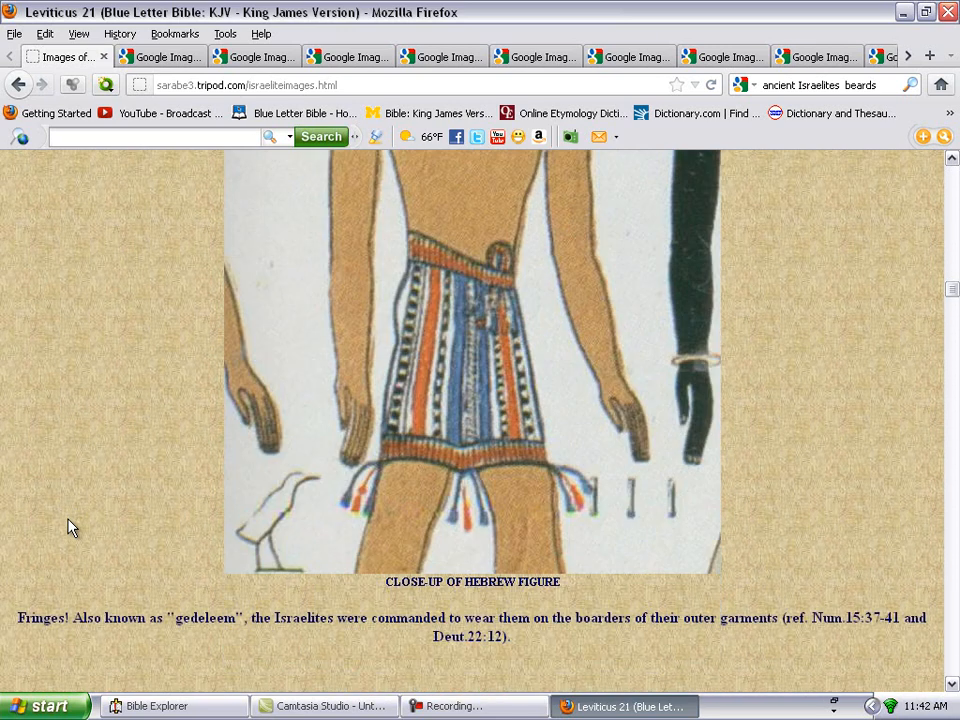
scroll(down, 3)
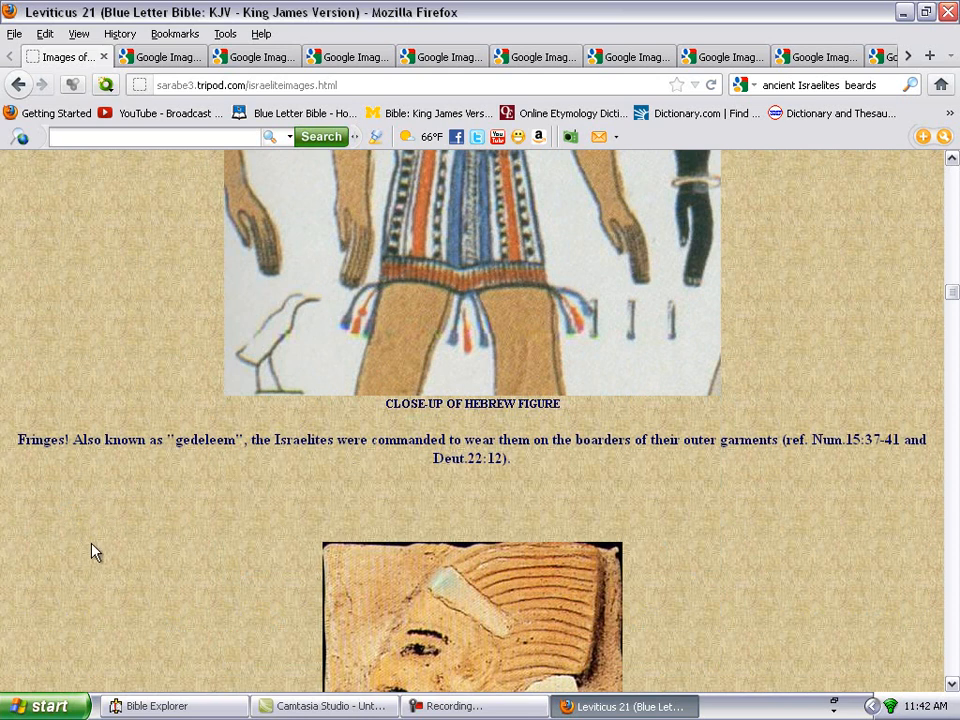
scroll(down, 3)
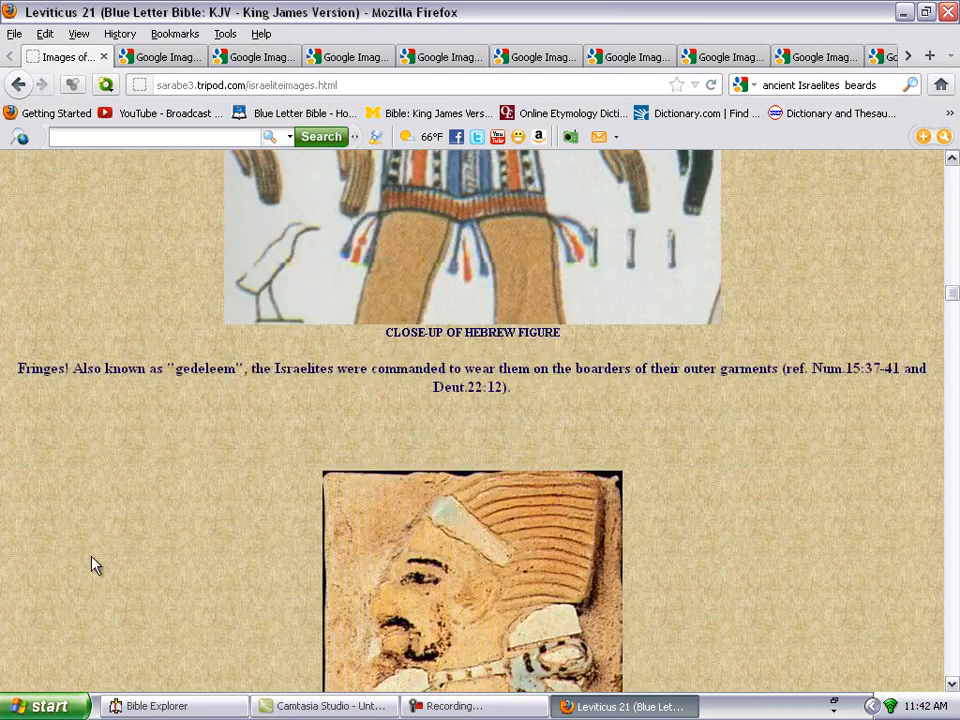
scroll(down, 3)
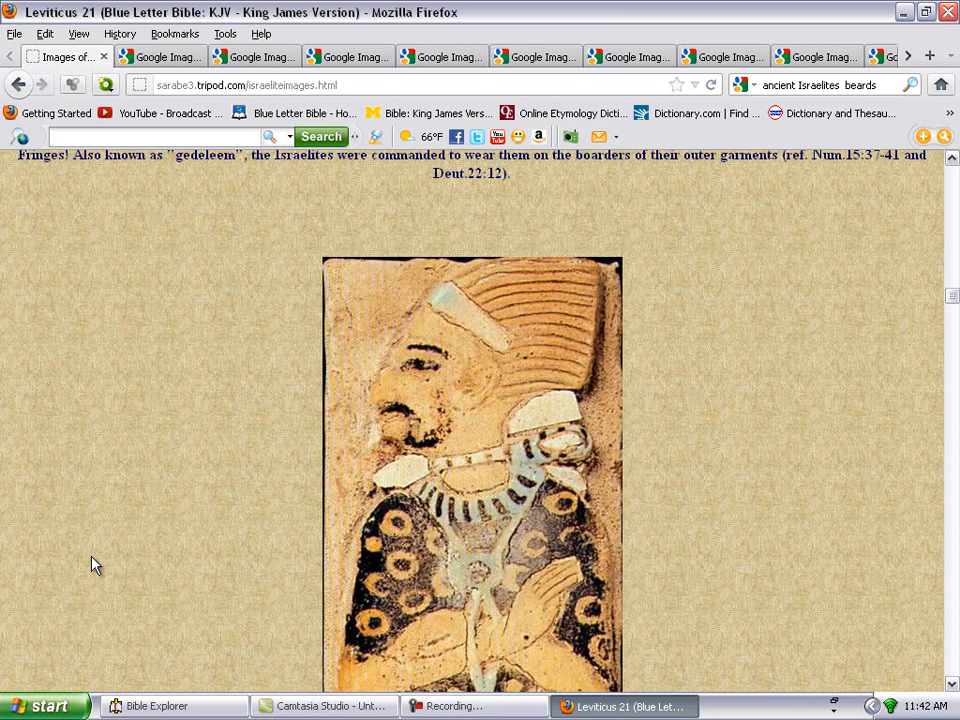
scroll(down, 3)
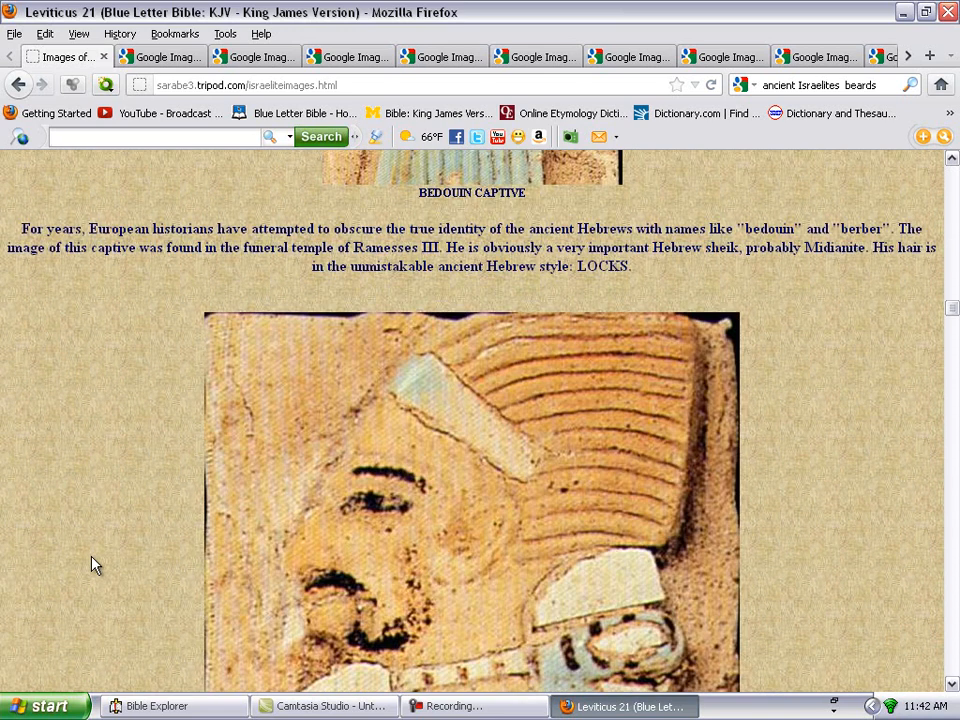
Scroll past the Bedouin captive complexion close-up to the pharaoh smiting captives relief
scroll(down, 3)
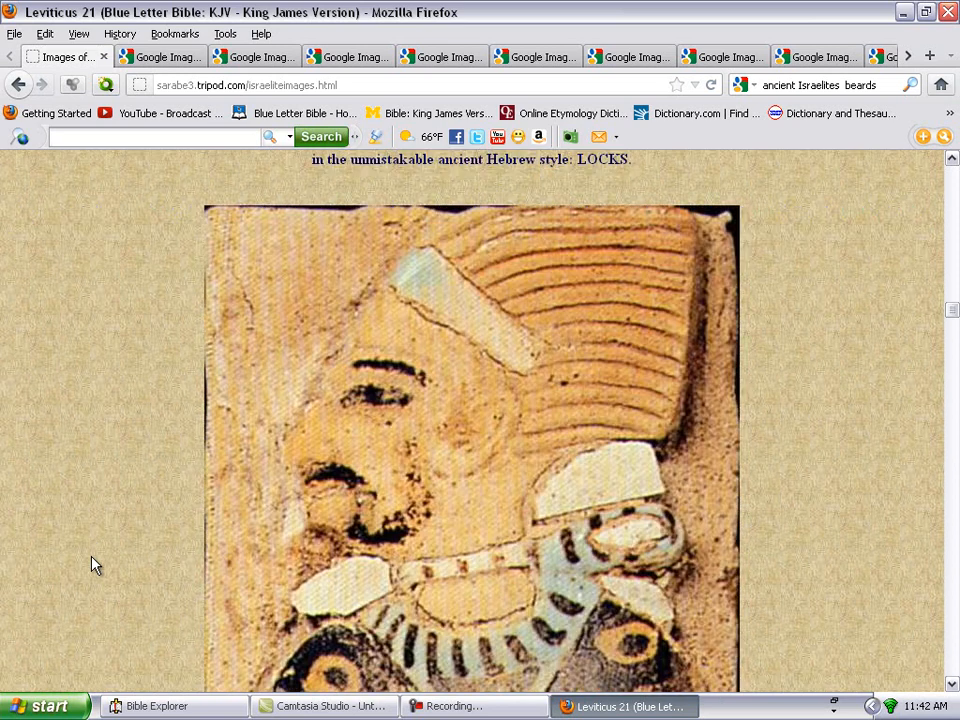
scroll(down, 3)
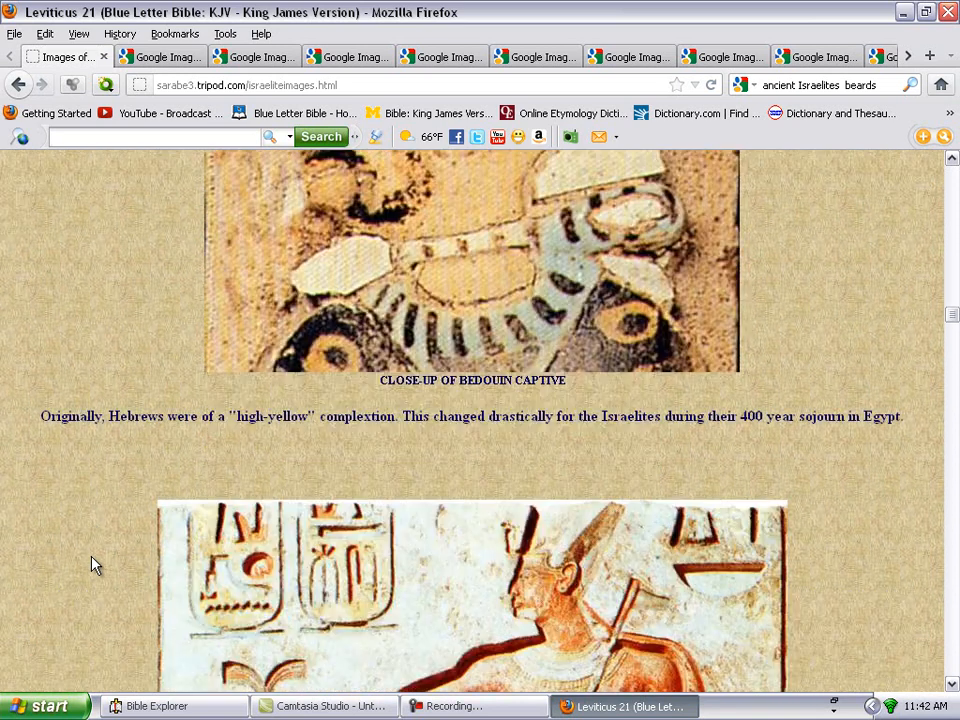
scroll(down, 3)
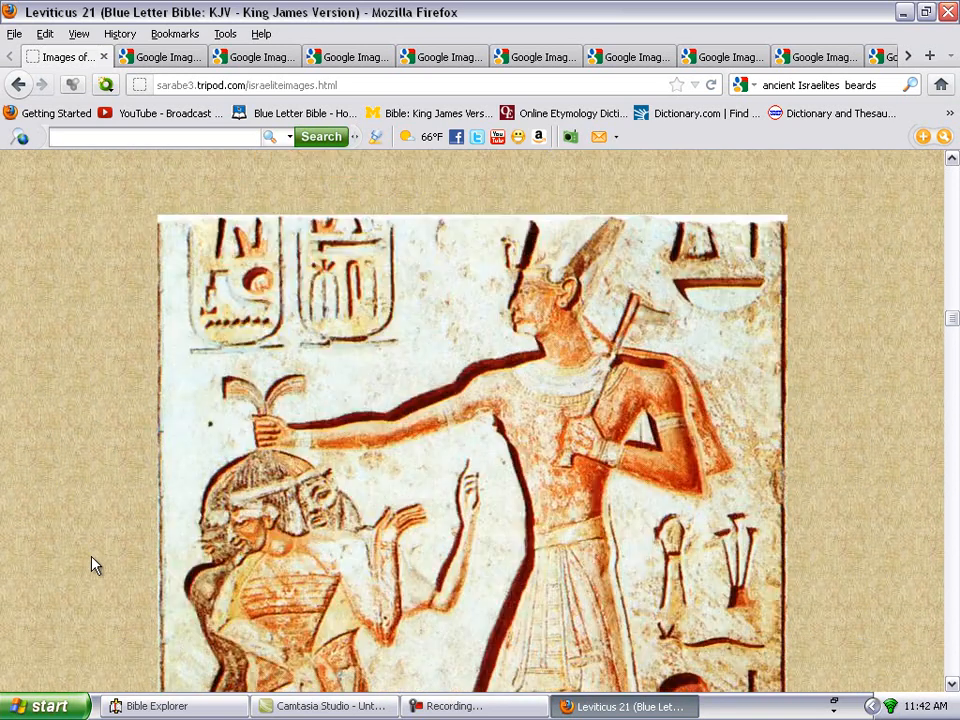